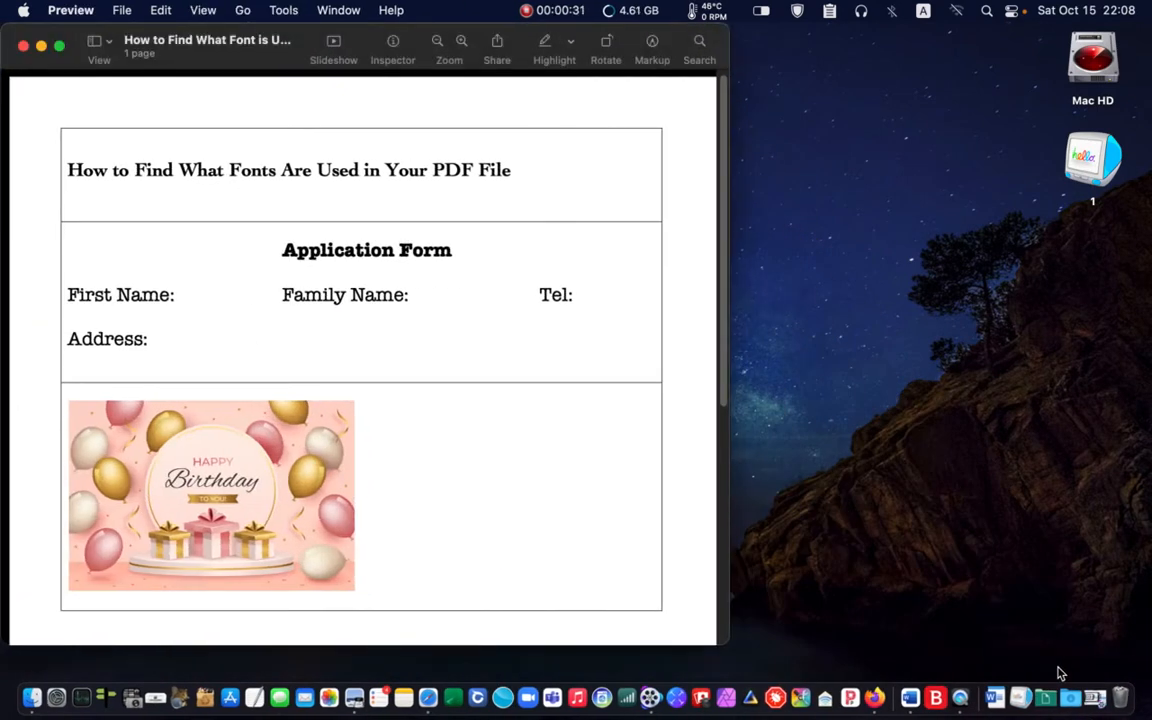
{"action": "mouse_move", "coordinate": [276, 561]}
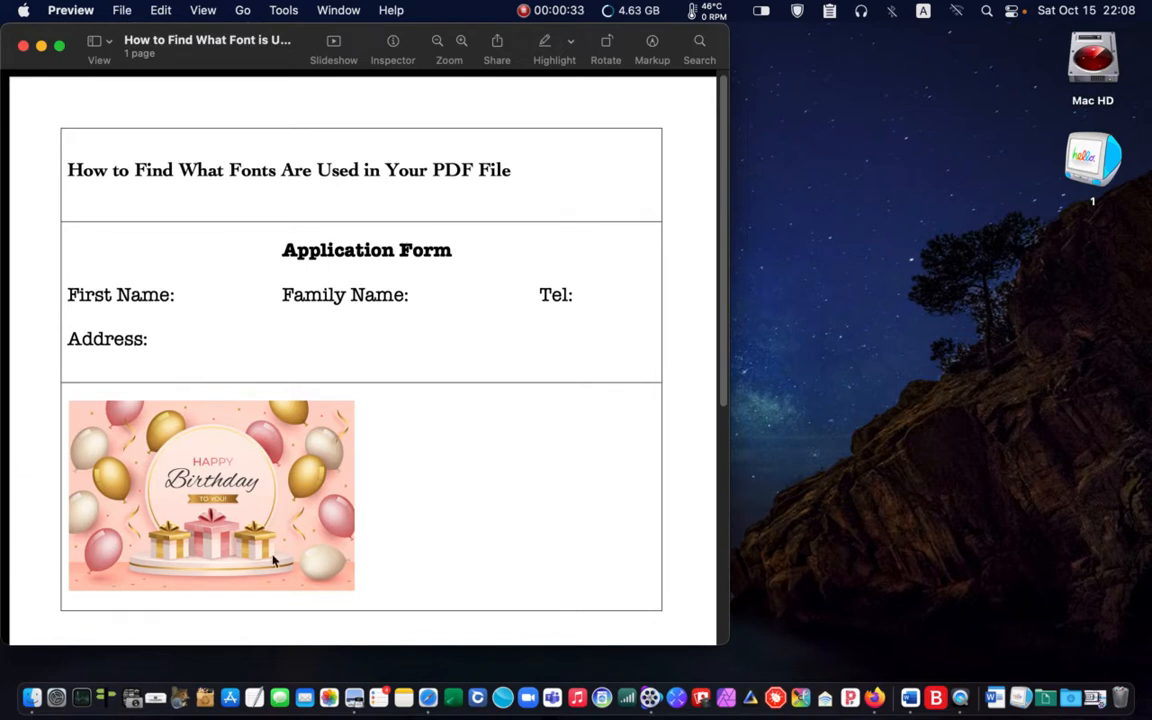
{"action": "mouse_move", "coordinate": [222, 483]}
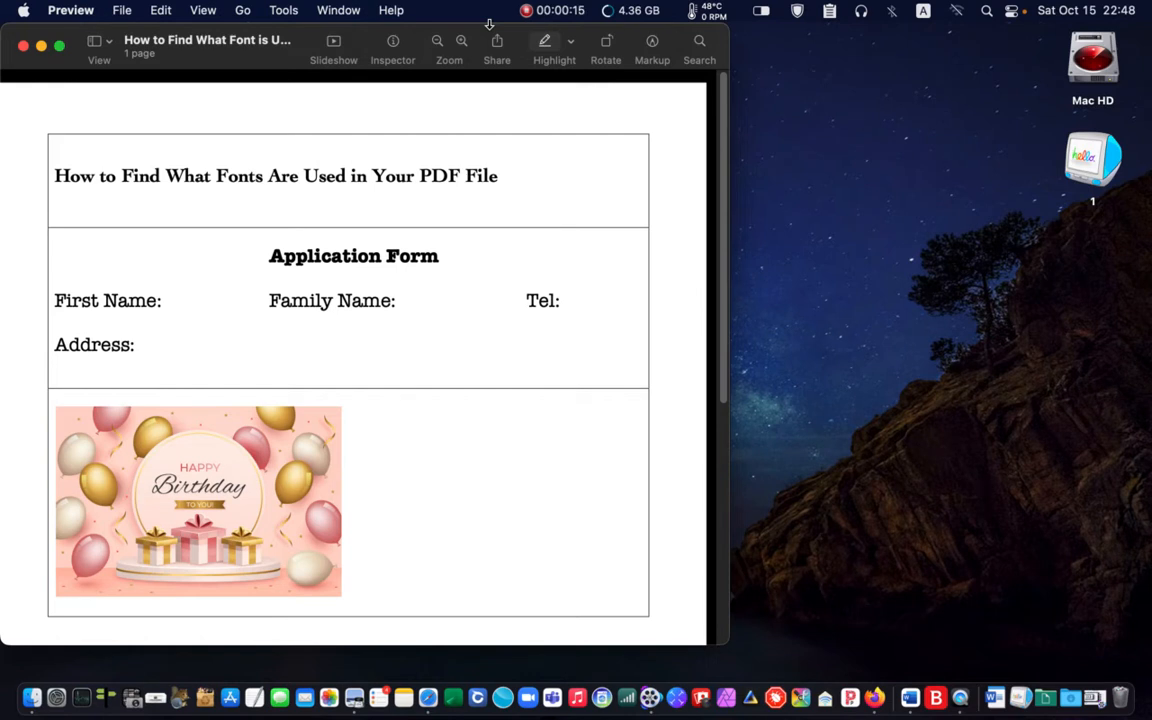
{"action": "mouse_move", "coordinate": [138, 622]}
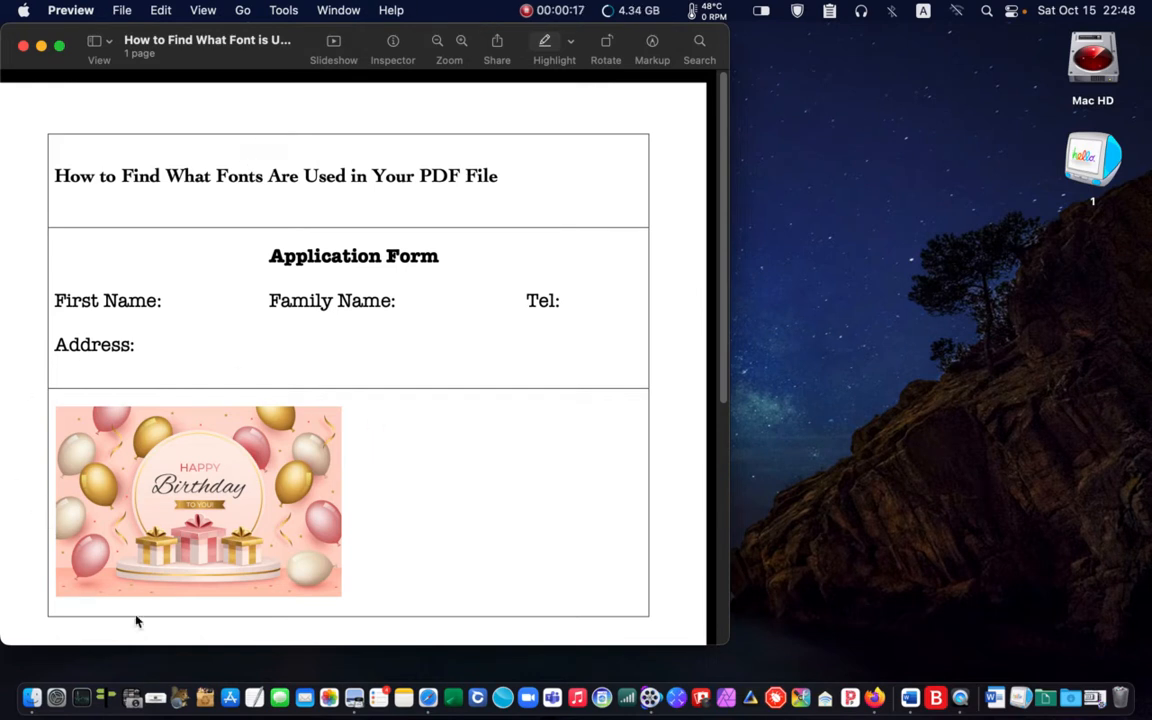
{"action": "mouse_move", "coordinate": [336, 436]}
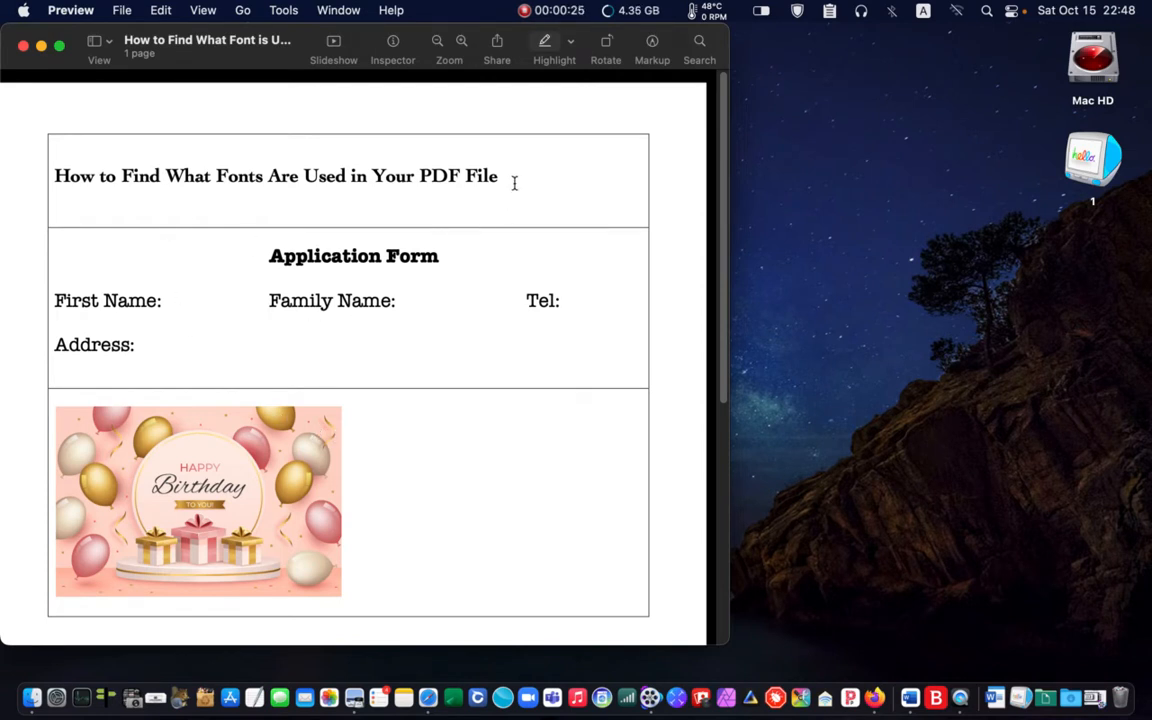
{"action": "mouse_move", "coordinate": [509, 201]}
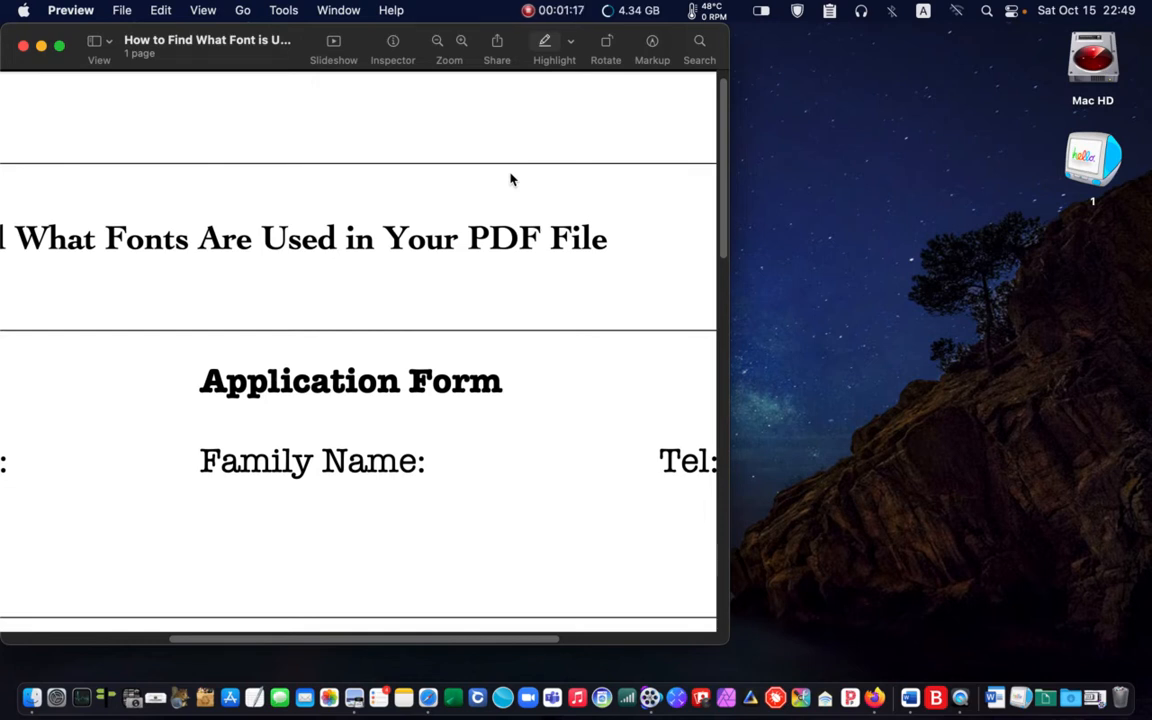
{"action": "mouse_move", "coordinate": [510, 178]}
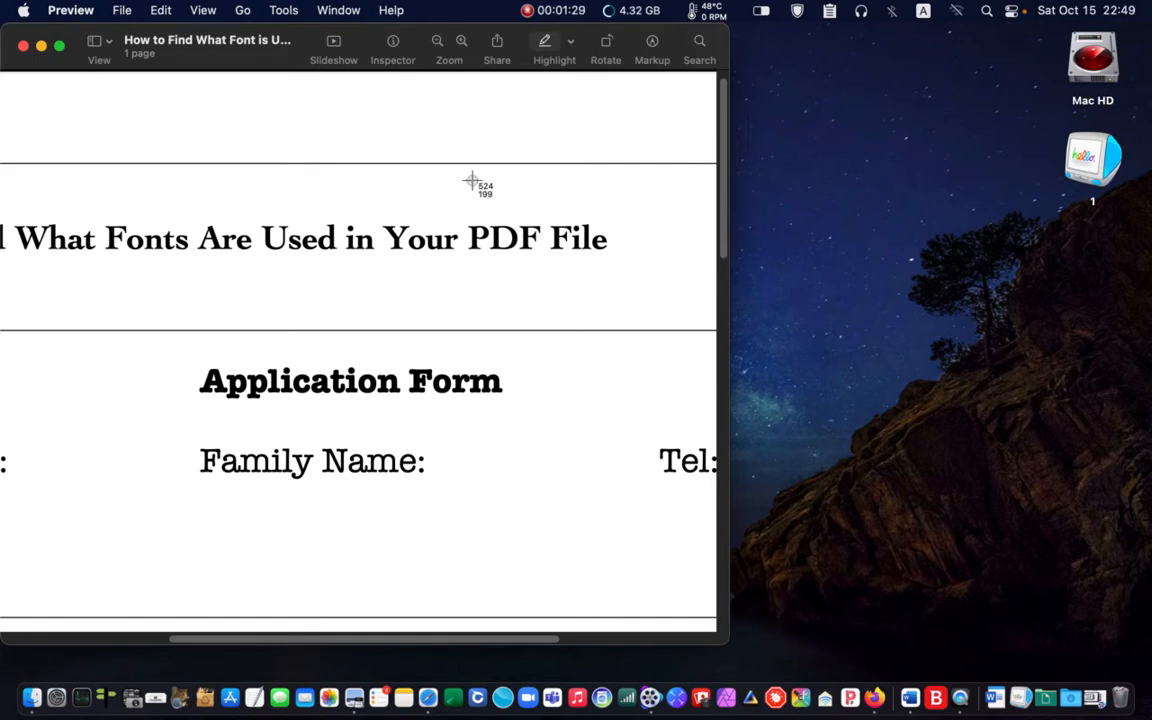
{"action": "mouse_move", "coordinate": [471, 207]}
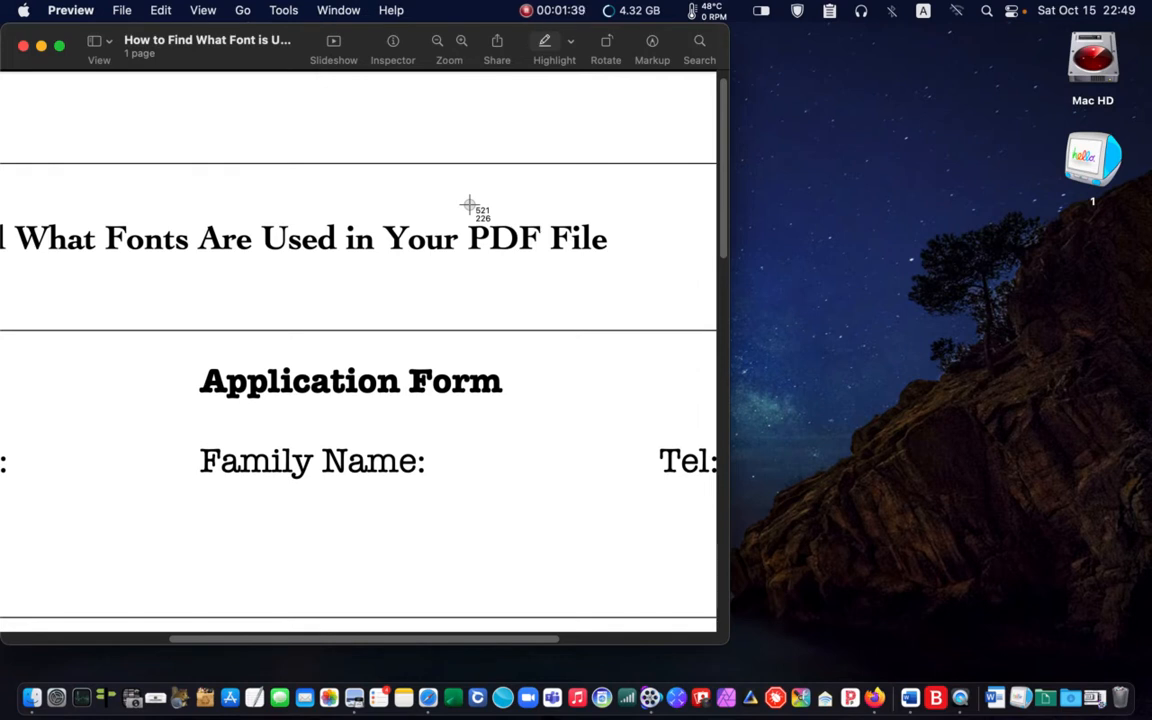
{"action": "mouse_move", "coordinate": [462, 250]}
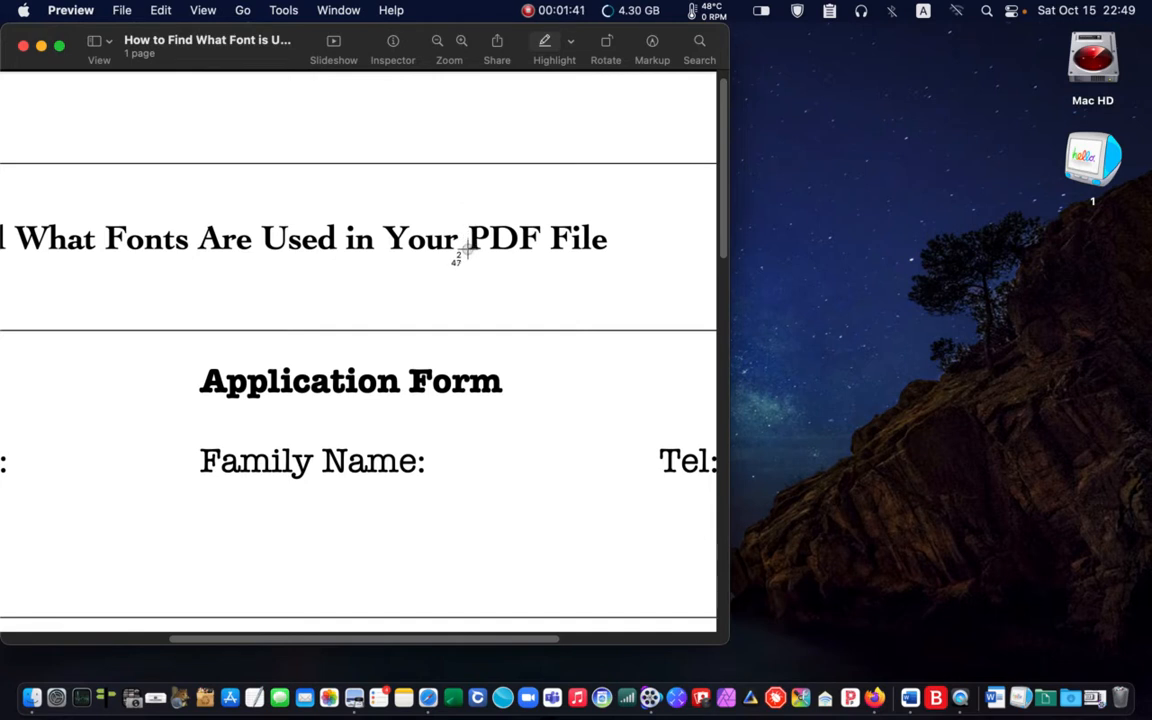
Screenshot the words 'PDF File' from the form's title to the desktop
{"action": "left_click_drag", "start_coordinate": [466, 248], "coordinate": [608, 262]}
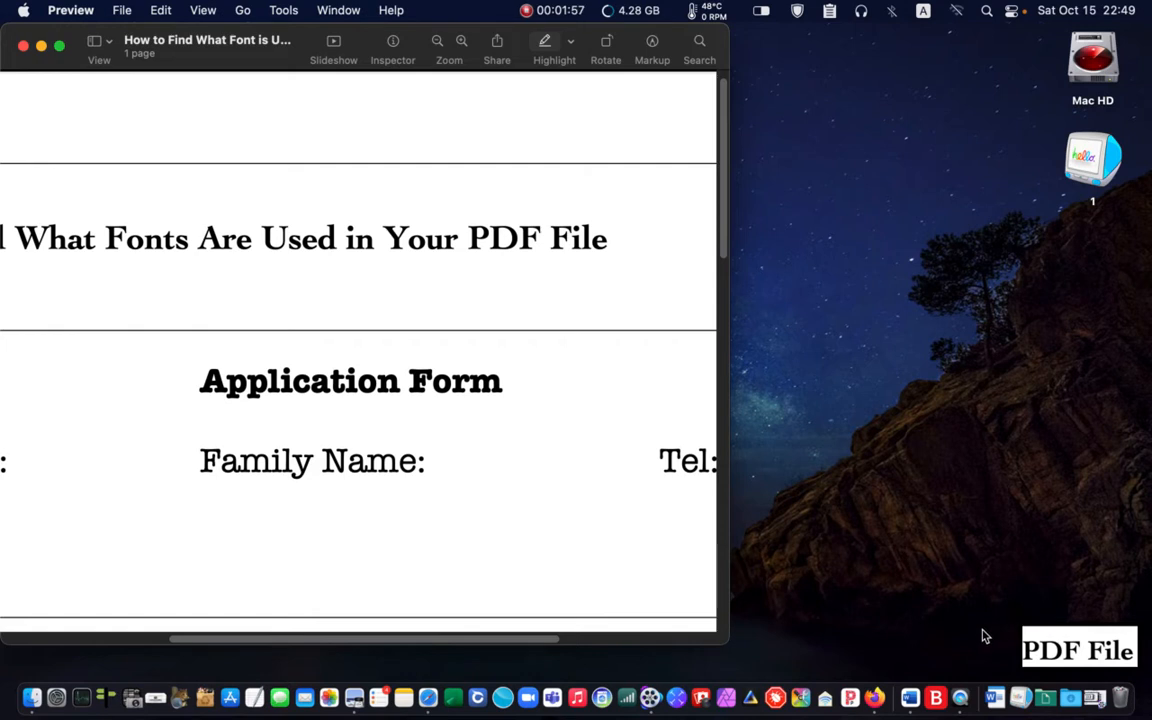
{"action": "mouse_move", "coordinate": [1119, 614]}
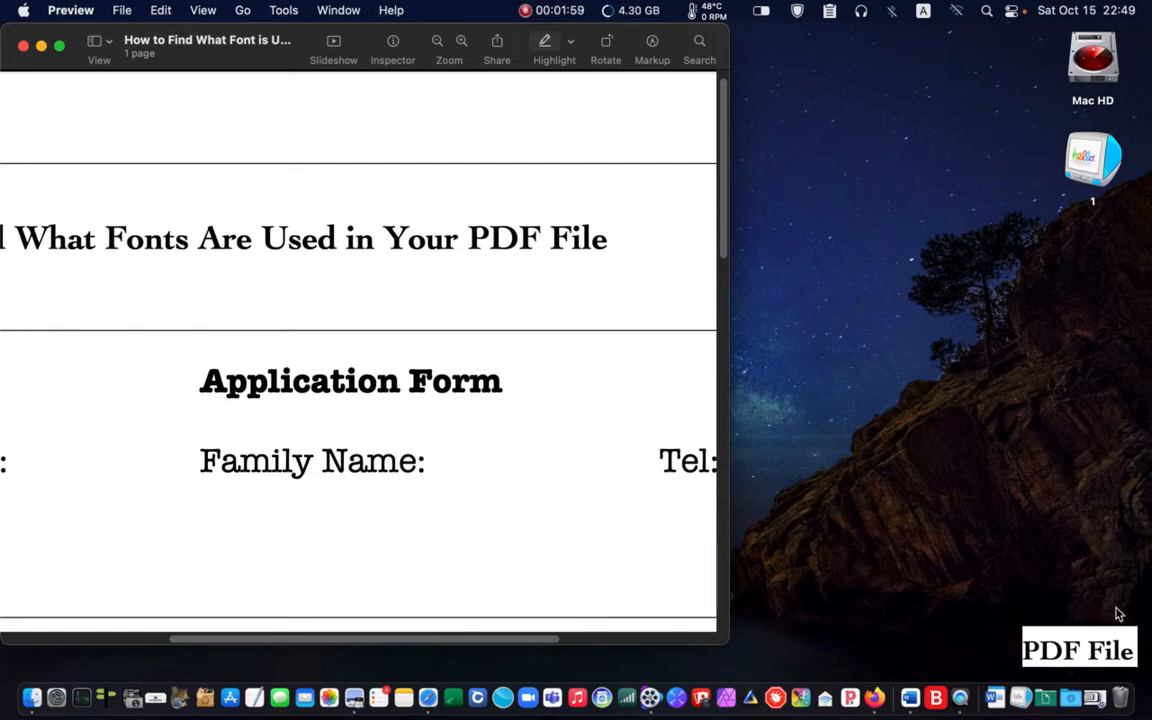
{"action": "mouse_move", "coordinate": [1046, 320]}
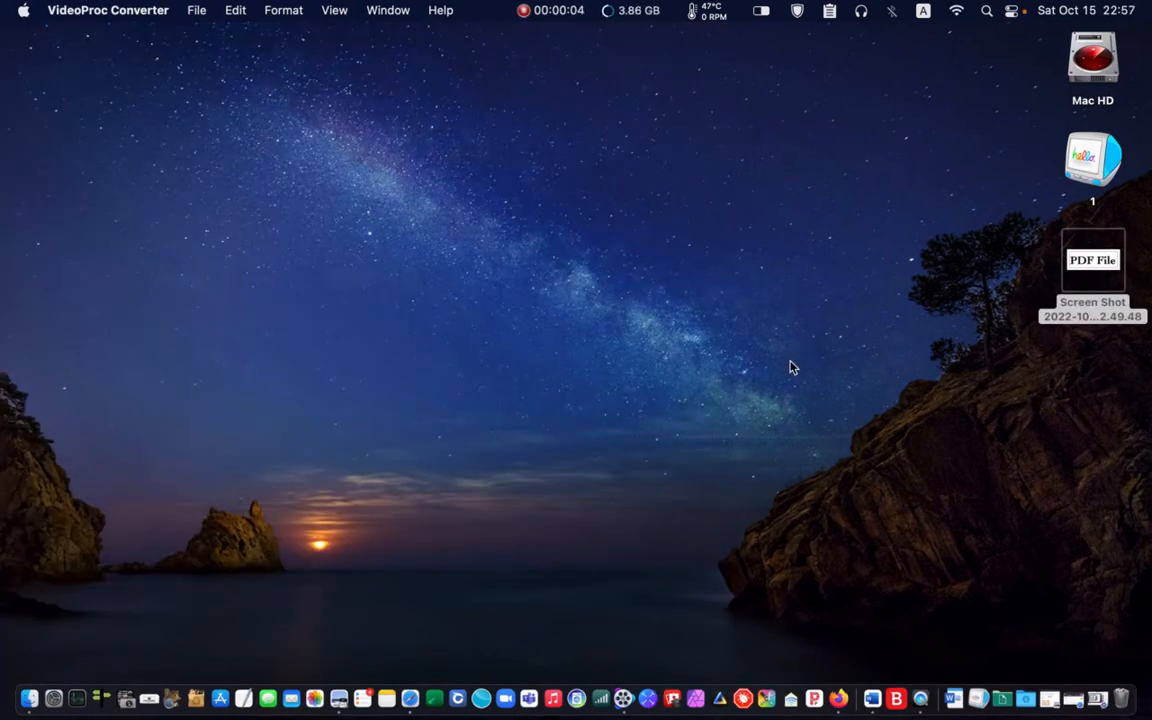
{"action": "mouse_move", "coordinate": [1098, 680]}
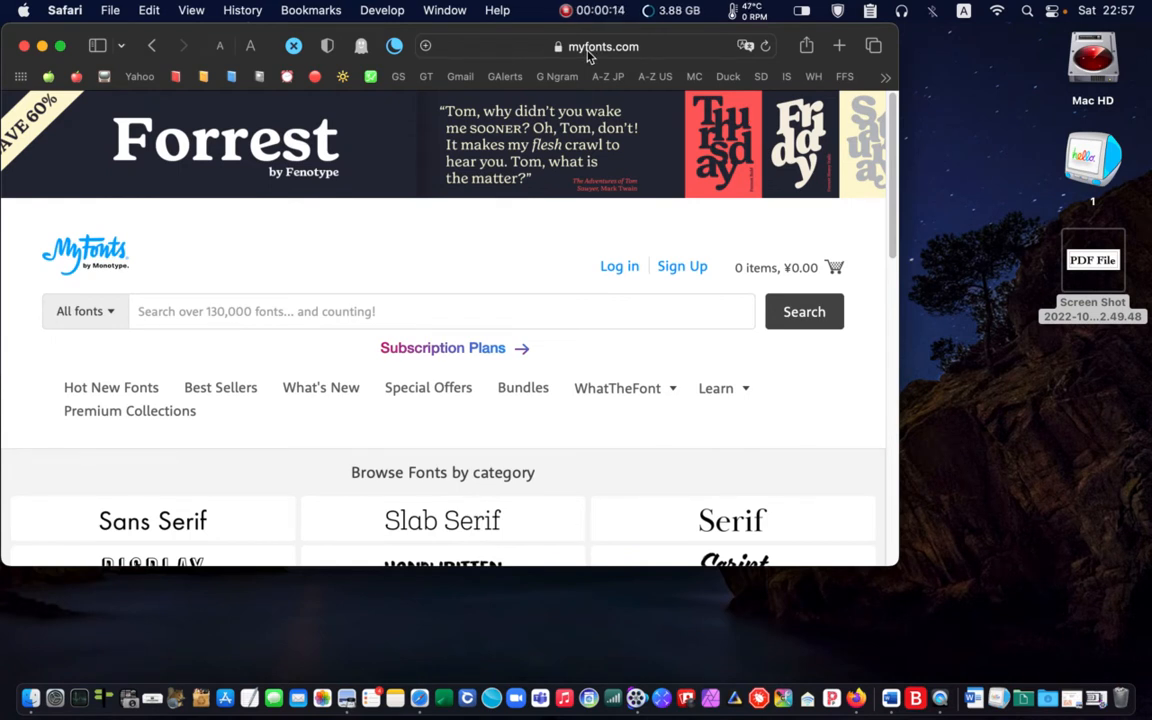
{"action": "mouse_move", "coordinate": [677, 415]}
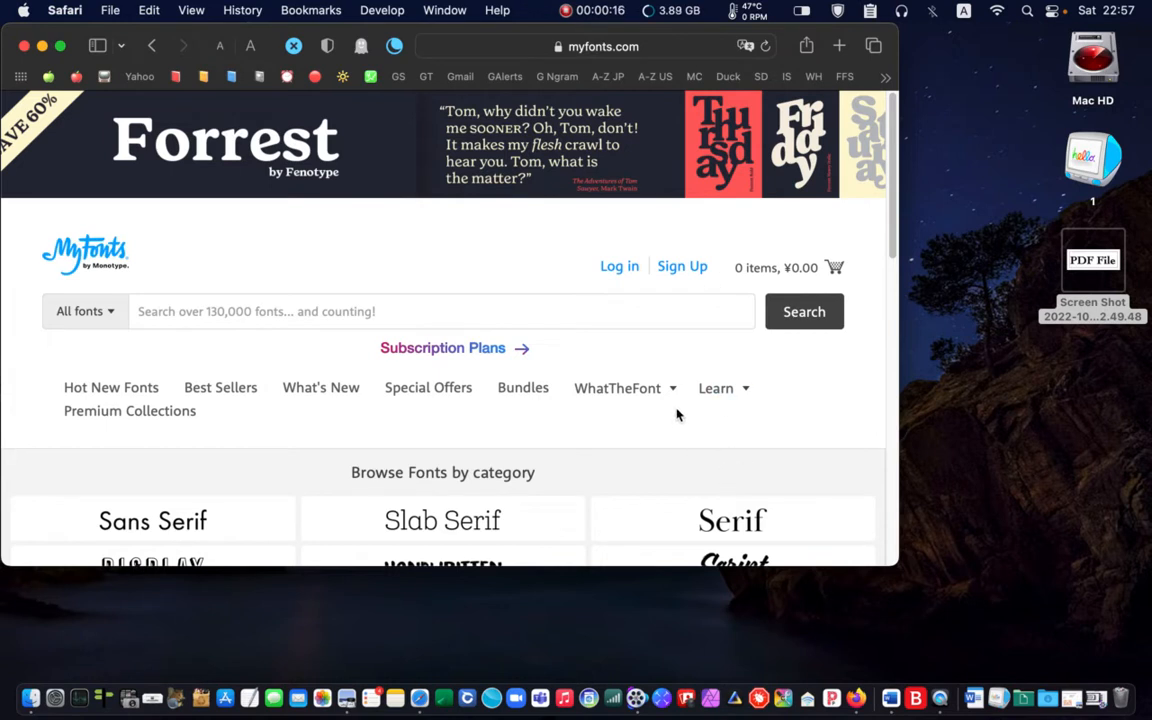
Open myfonts.com and scroll down to the WhatTheFont image upload box
{"action": "left_click", "coordinate": [617, 388]}
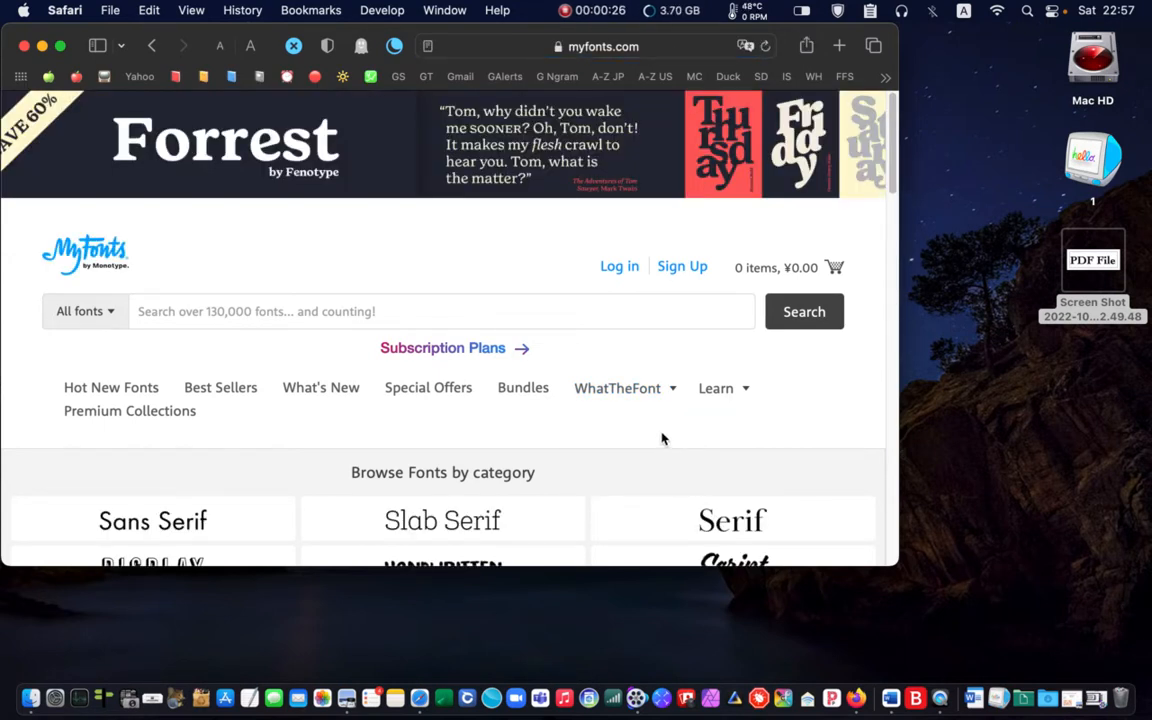
{"action": "scroll", "scroll_direction": "down", "scroll_amount": 3}
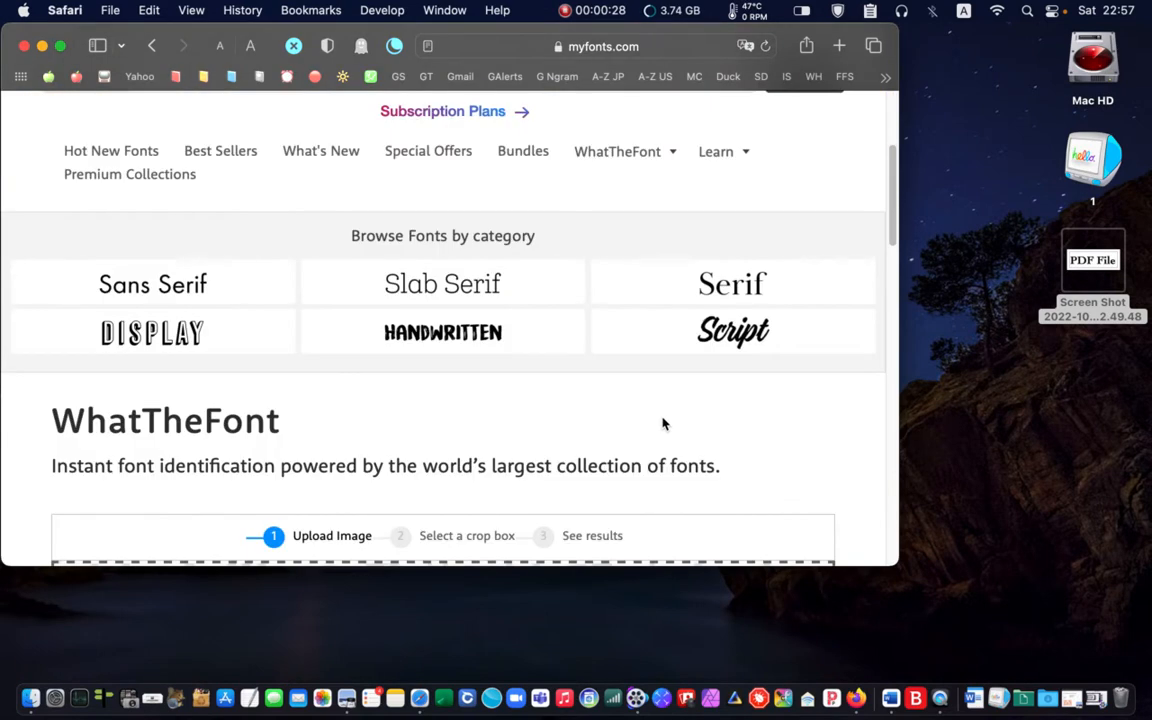
{"action": "scroll", "scroll_direction": "down", "scroll_amount": 3}
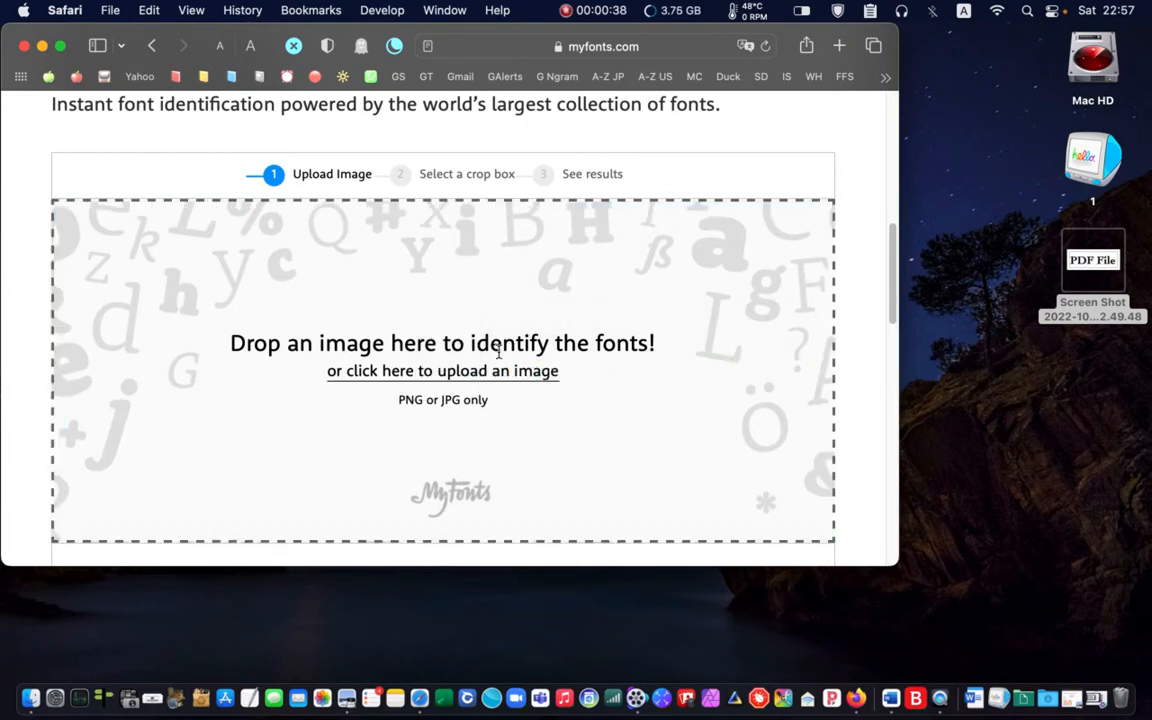
Upload the 'PDF File' screenshot, crop around both words, and submit for identification
{"action": "left_click", "coordinate": [442, 370]}
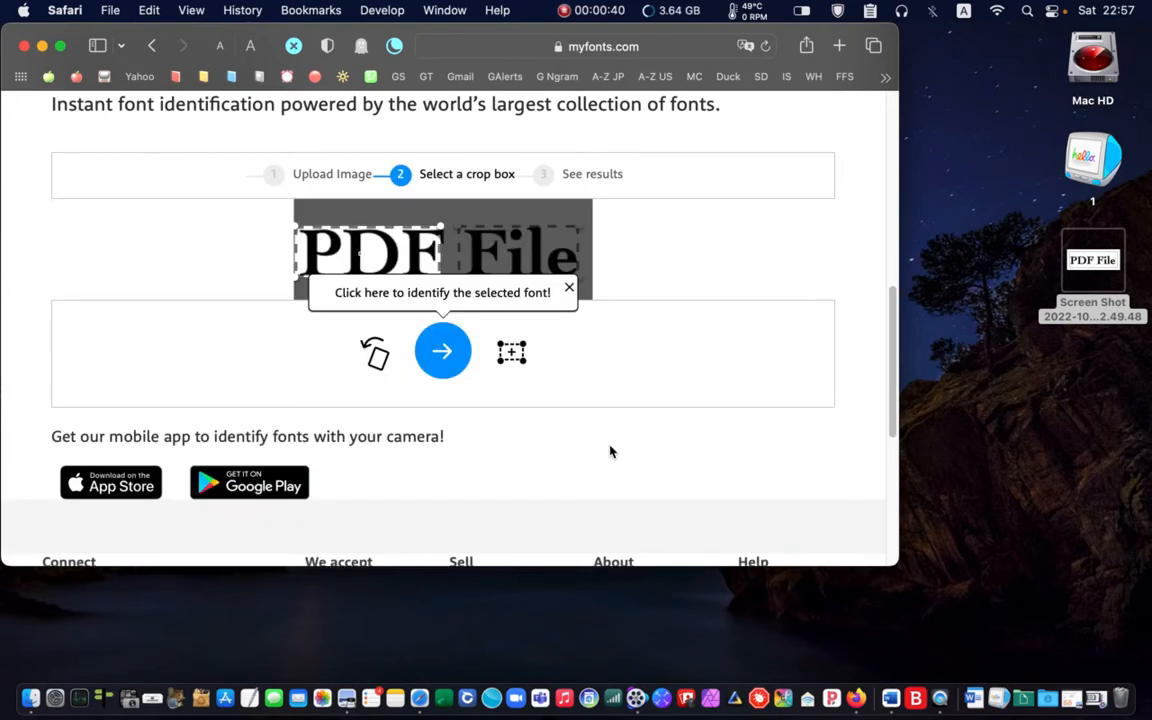
{"action": "mouse_move", "coordinate": [452, 317]}
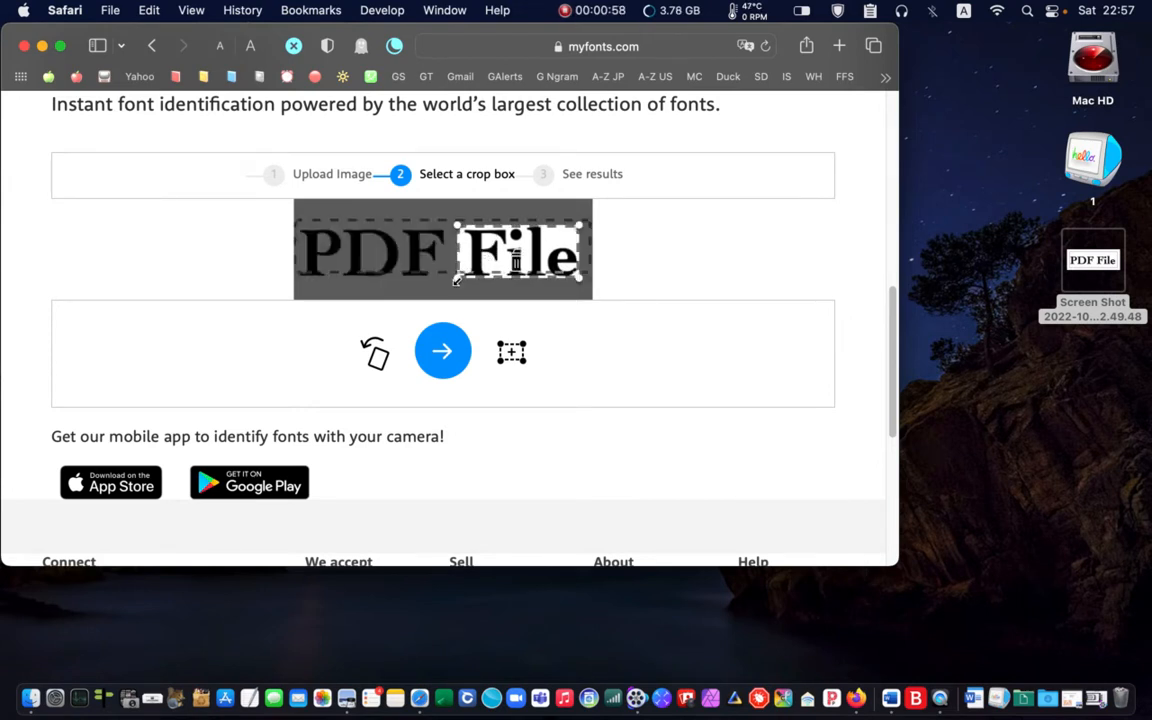
{"action": "left_click_drag", "start_coordinate": [455, 280], "coordinate": [298, 280]}
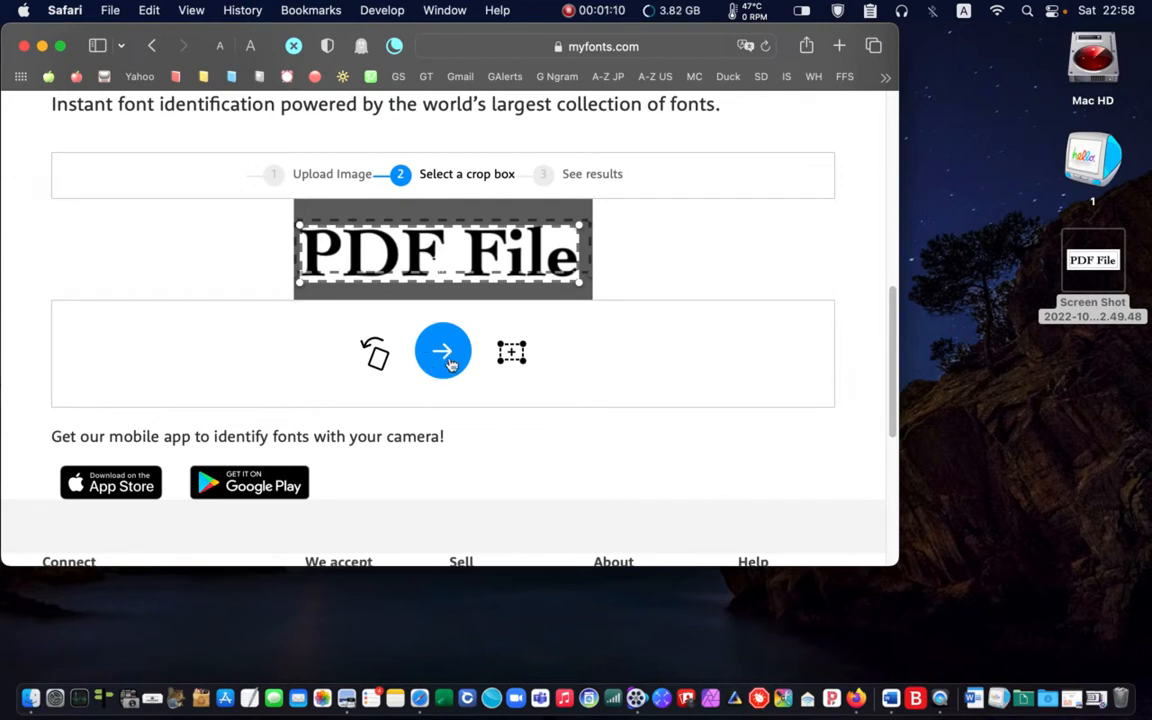
{"action": "left_click", "coordinate": [442, 351]}
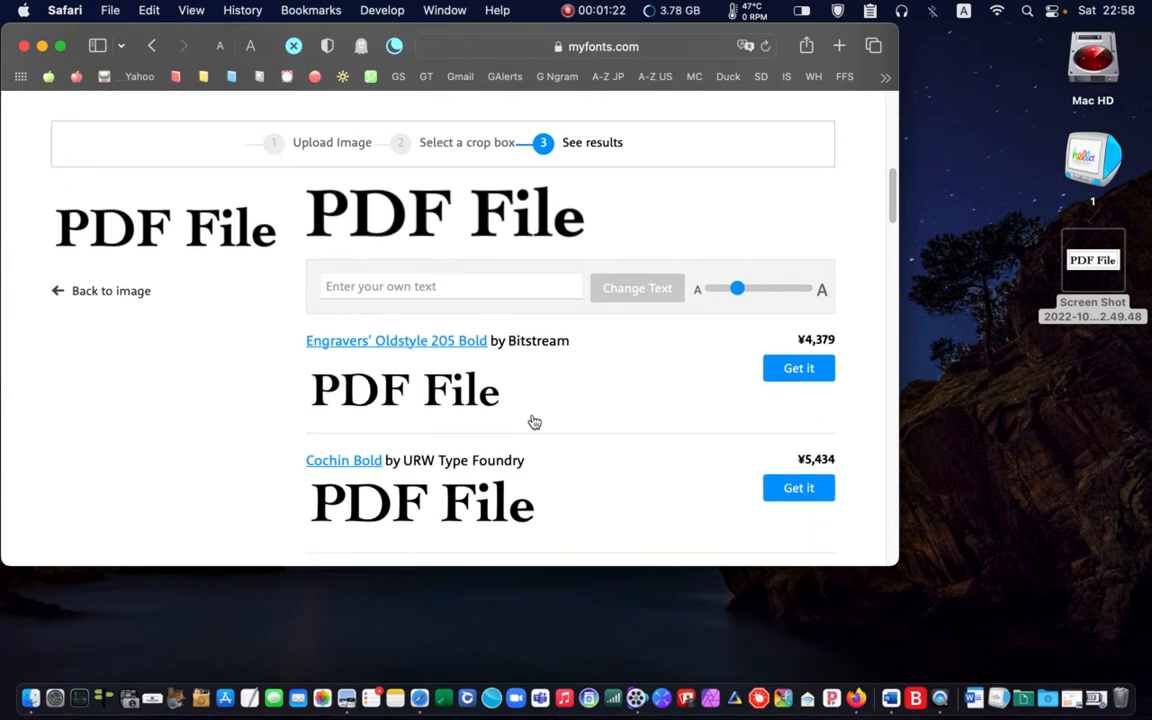
Scroll the results to see Morison Medium by Fenotype as a third match
{"action": "scroll", "scroll_direction": "down", "scroll_amount": 3}
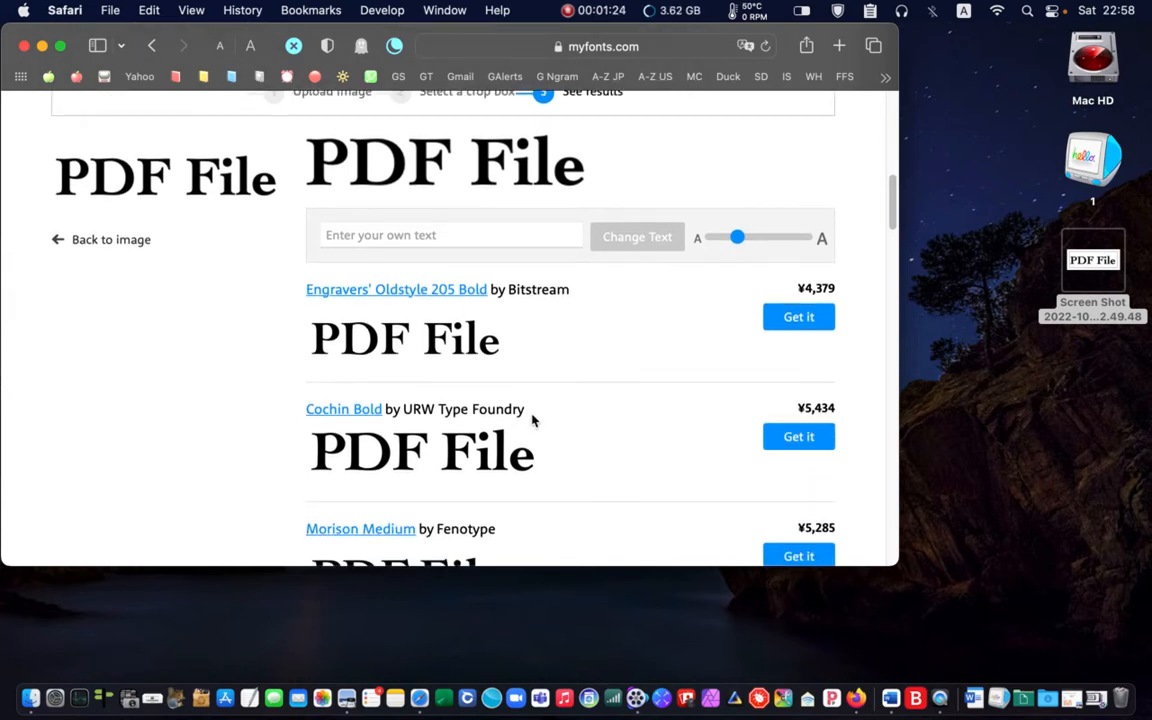
{"action": "mouse_move", "coordinate": [268, 446]}
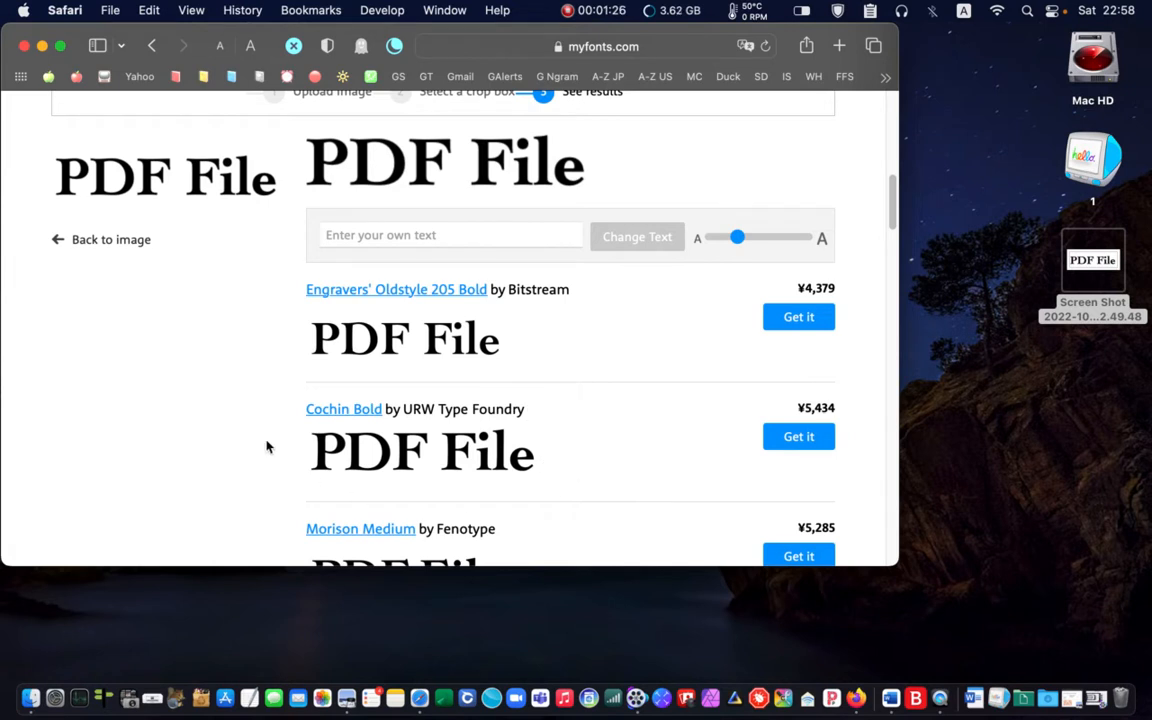
{"action": "mouse_move", "coordinate": [332, 440]}
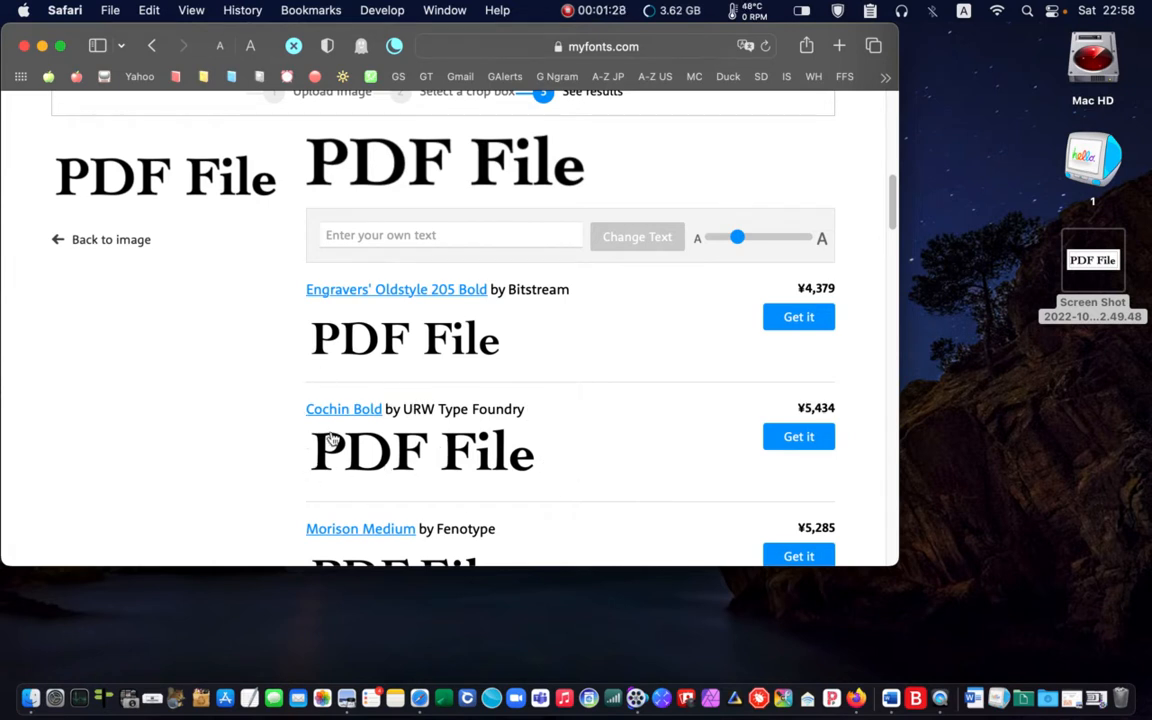
{"action": "mouse_move", "coordinate": [338, 393]}
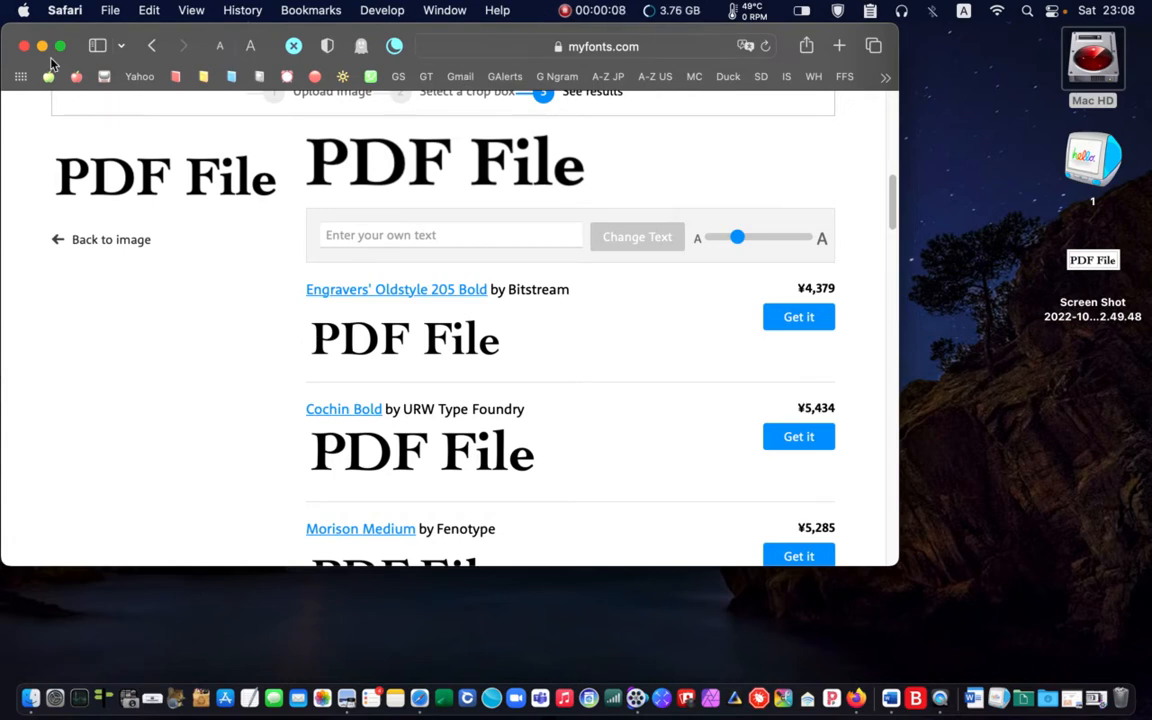
Return to the form in Preview and set the markup text font to Cochin
{"action": "left_click", "coordinate": [42, 46]}
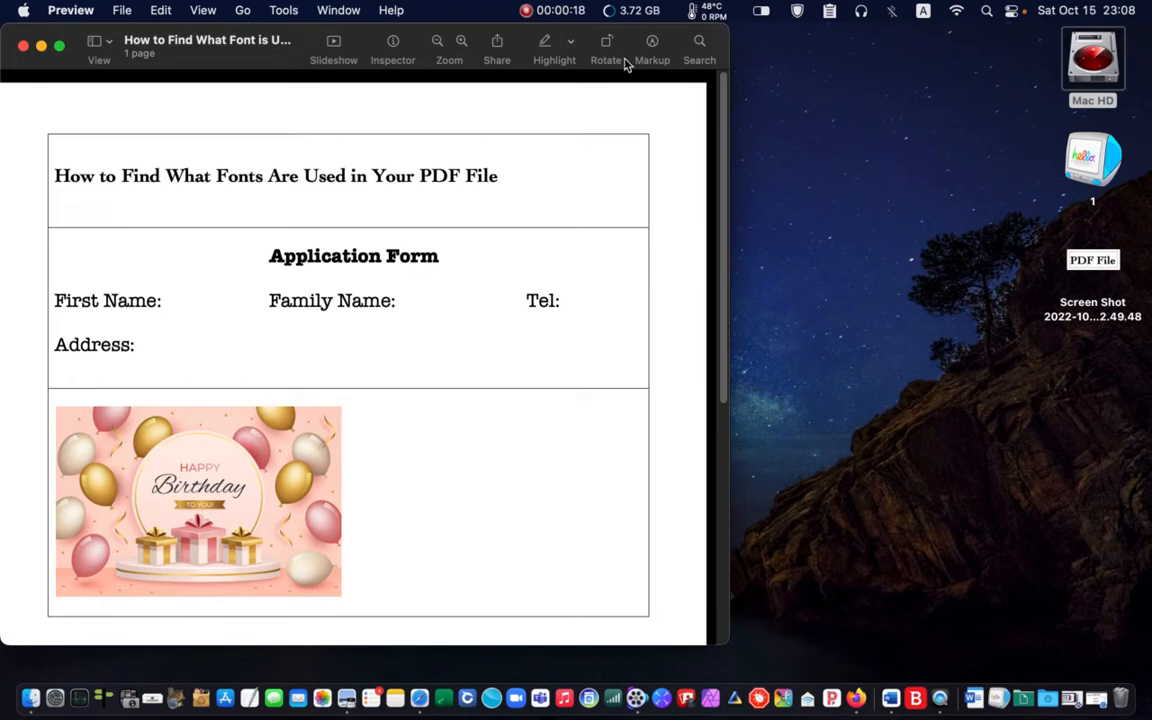
{"action": "left_click", "coordinate": [651, 48]}
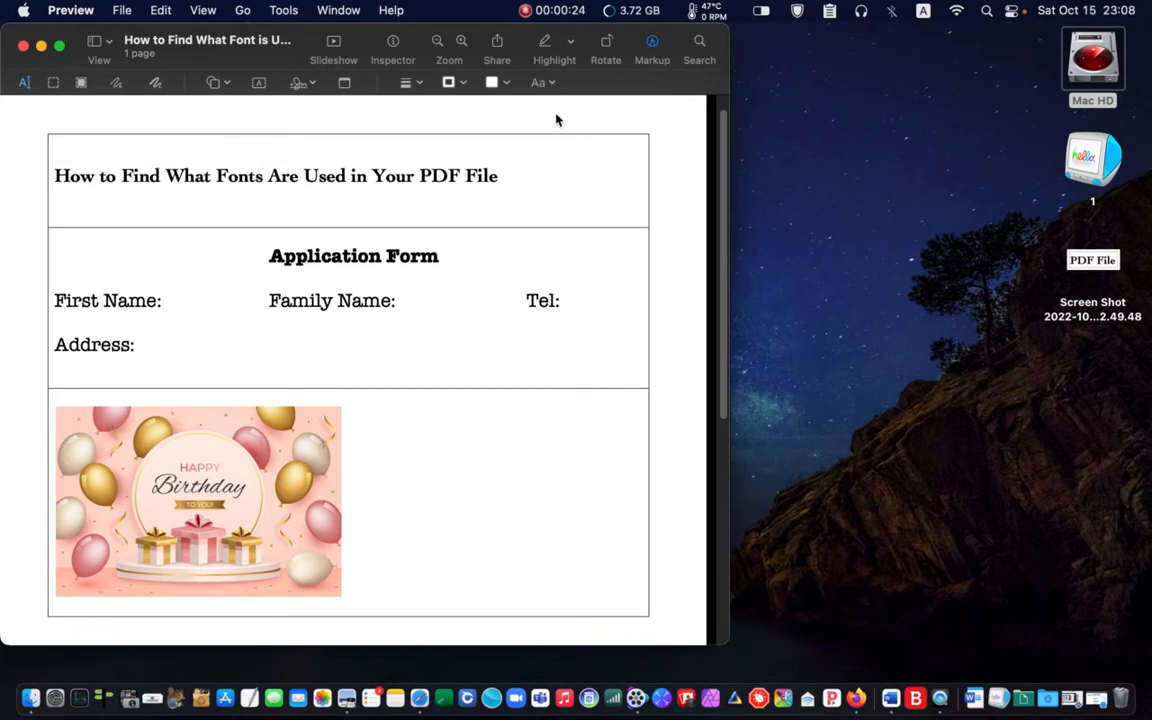
{"action": "left_click", "coordinate": [538, 82]}
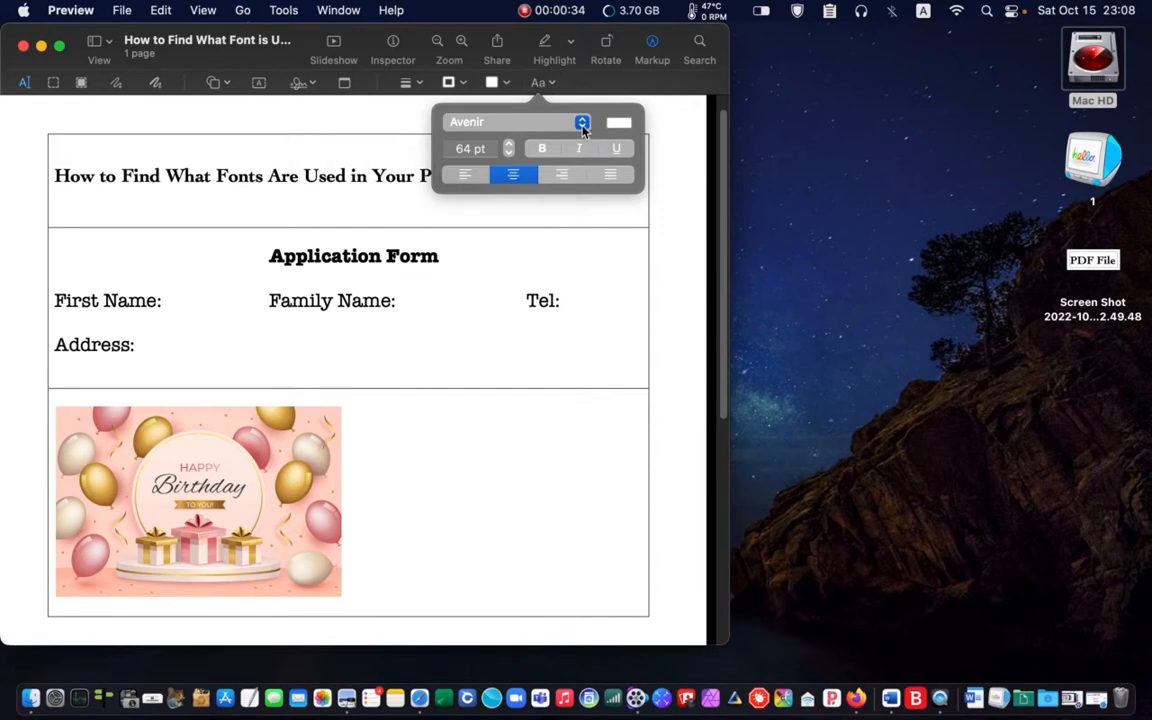
{"action": "left_click", "coordinate": [510, 122]}
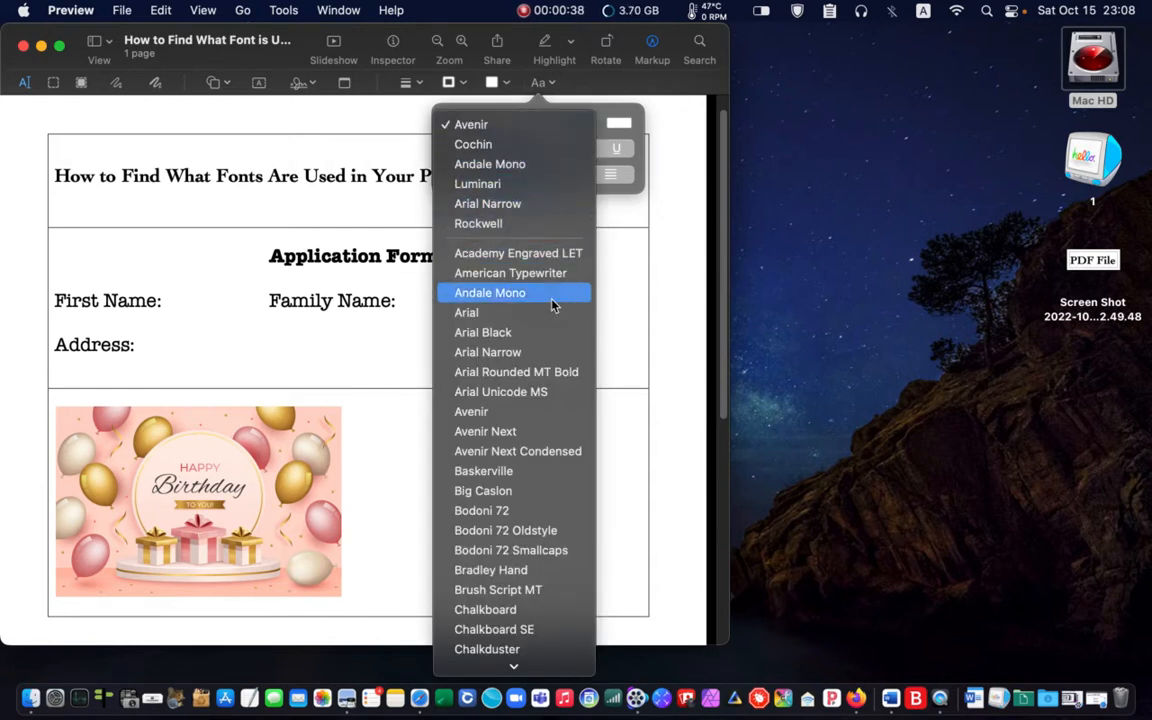
{"action": "scroll", "scroll_direction": "down", "scroll_amount": 3}
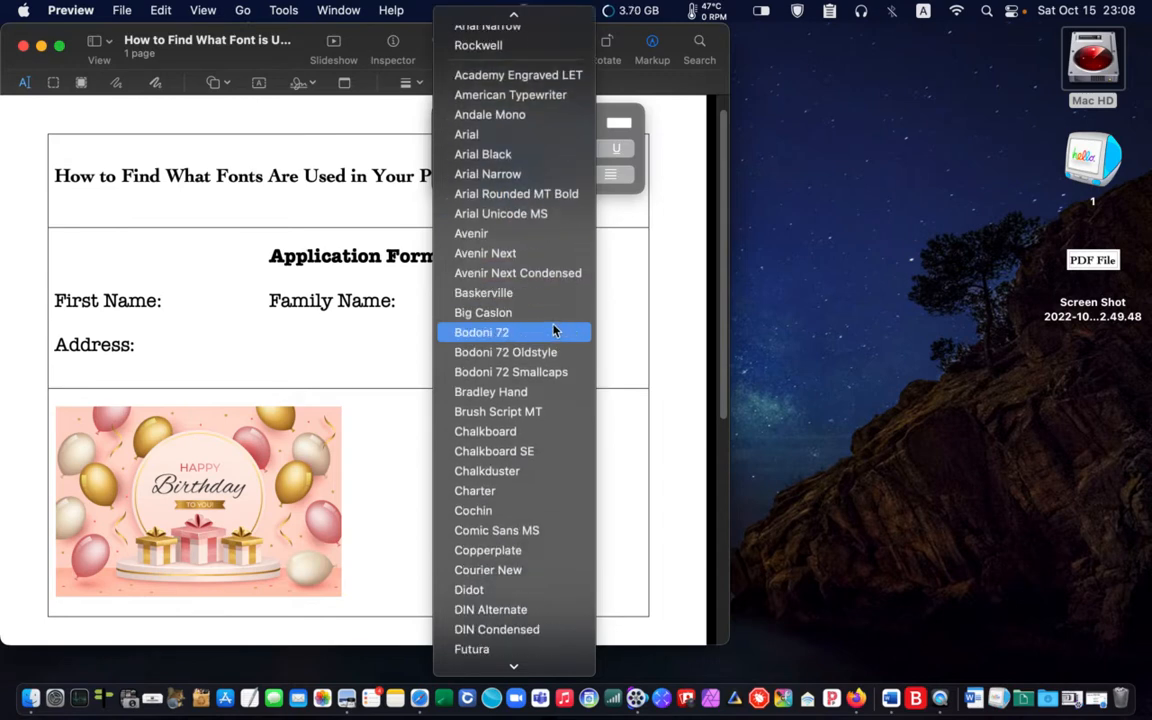
{"action": "mouse_move", "coordinate": [473, 510]}
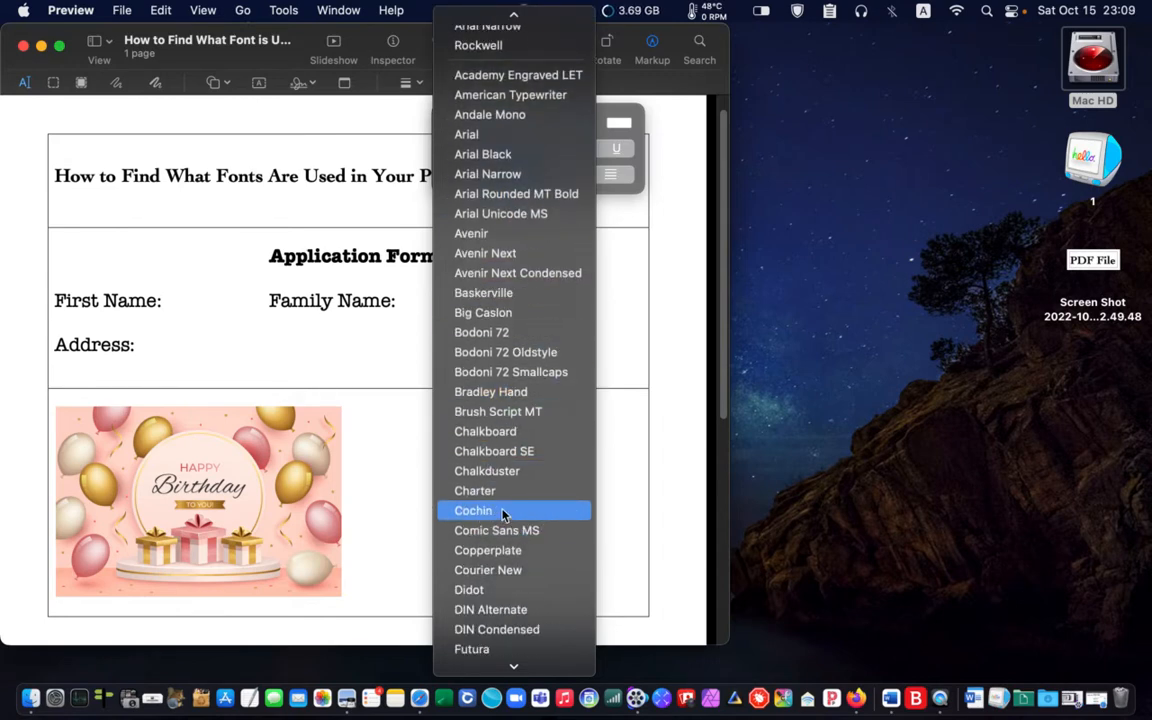
{"action": "left_click", "coordinate": [473, 510]}
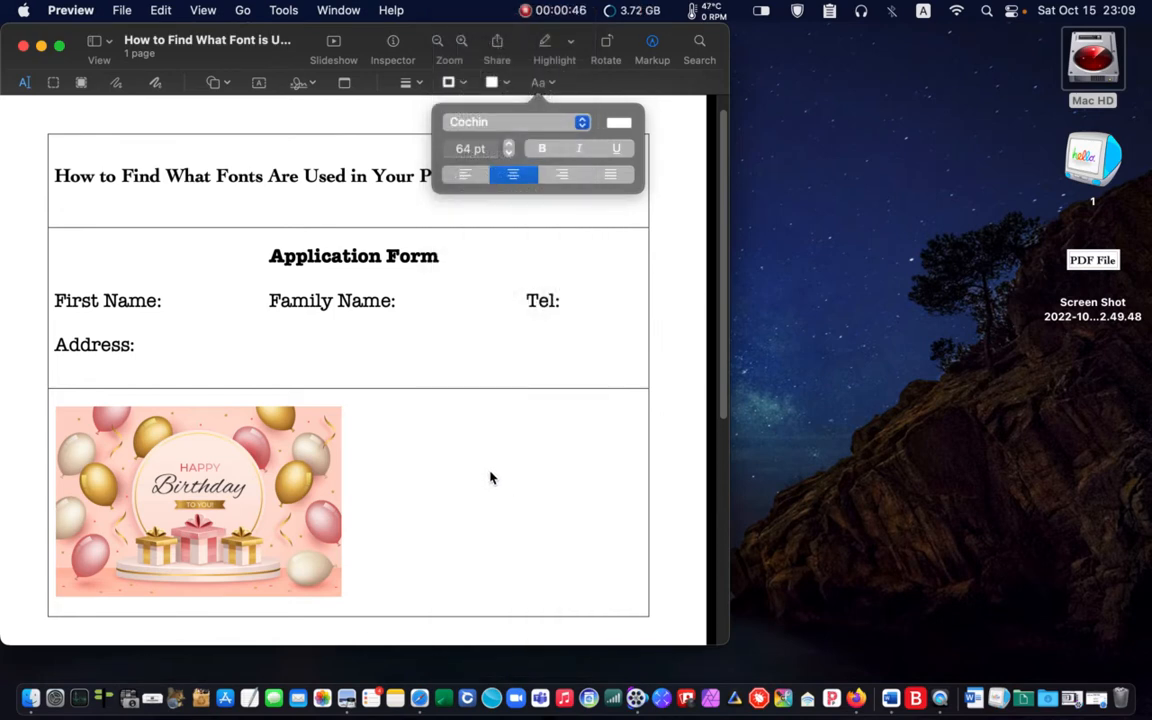
{"action": "mouse_move", "coordinate": [535, 22]}
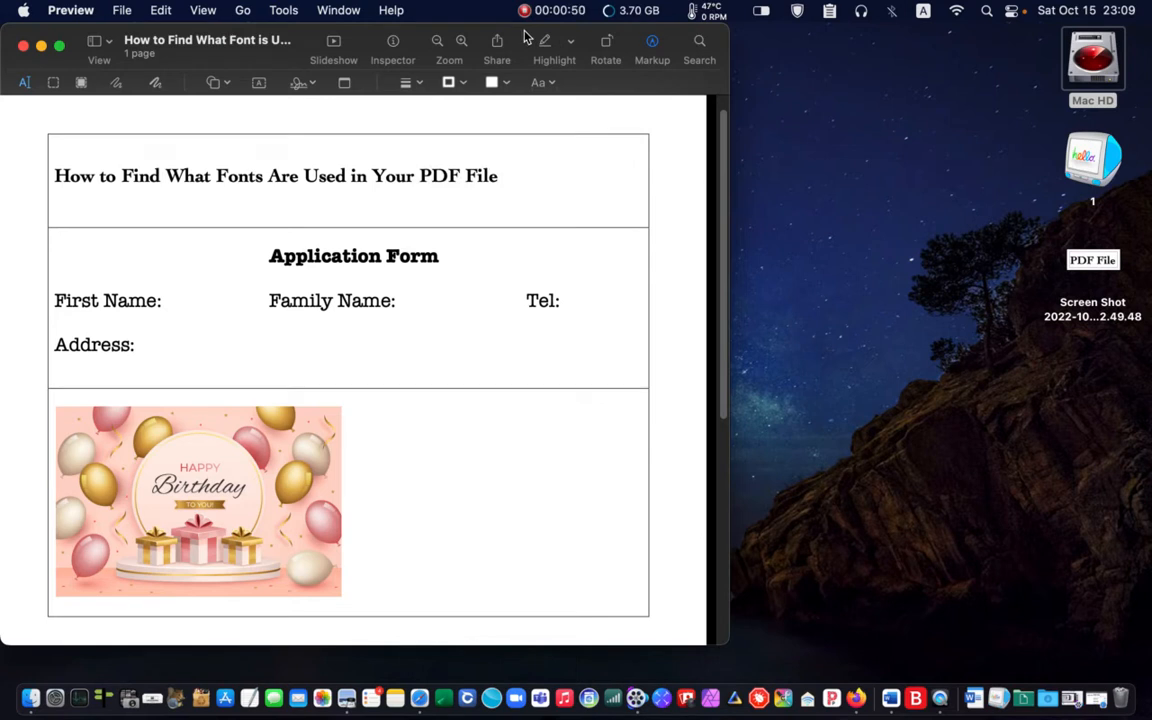
{"action": "mouse_move", "coordinate": [477, 66]}
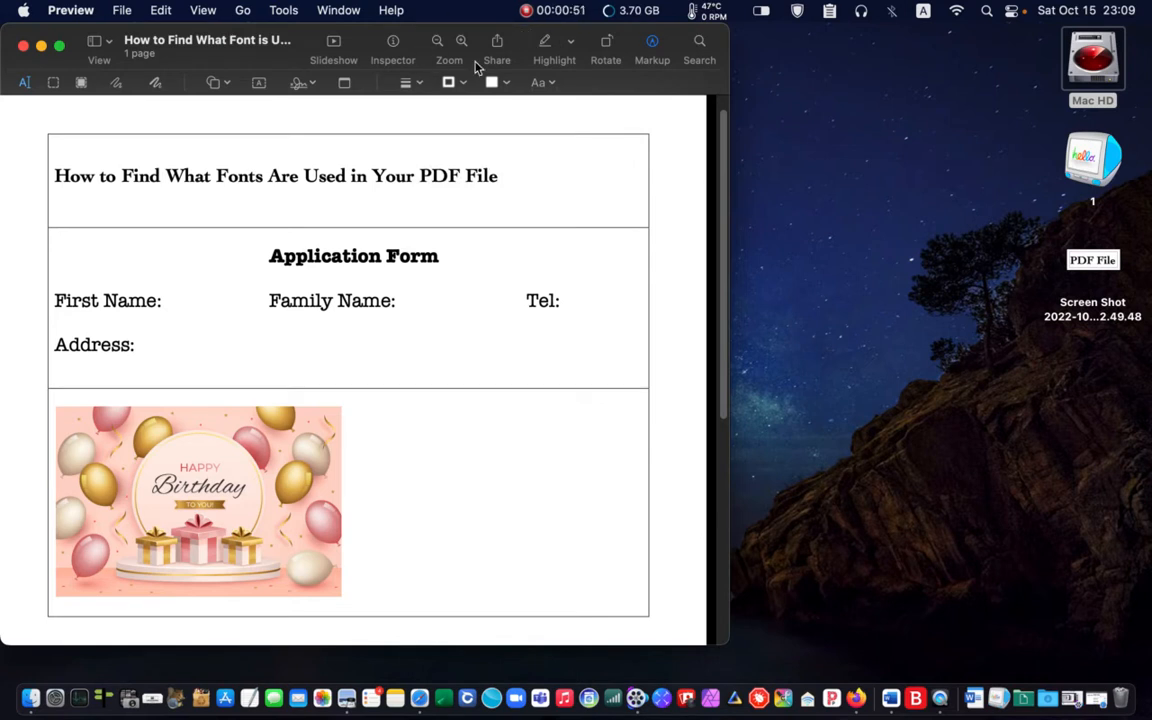
Highlight the full title line 'How to Find What Fonts Are Used in Your PDF File'
{"action": "left_click_drag", "start_coordinate": [237, 176], "coordinate": [498, 176]}
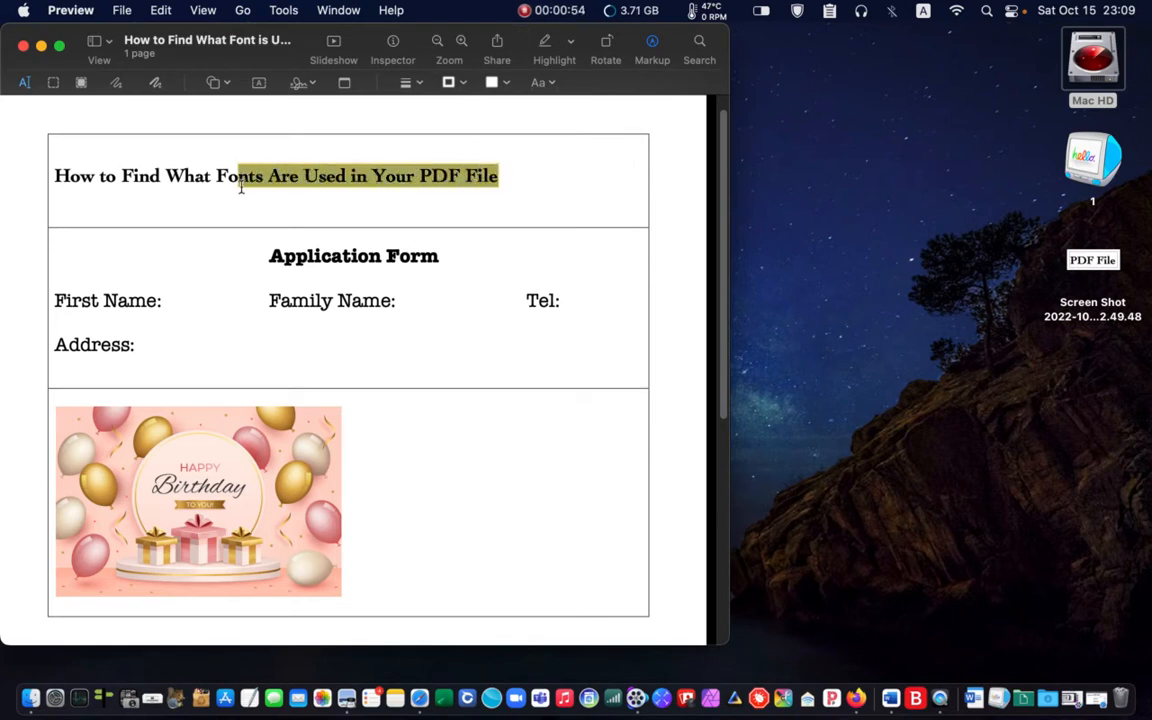
{"action": "left_click_drag", "start_coordinate": [237, 176], "coordinate": [55, 176]}
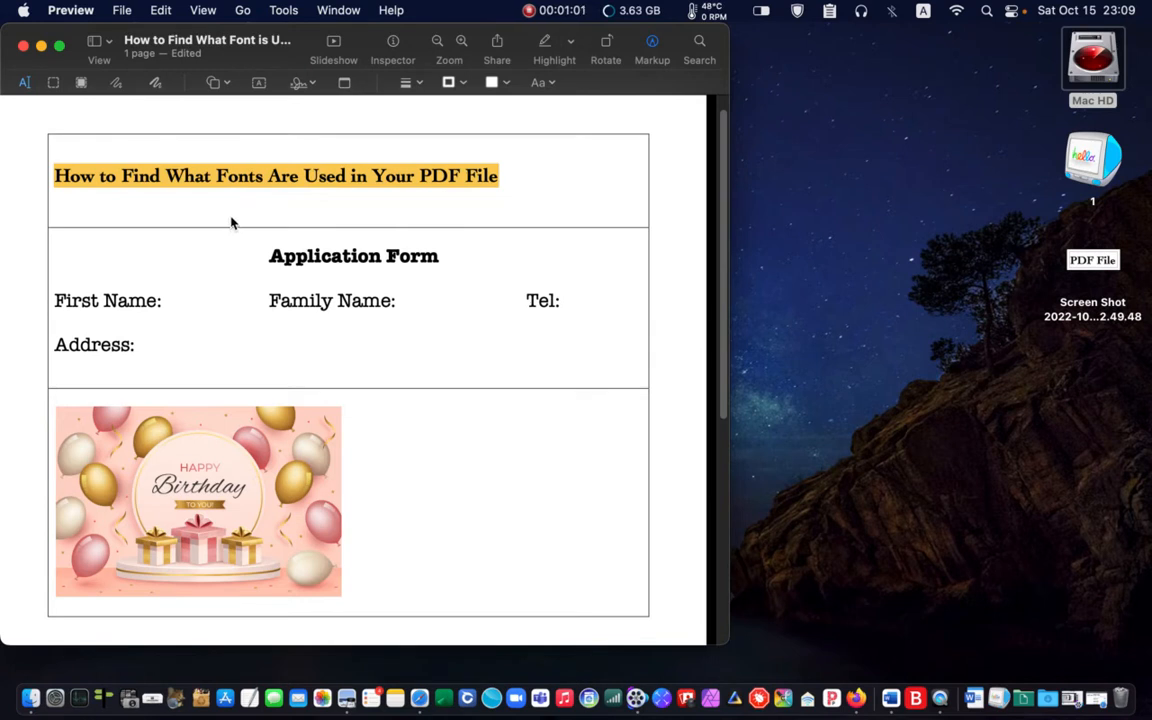
{"action": "mouse_move", "coordinate": [535, 205]}
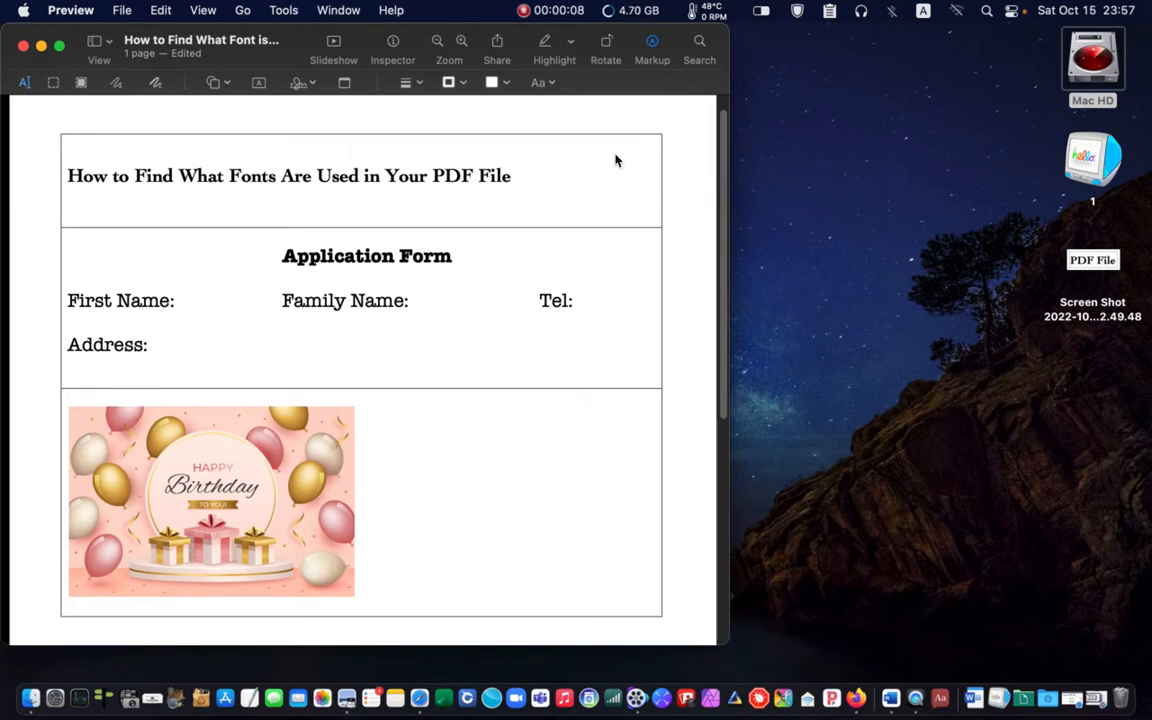
{"action": "mouse_move", "coordinate": [583, 185]}
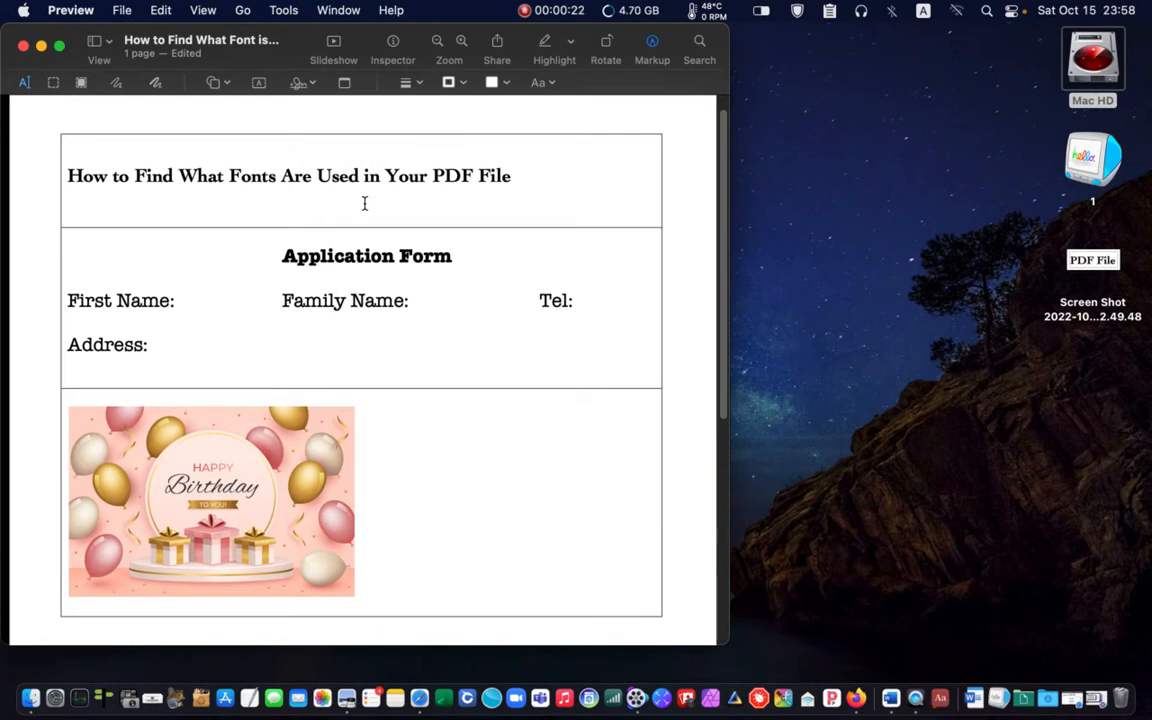
{"action": "mouse_move", "coordinate": [228, 92]}
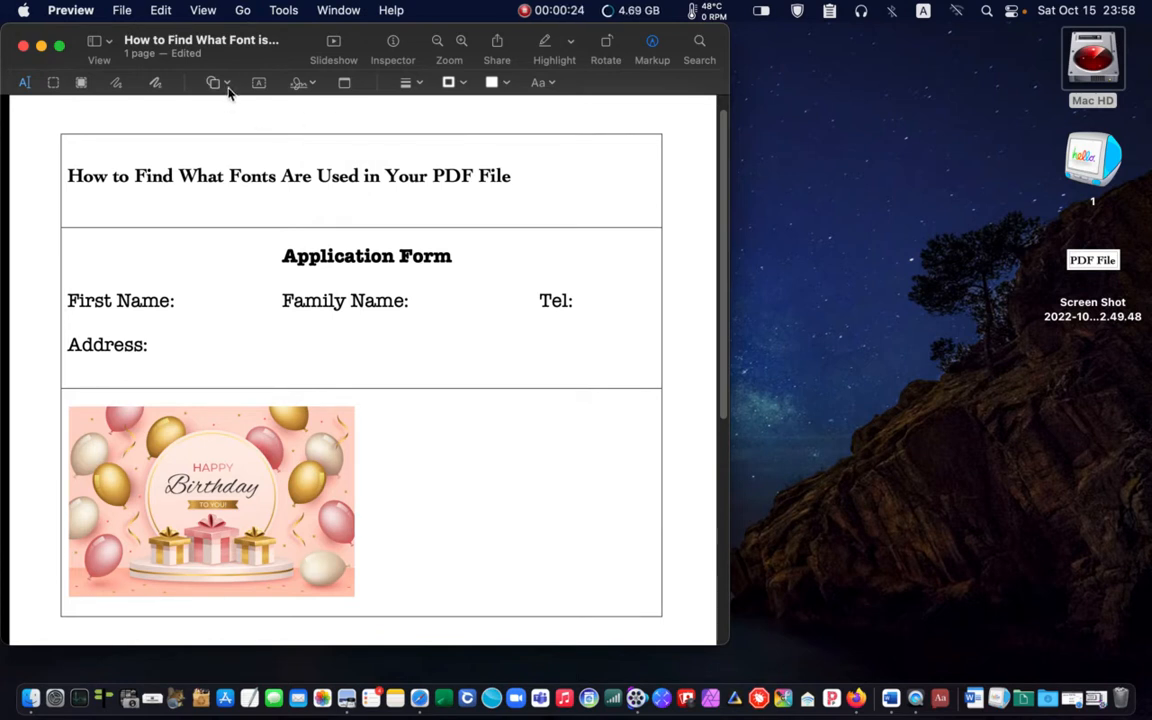
{"action": "left_click", "coordinate": [213, 82]}
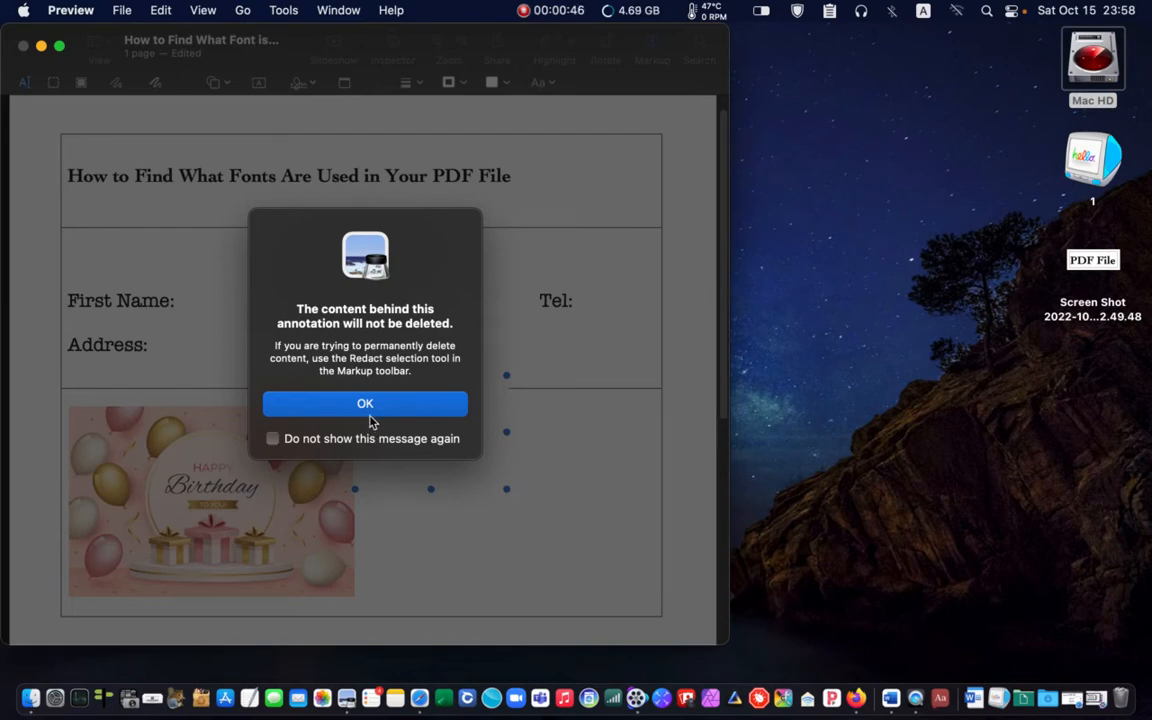
Dismiss the warning about content hidden behind annotations
{"action": "left_click", "coordinate": [365, 403]}
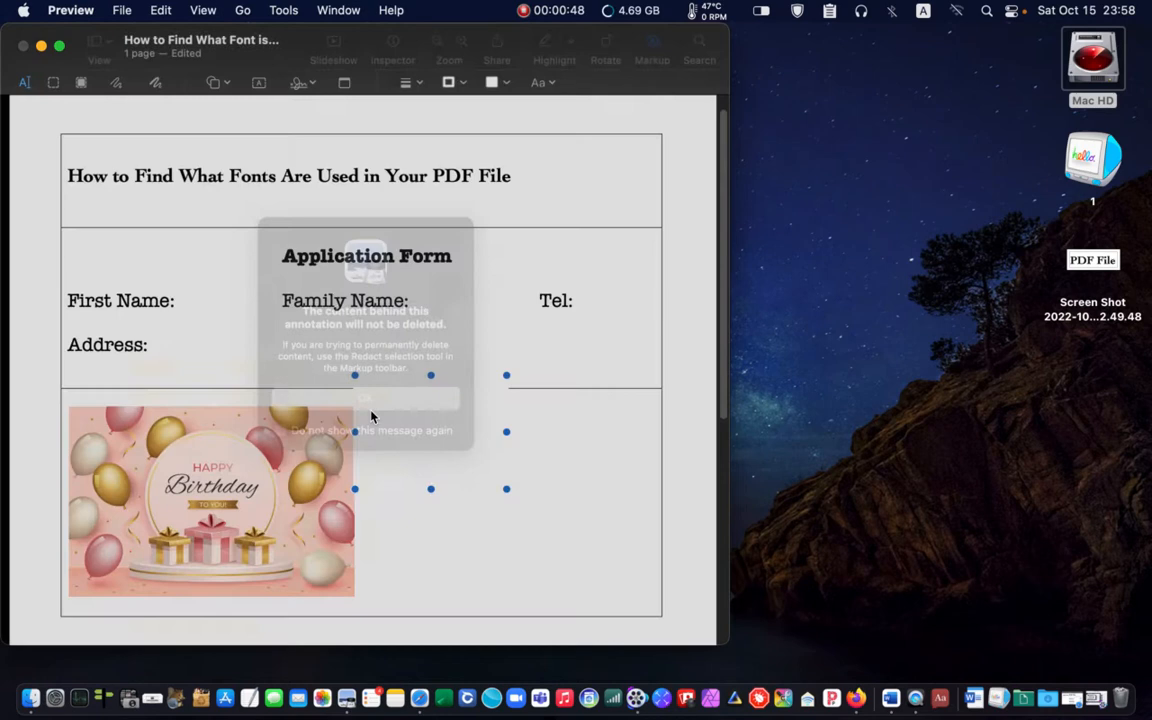
Select the blank box and position it over the original title
{"action": "left_click", "coordinate": [365, 397]}
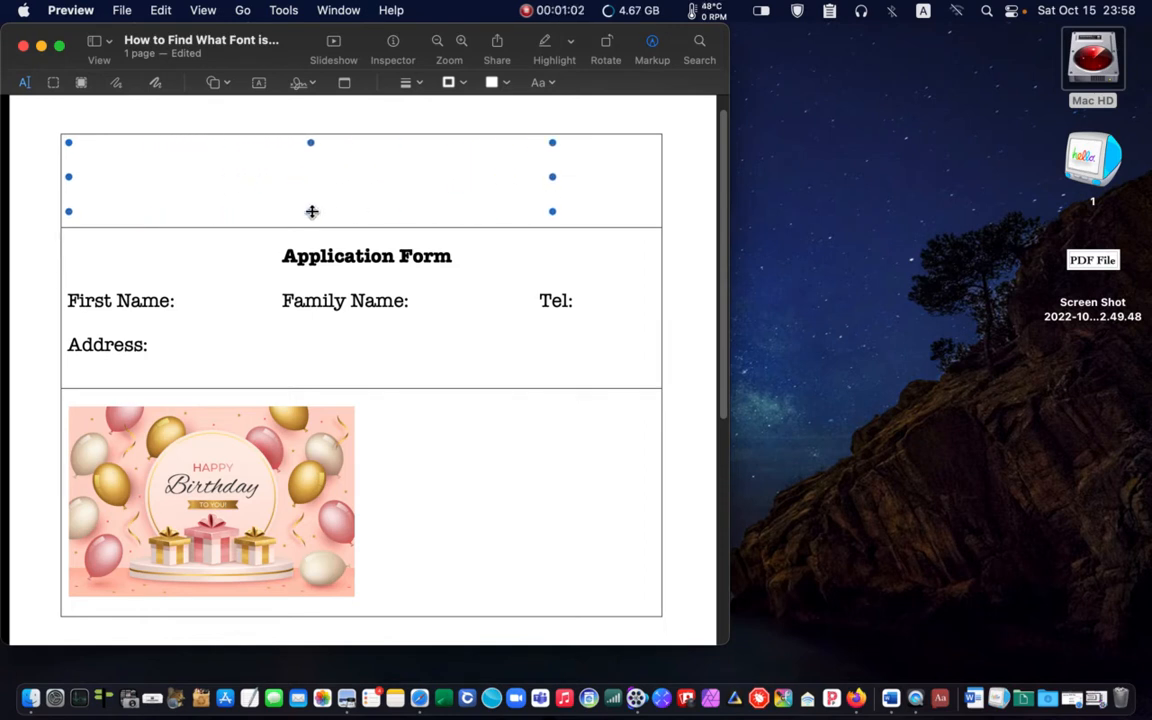
{"action": "mouse_move", "coordinate": [658, 203]}
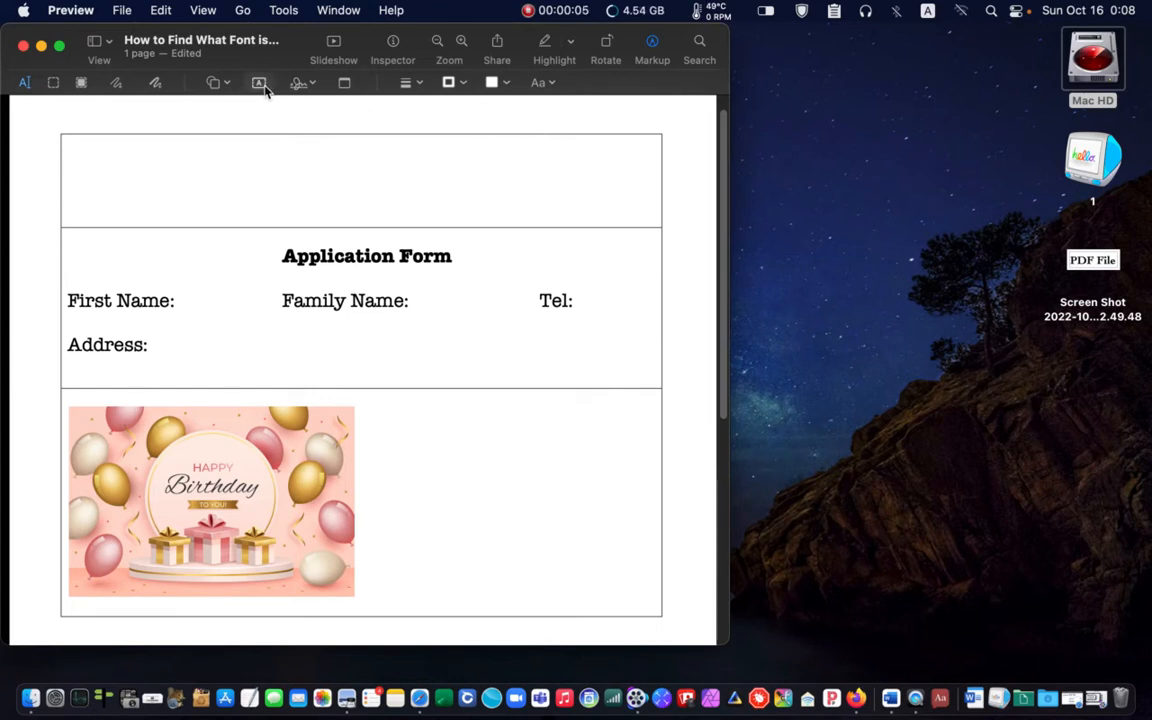
Add a text box with the new title and move it into the top cell
{"action": "left_click", "coordinate": [259, 82]}
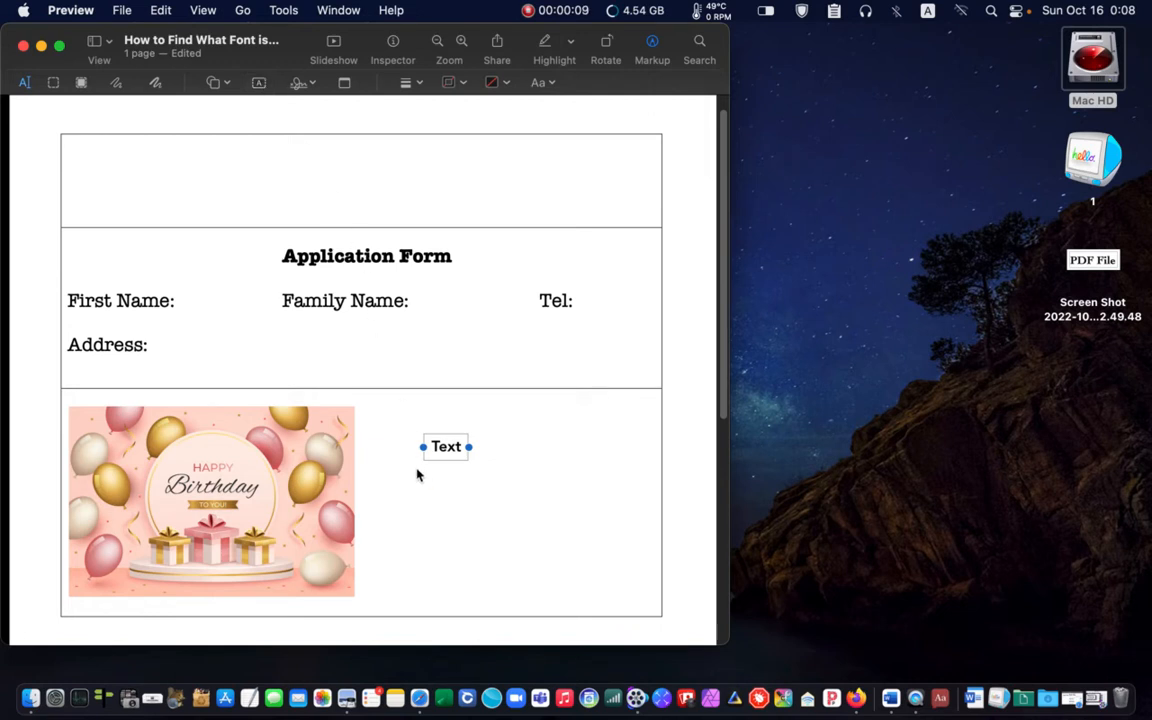
{"action": "double_click", "coordinate": [445, 446]}
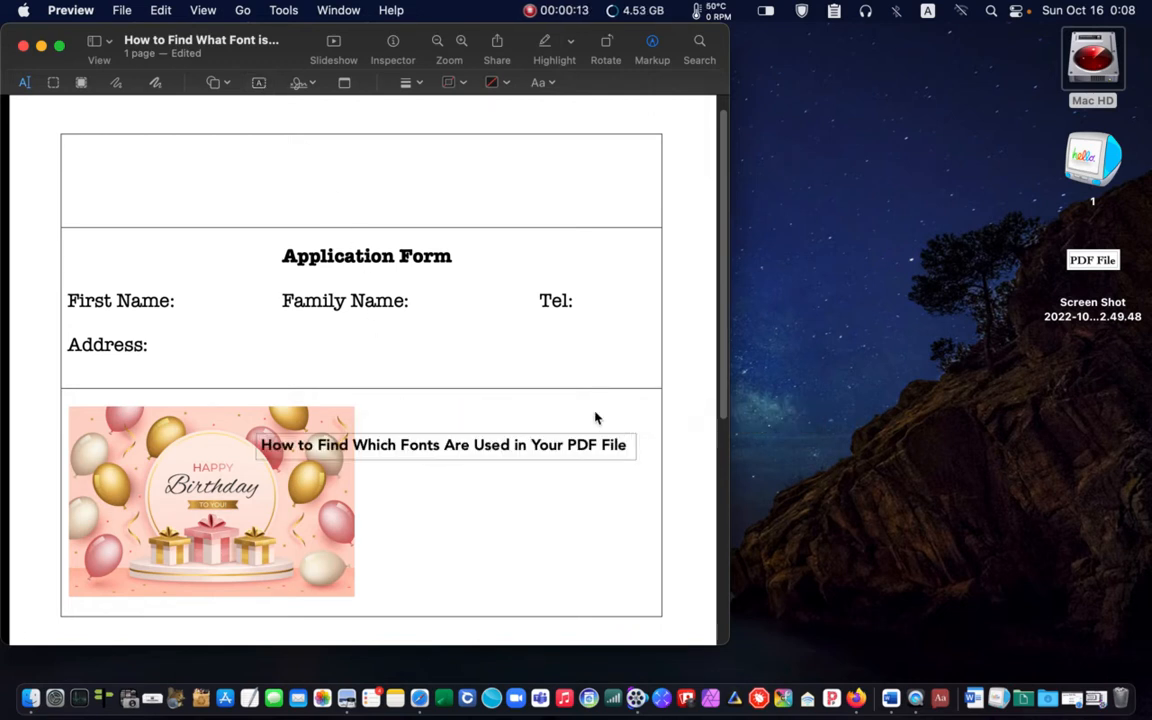
{"action": "left_click_drag", "start_coordinate": [443, 445], "coordinate": [443, 326]}
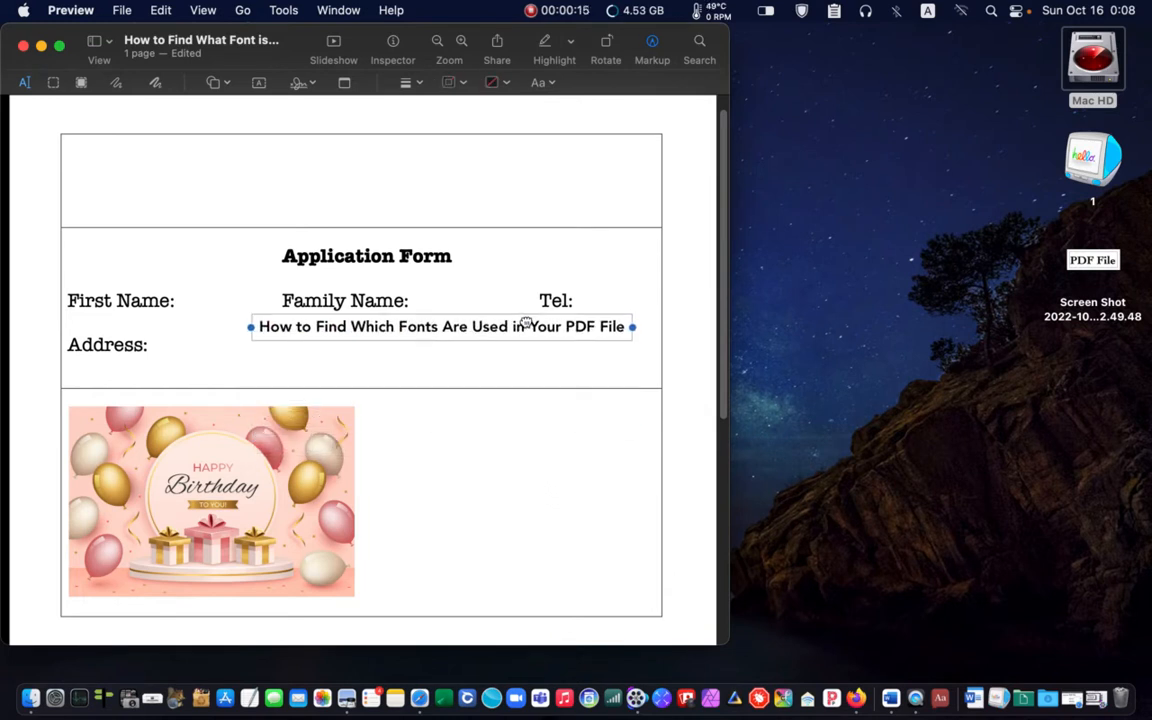
{"action": "left_click_drag", "start_coordinate": [440, 326], "coordinate": [383, 195]}
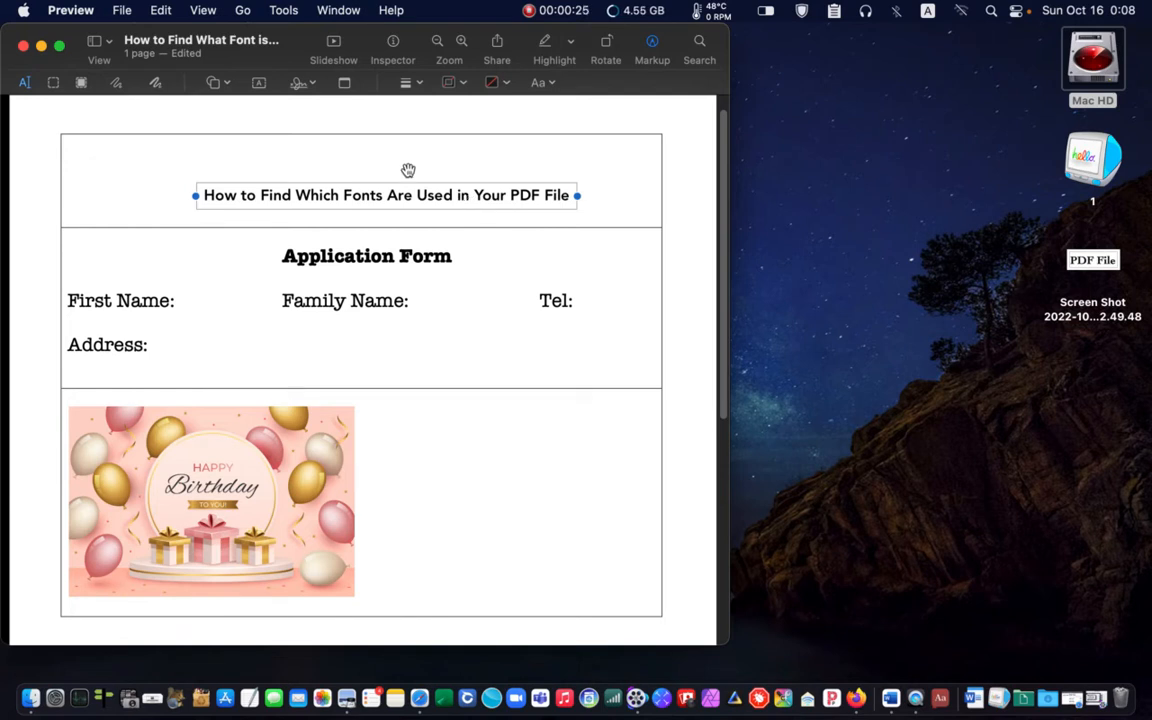
Restyle the new heading as Cochin Bold 30 pt
{"action": "double_click", "coordinate": [385, 194]}
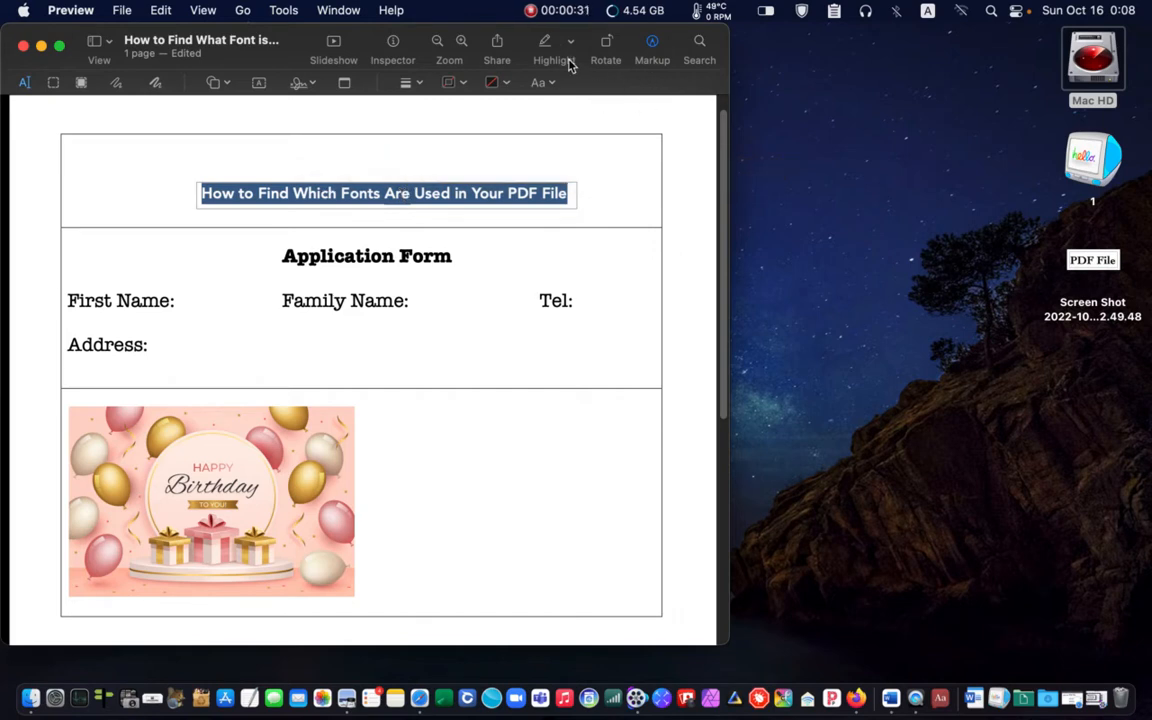
{"action": "left_click", "coordinate": [539, 82]}
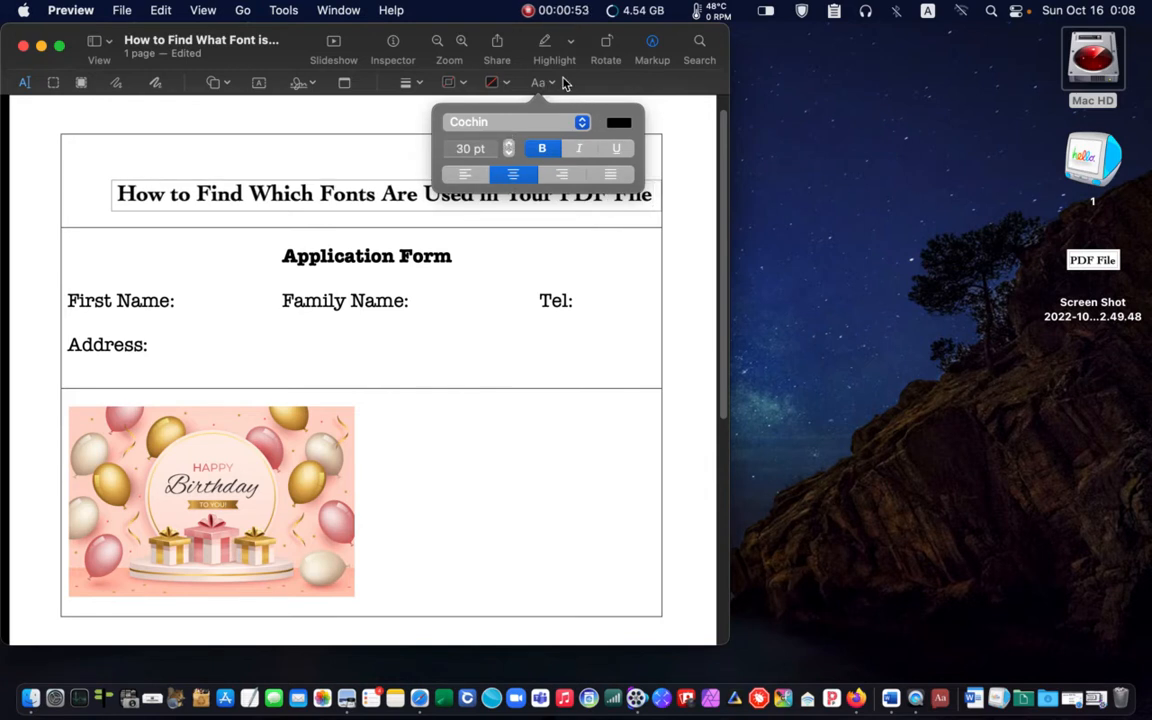
{"action": "left_click", "coordinate": [543, 82]}
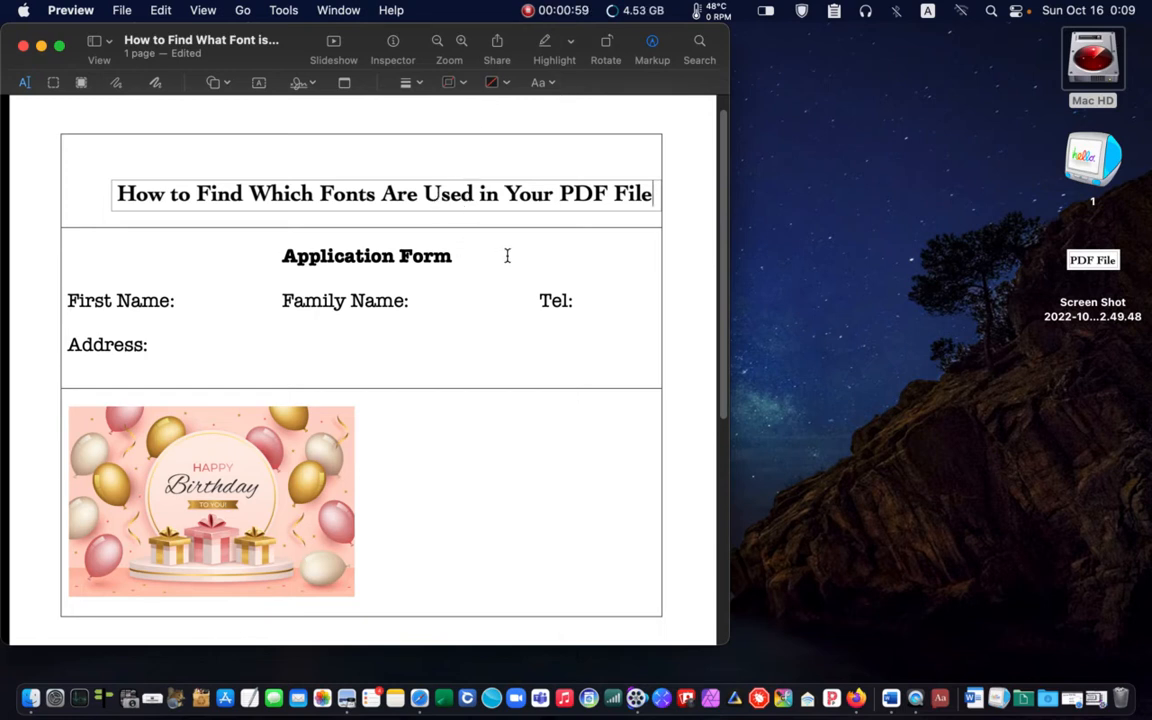
{"action": "mouse_move", "coordinate": [253, 214]}
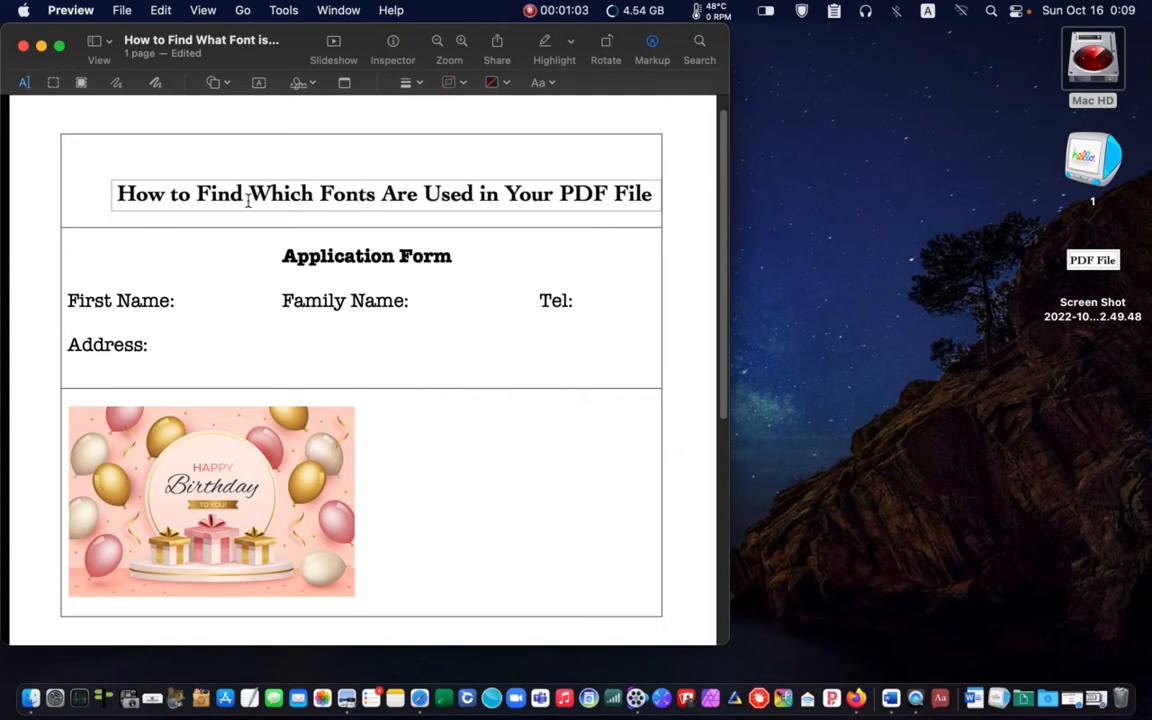
{"action": "mouse_move", "coordinate": [396, 217]}
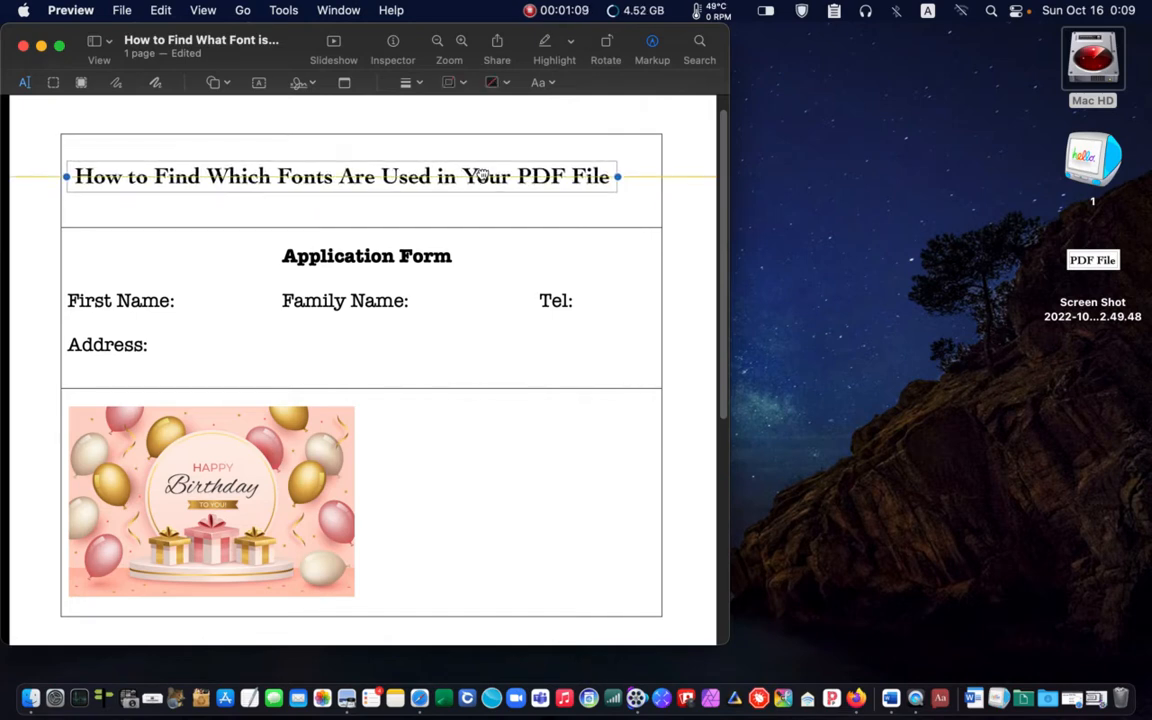
{"action": "scroll", "scroll_direction": "down", "scroll_amount": 3}
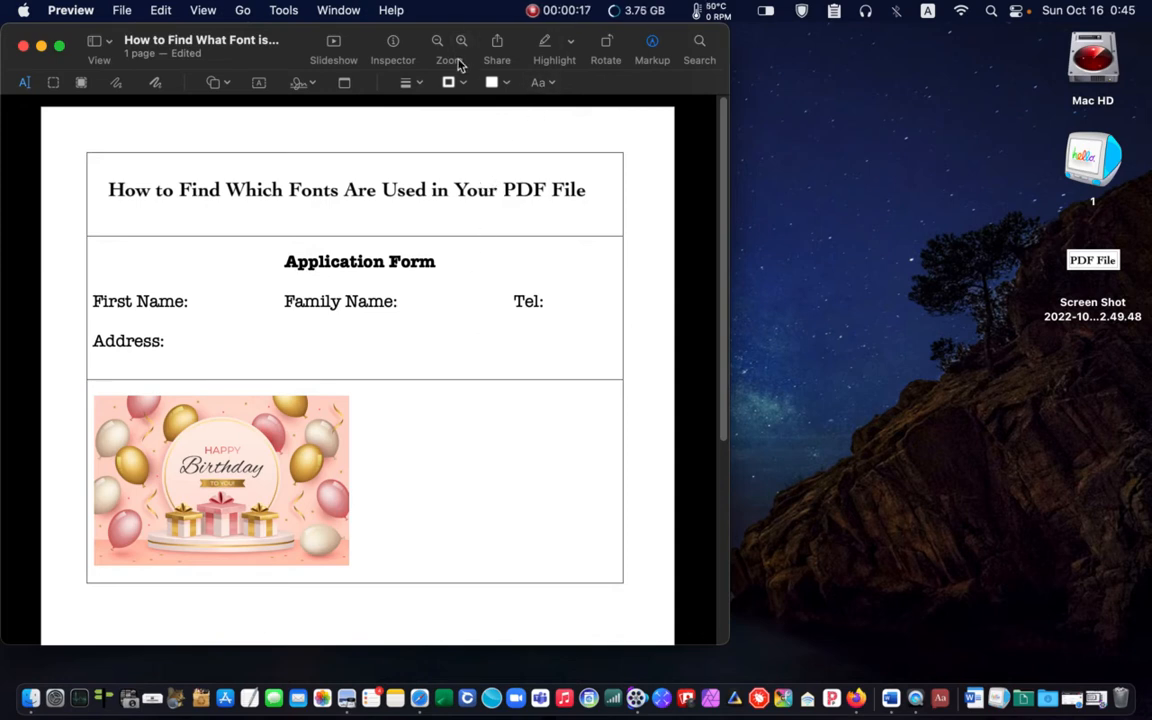
Zoom in and screenshot the 'Family Name:' label to the desktop
{"action": "left_click", "coordinate": [462, 41]}
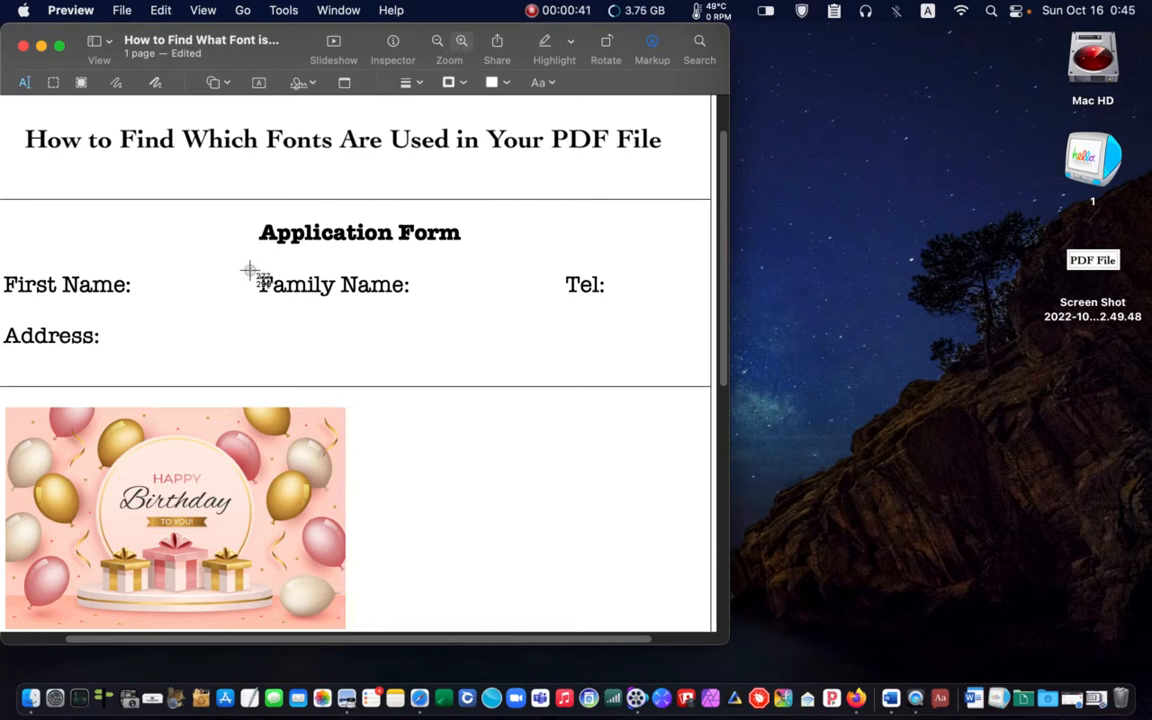
{"action": "left_click_drag", "start_coordinate": [250, 272], "coordinate": [400, 302]}
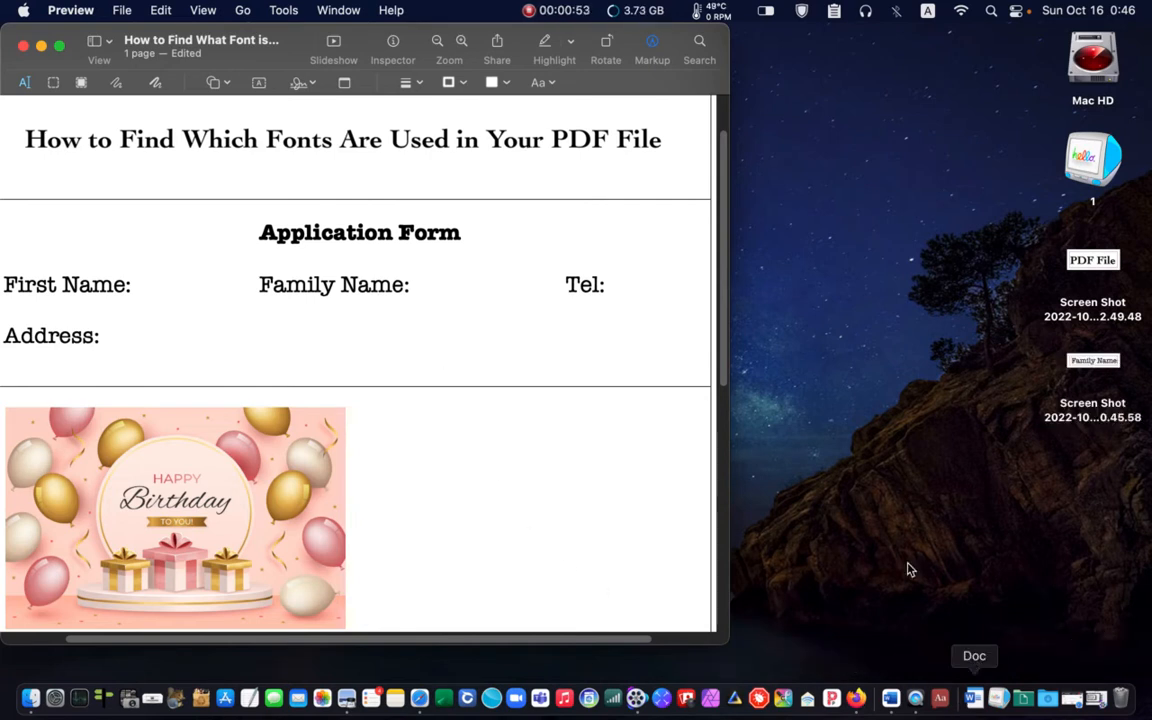
{"action": "mouse_move", "coordinate": [58, 65]}
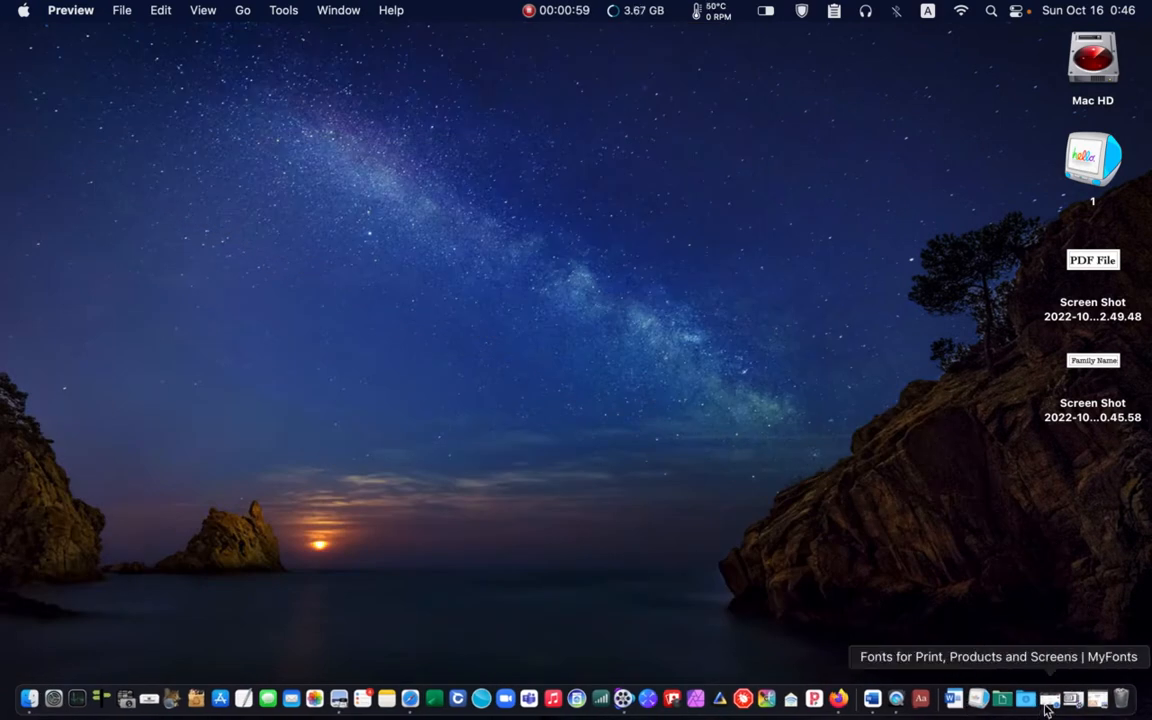
Open MyFonts' WhatTheFont and identify the cropped Family Name sample as Typewriter Serial
{"action": "left_click", "coordinate": [1047, 698]}
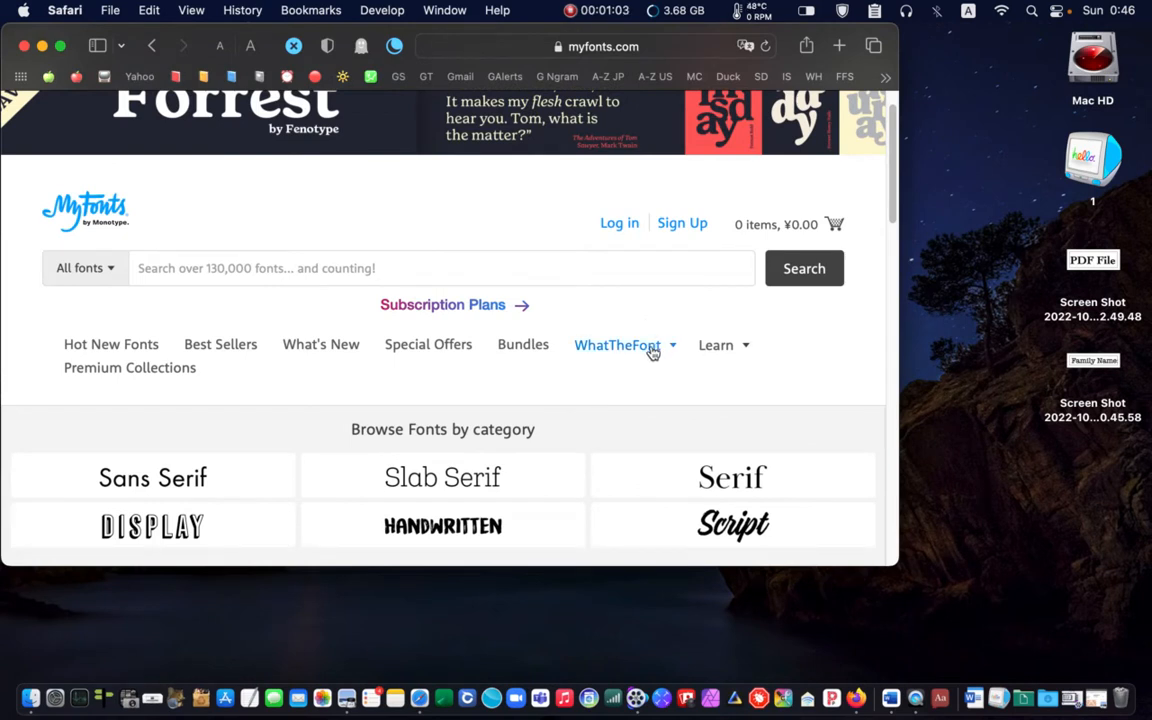
{"action": "left_click", "coordinate": [617, 344]}
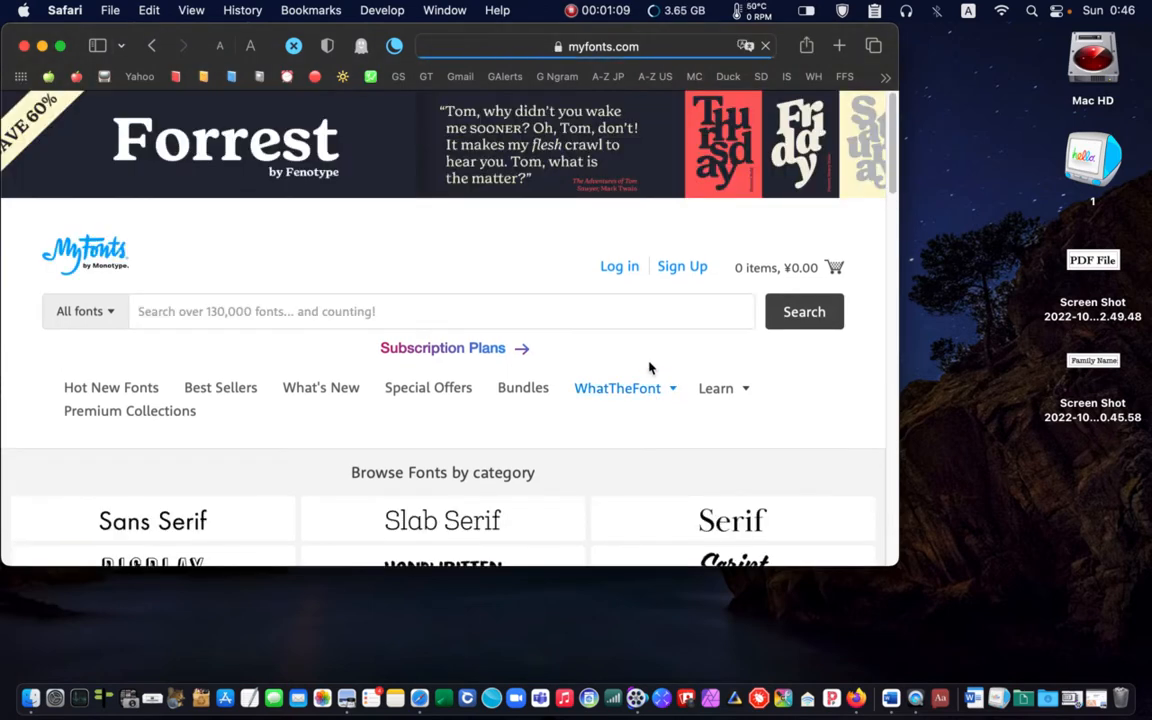
{"action": "left_click", "coordinate": [617, 388]}
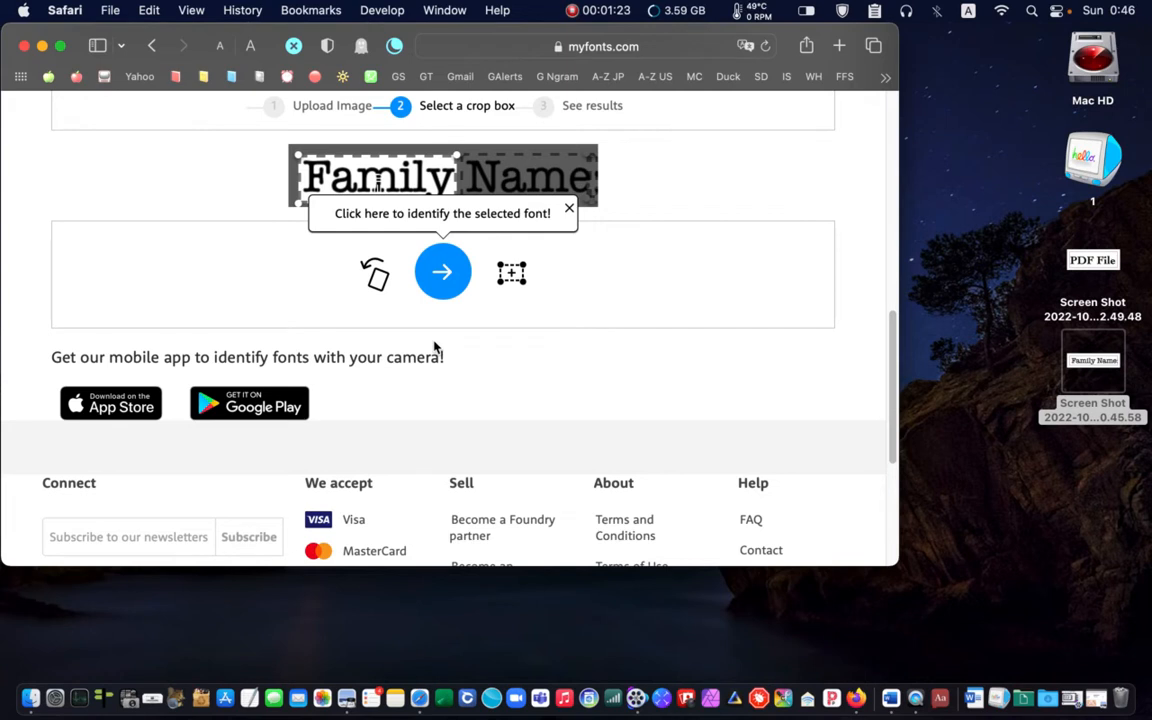
{"action": "mouse_move", "coordinate": [479, 166]}
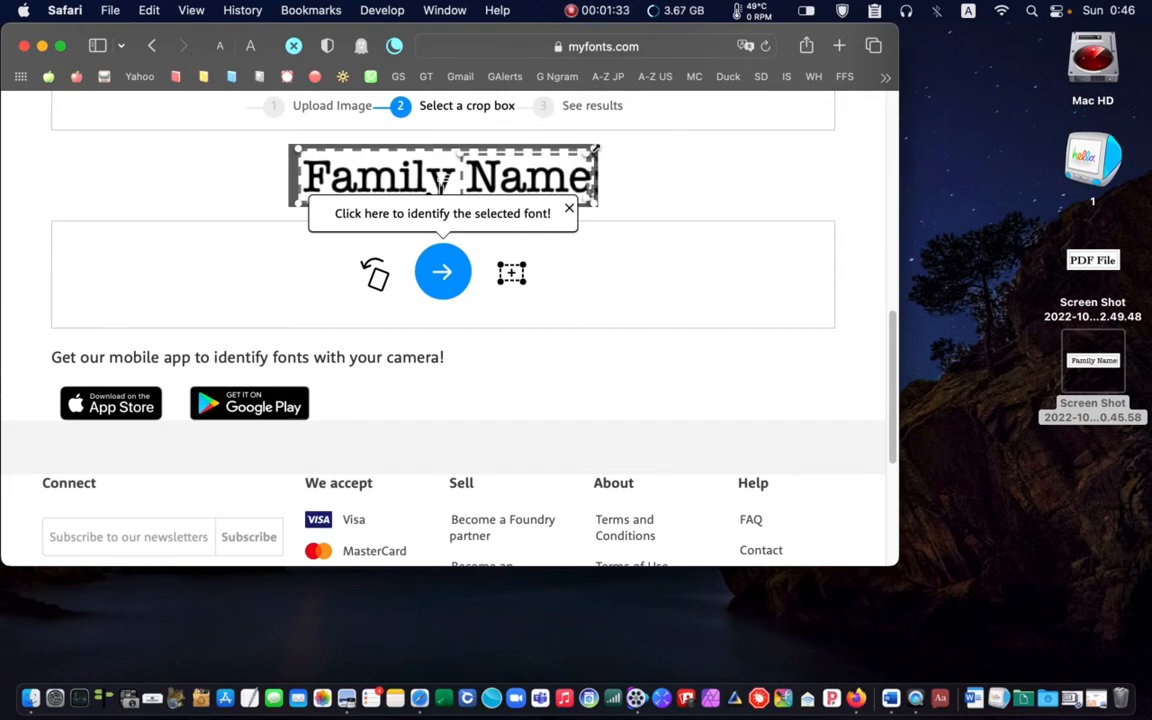
{"action": "mouse_move", "coordinate": [443, 272]}
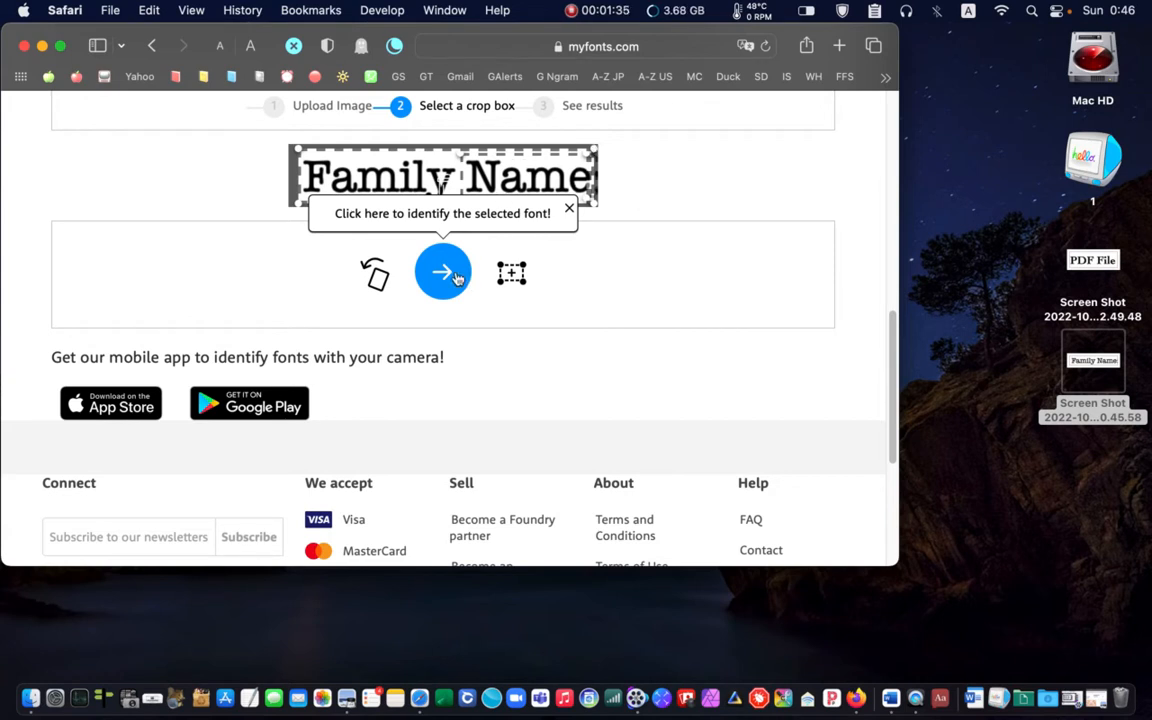
{"action": "left_click", "coordinate": [442, 272]}
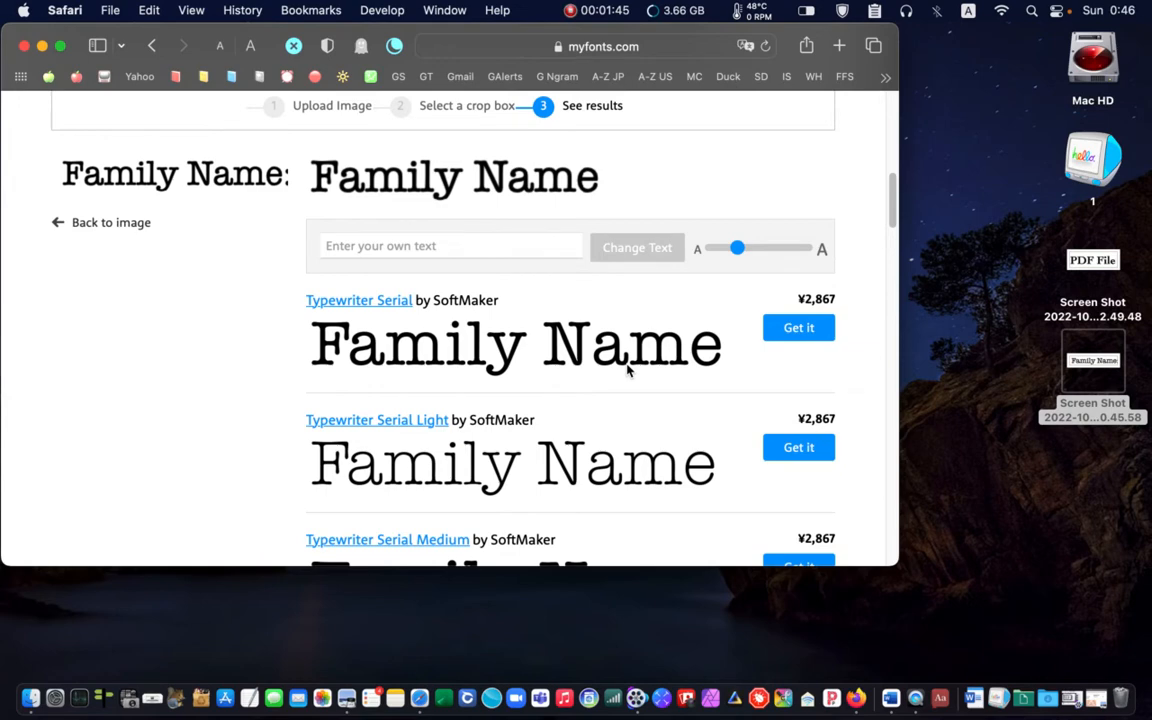
{"action": "mouse_move", "coordinate": [377, 313]}
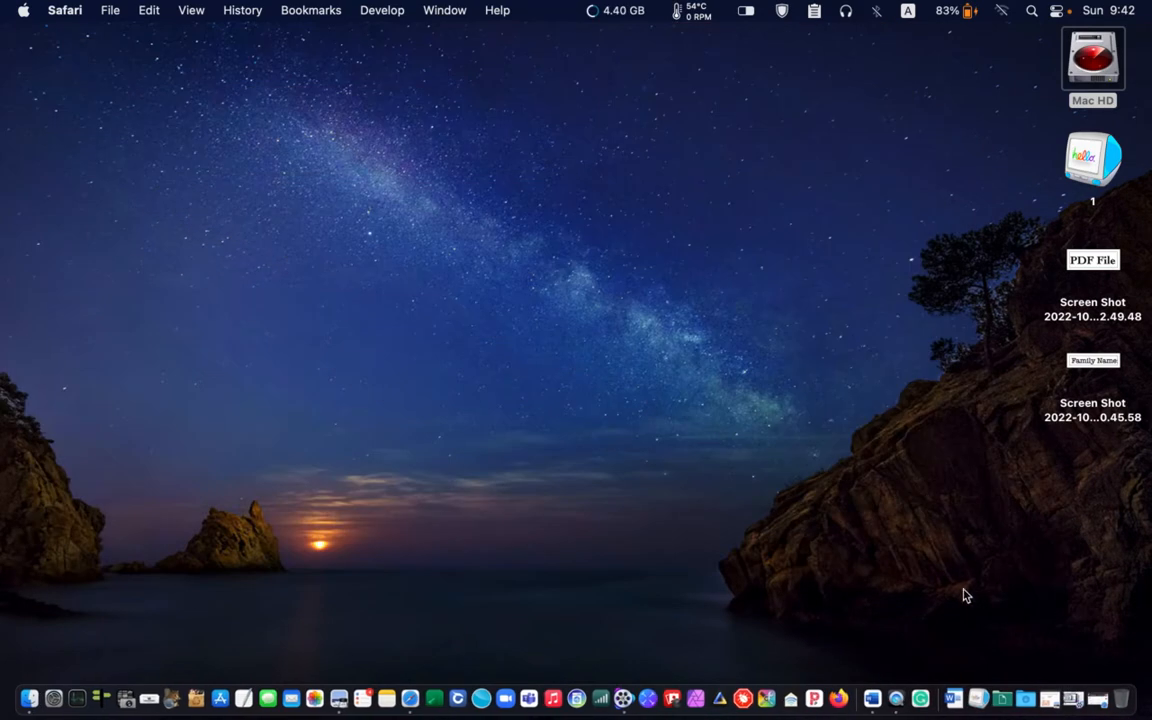
Open the application form PDF and add a text box set to American Typewriter
{"action": "double_click", "coordinate": [1092, 259]}
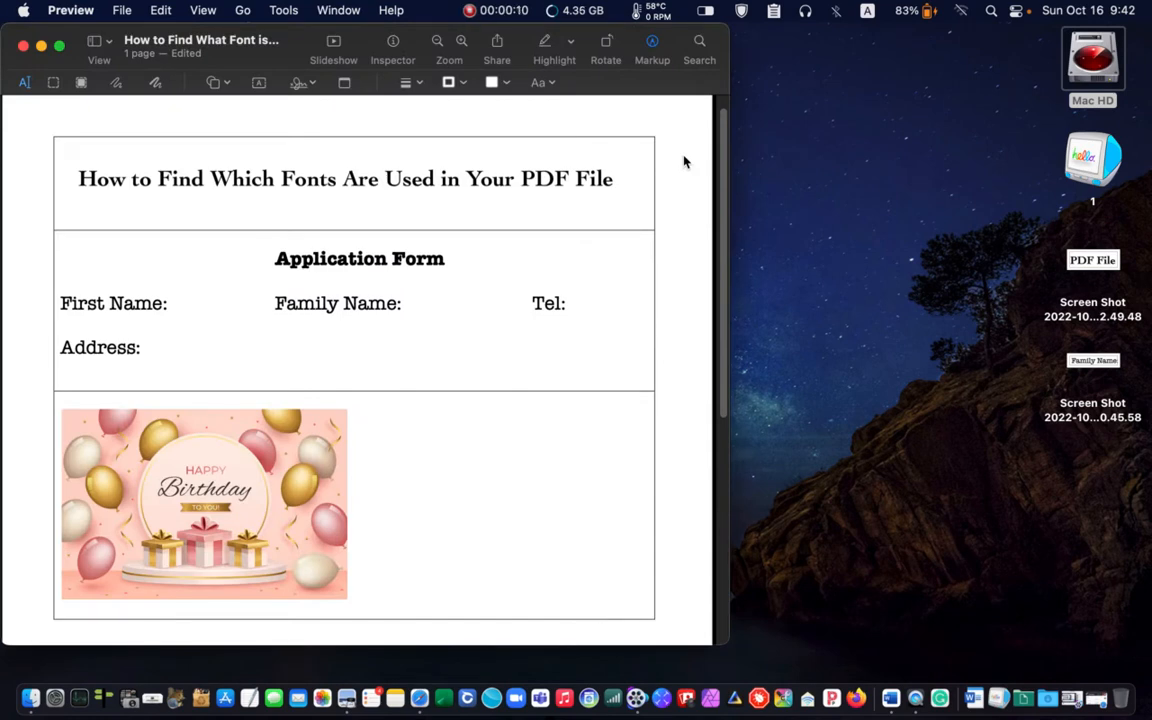
{"action": "mouse_move", "coordinate": [238, 137]}
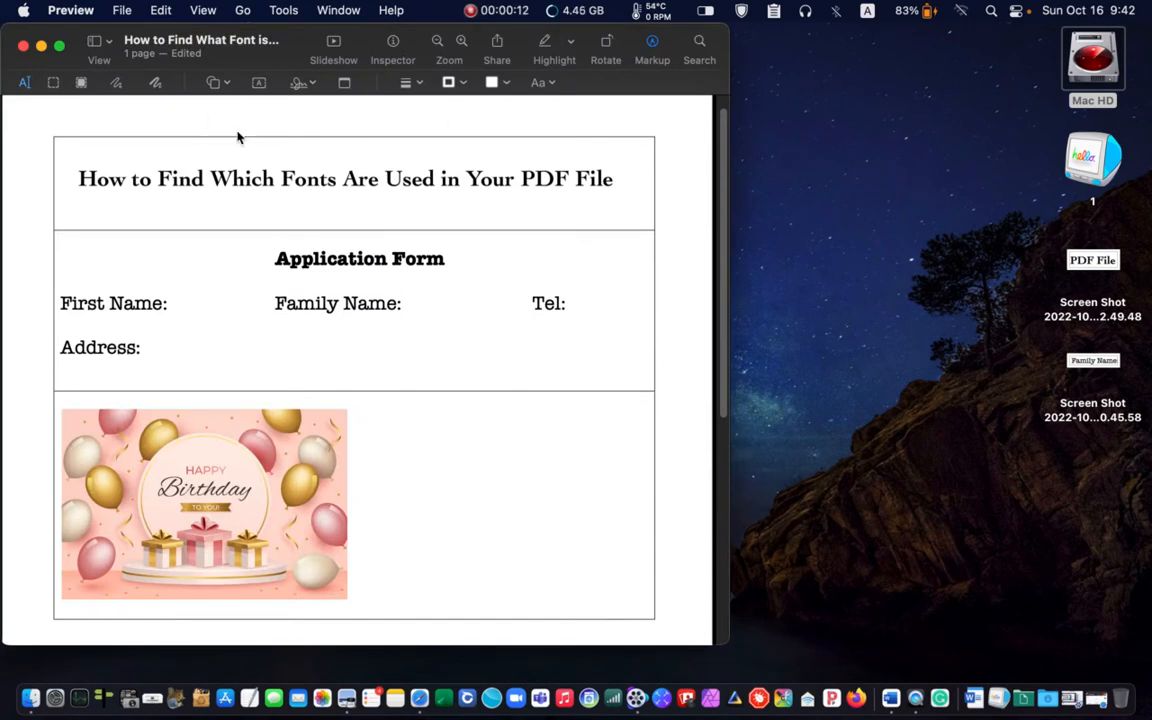
{"action": "left_click", "coordinate": [259, 82]}
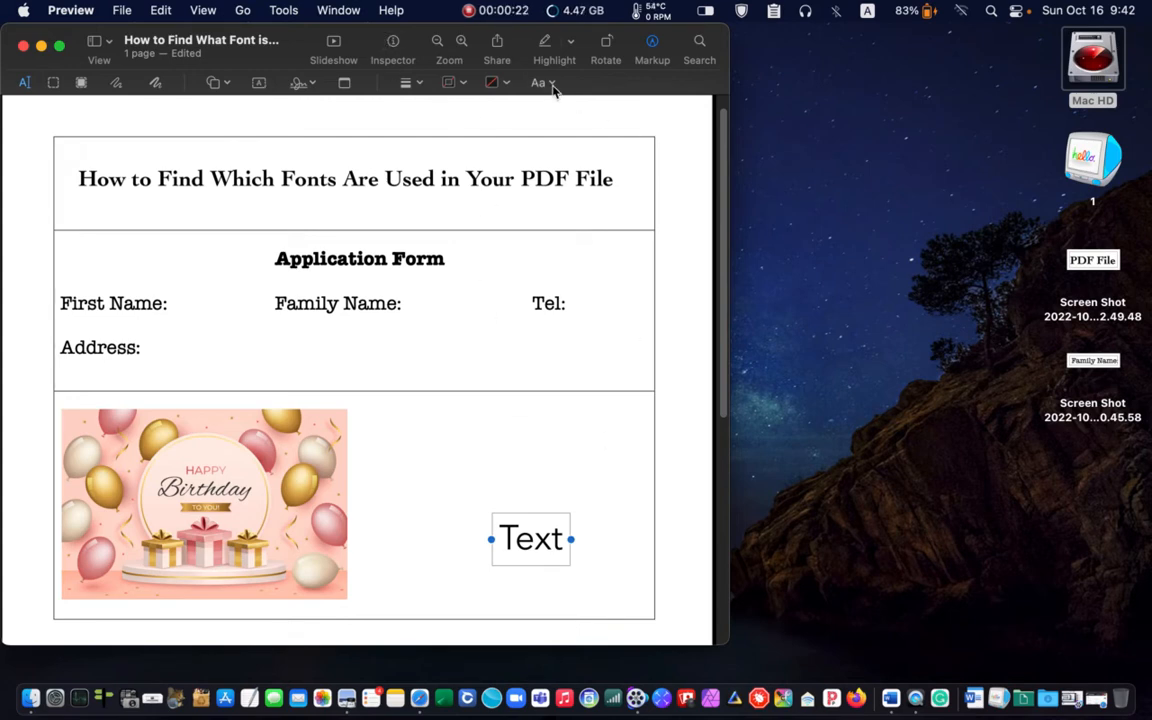
{"action": "left_click", "coordinate": [539, 82]}
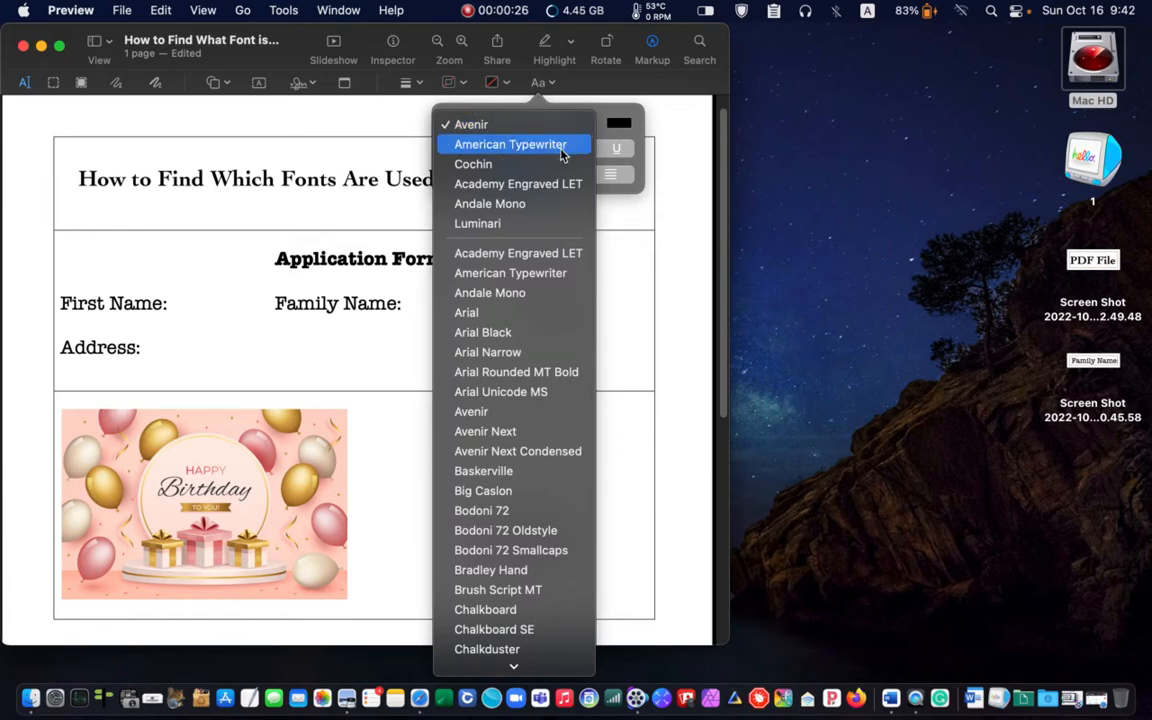
{"action": "left_click", "coordinate": [510, 144]}
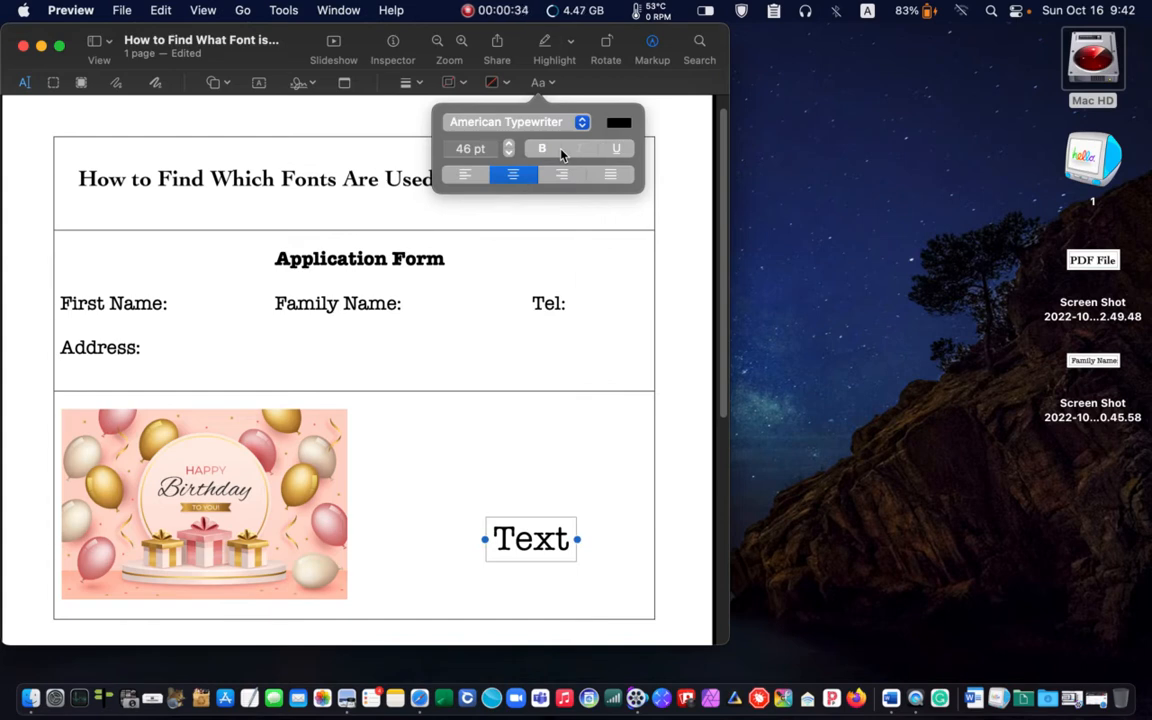
Replace the placeholder text with 'David' and check its font settings
{"action": "left_click", "coordinate": [530, 539]}
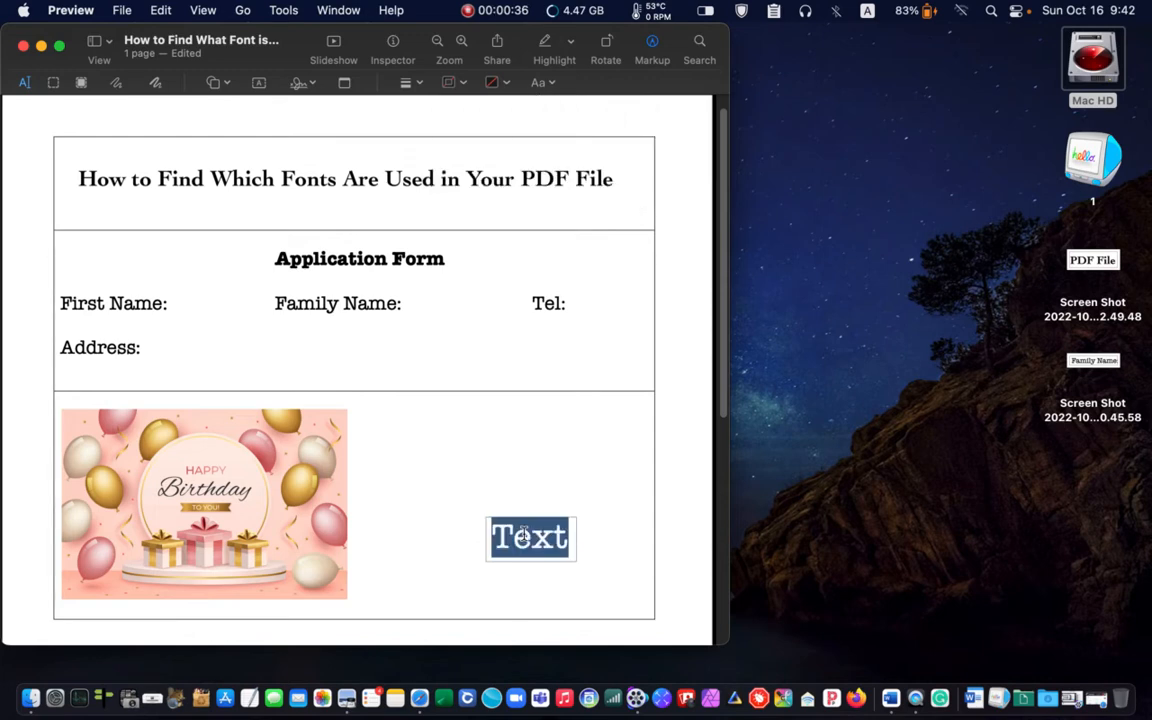
{"action": "type", "text": "D"}
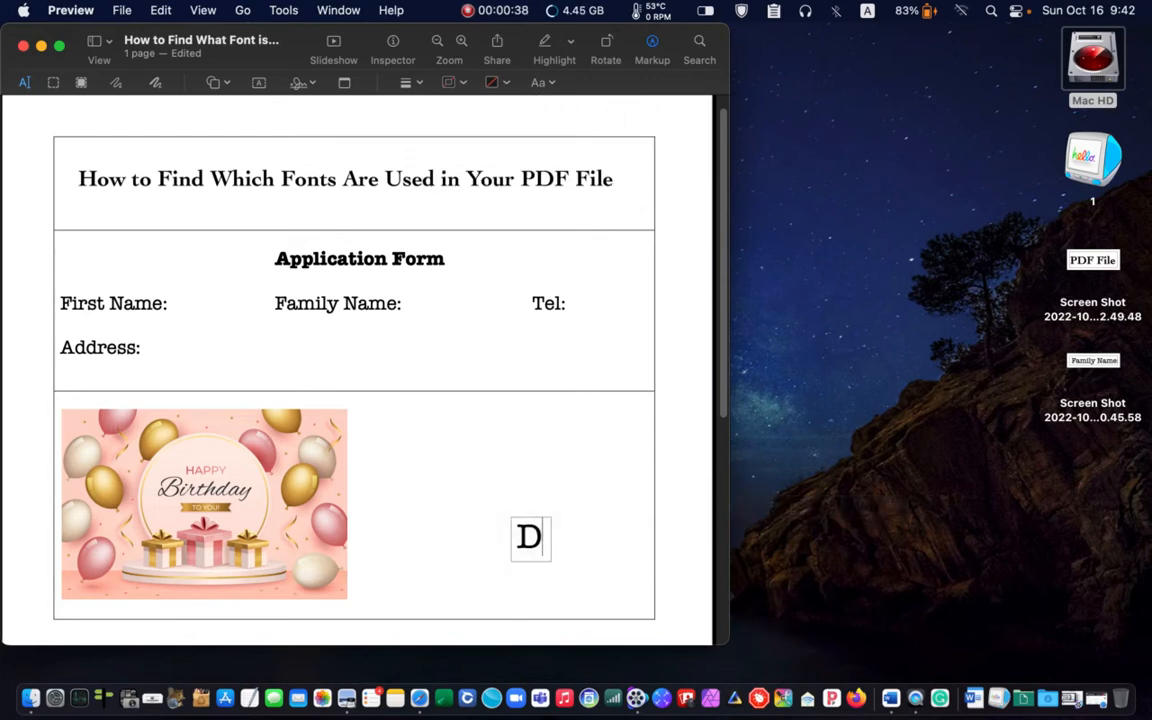
{"action": "type", "text": "avi"}
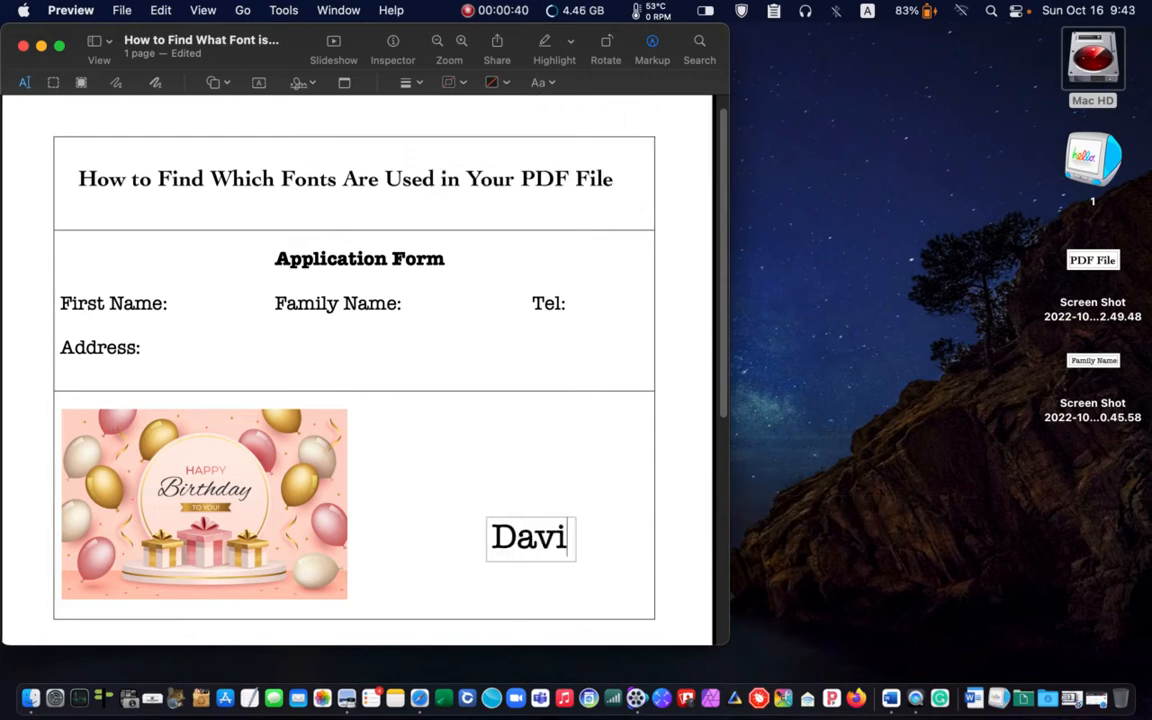
{"action": "type", "text": "d"}
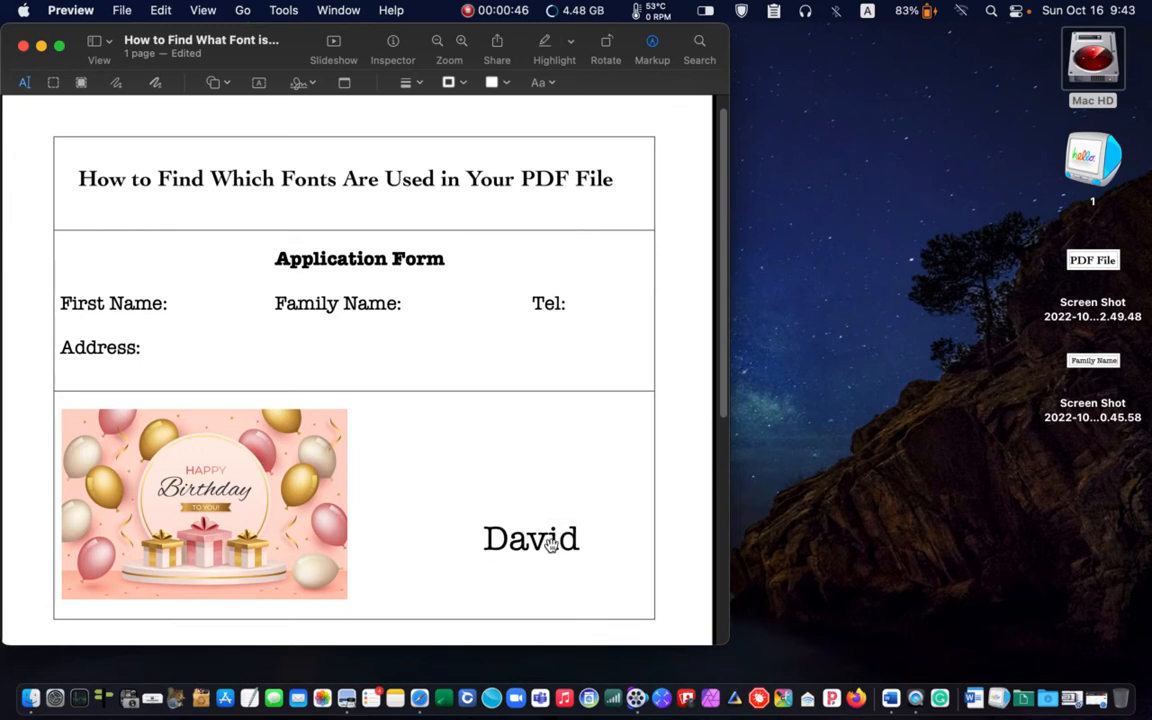
{"action": "left_click", "coordinate": [543, 82]}
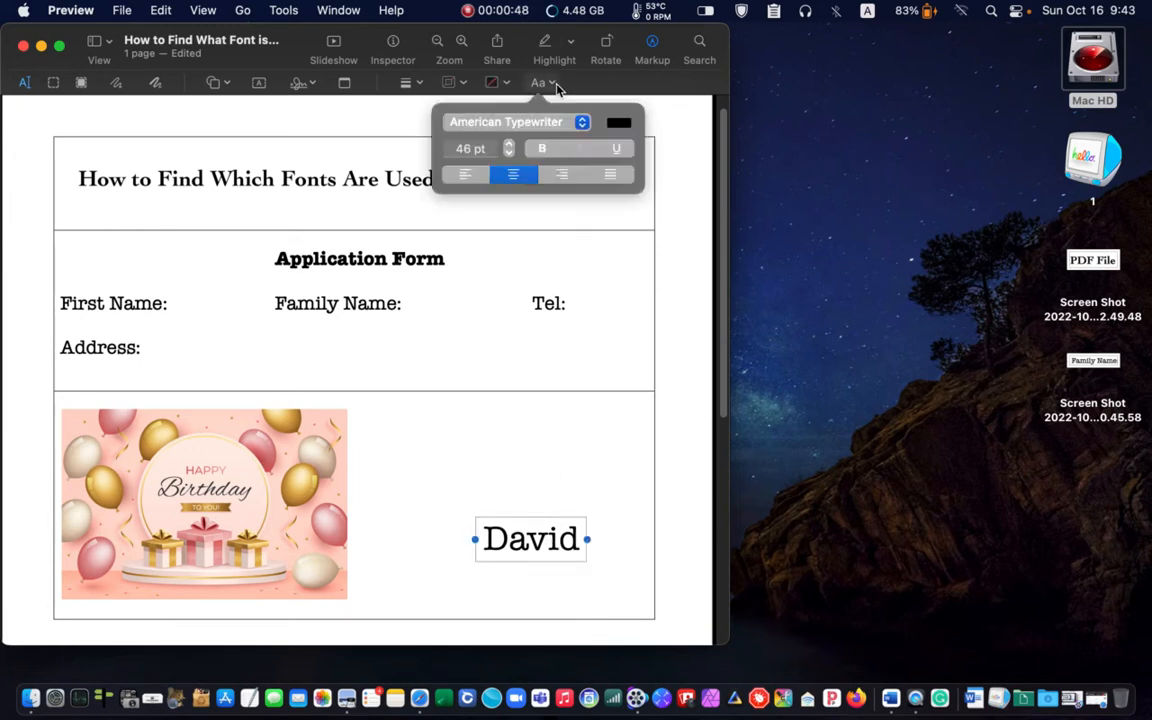
{"action": "left_click", "coordinate": [510, 152]}
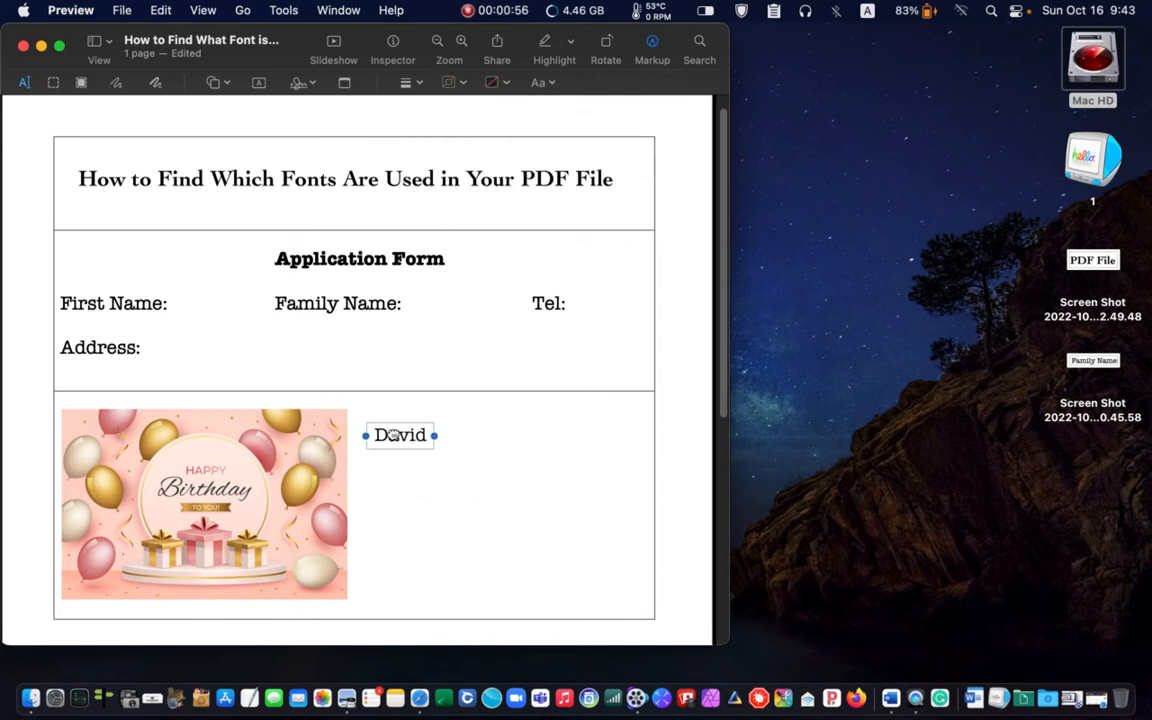
Move David beside First Name, then duplicate it onto the Address line as 'Smith'
{"action": "left_click_drag", "start_coordinate": [400, 435], "coordinate": [210, 303]}
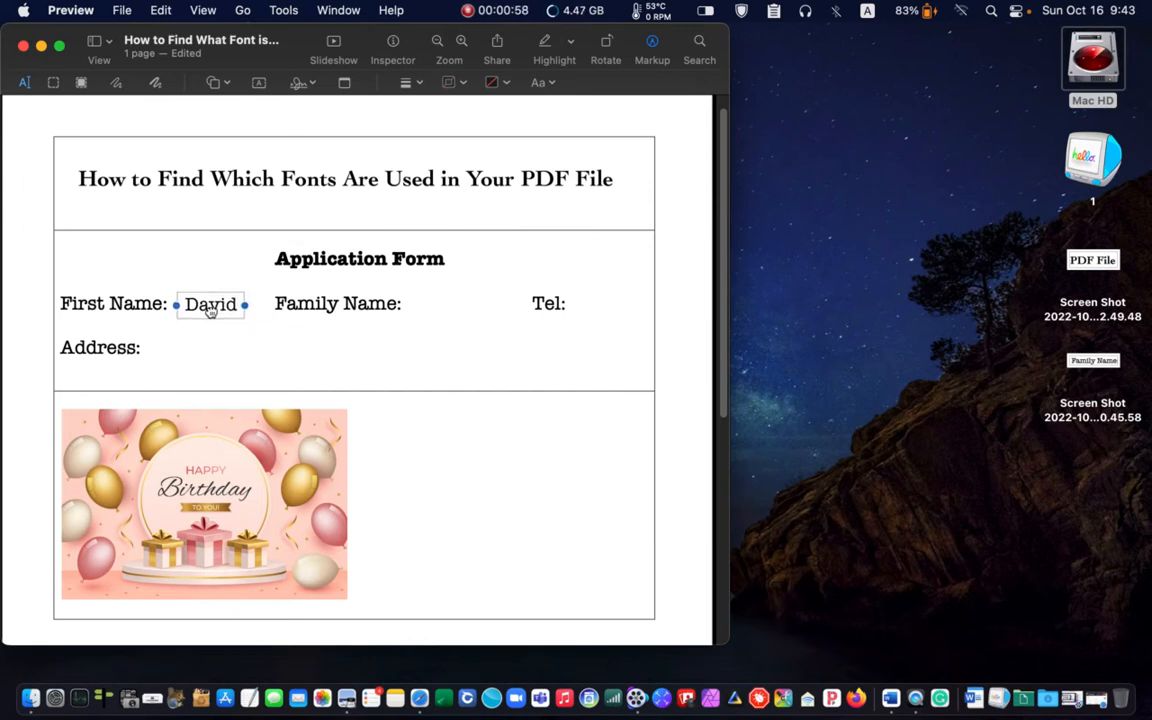
{"action": "left_click", "coordinate": [539, 82]}
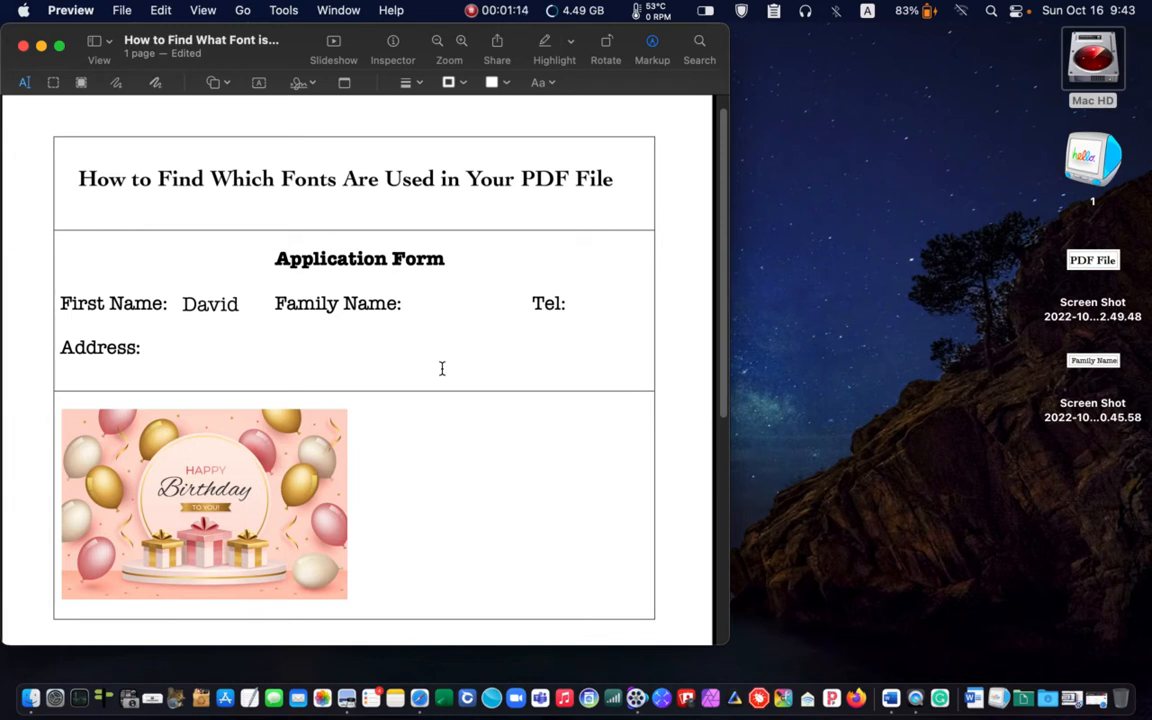
{"action": "mouse_move", "coordinate": [178, 311]}
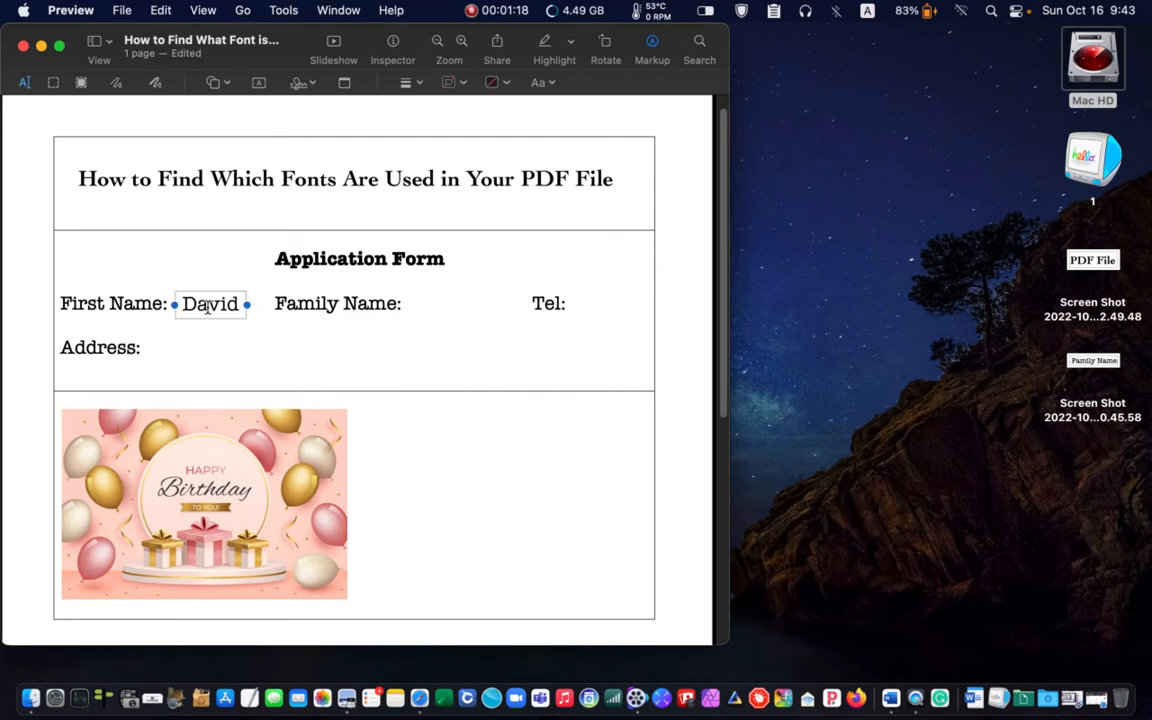
{"action": "left_click_drag", "start_coordinate": [210, 304], "coordinate": [247, 350]}
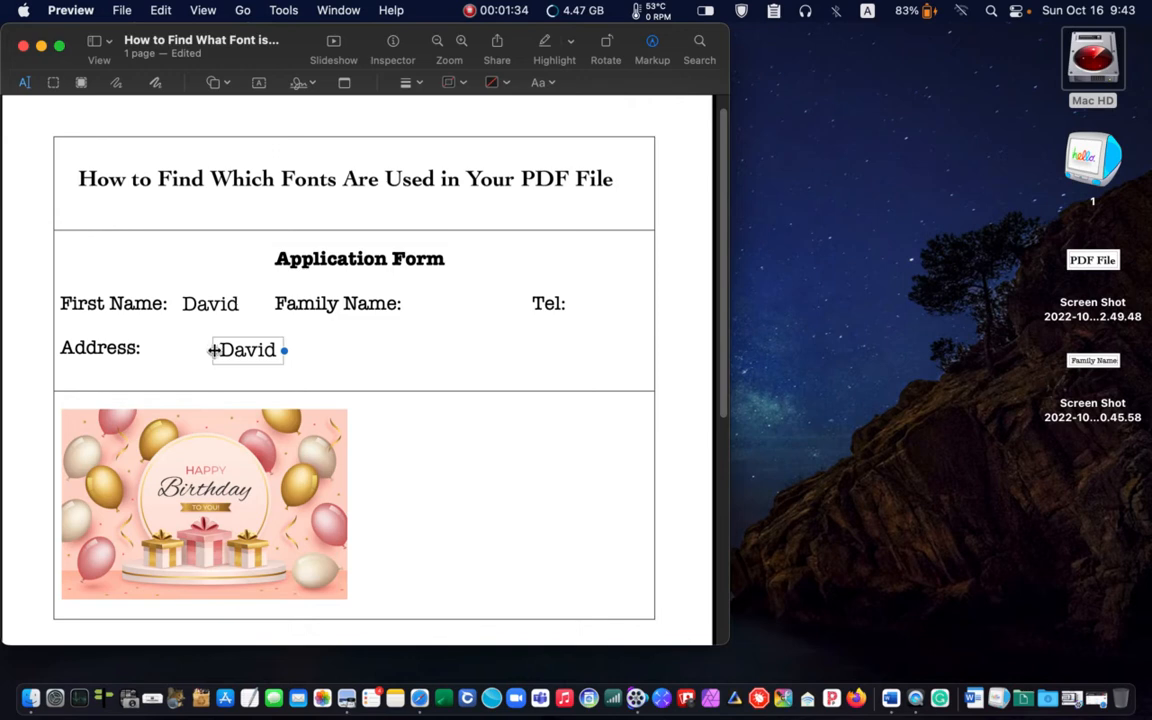
{"action": "double_click", "coordinate": [246, 349]}
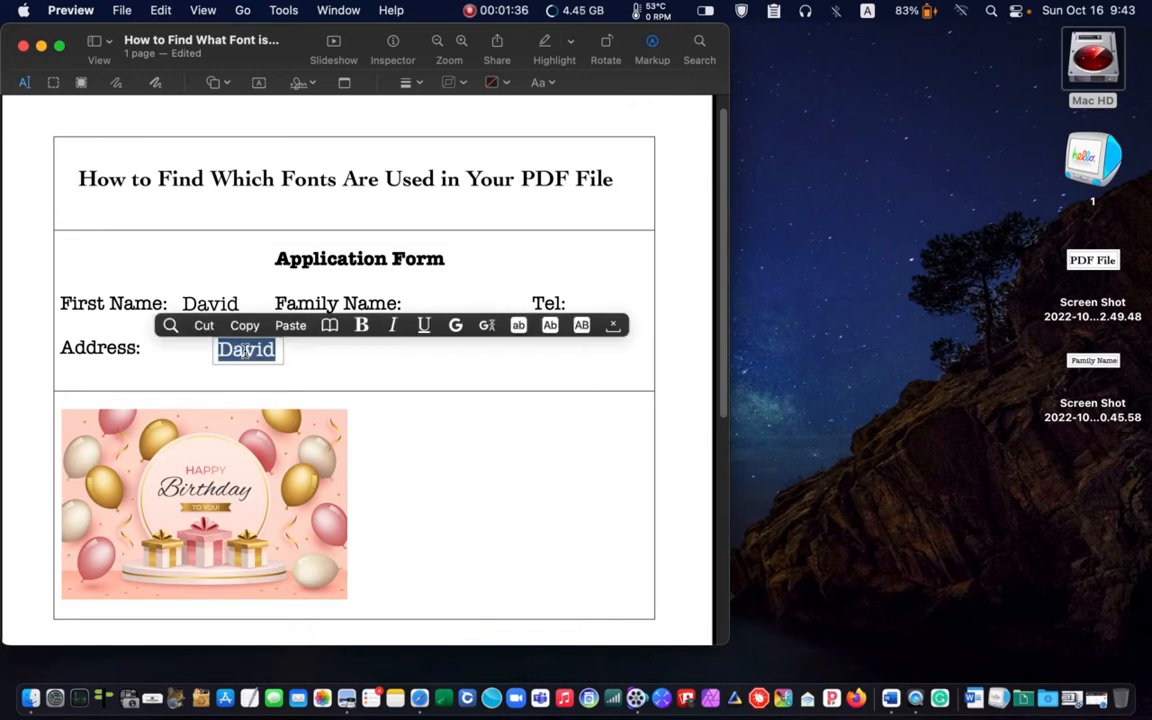
{"action": "type", "text": "Sm"}
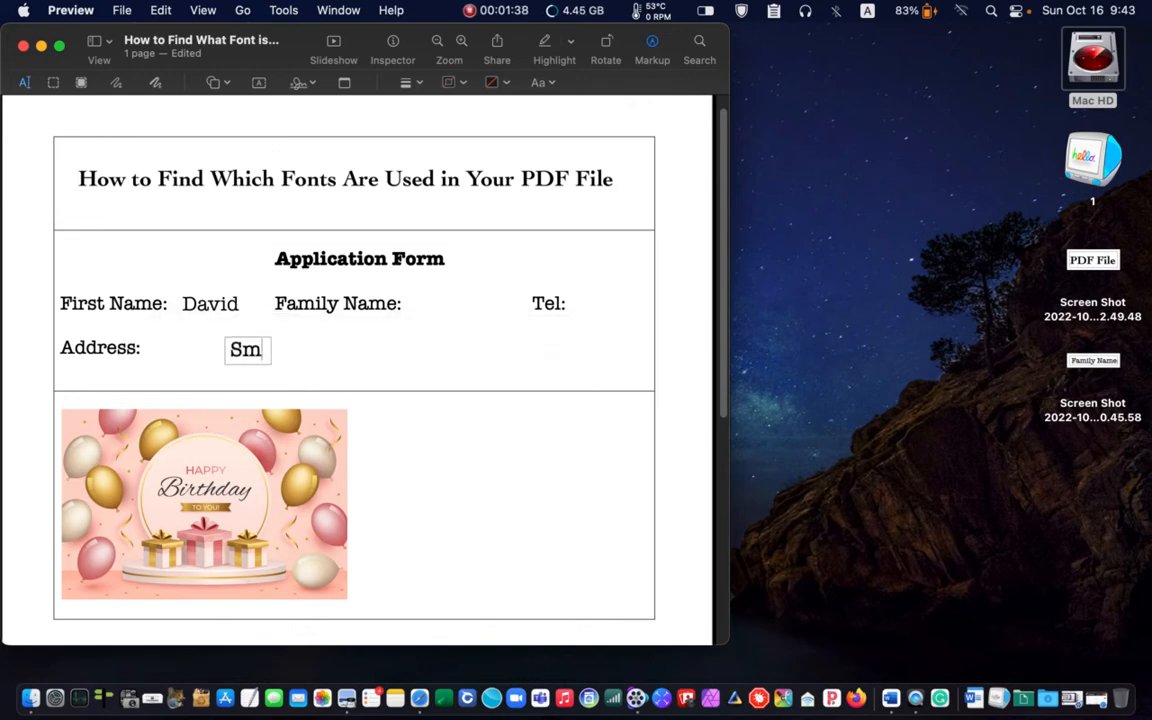
{"action": "type", "text": "ith"}
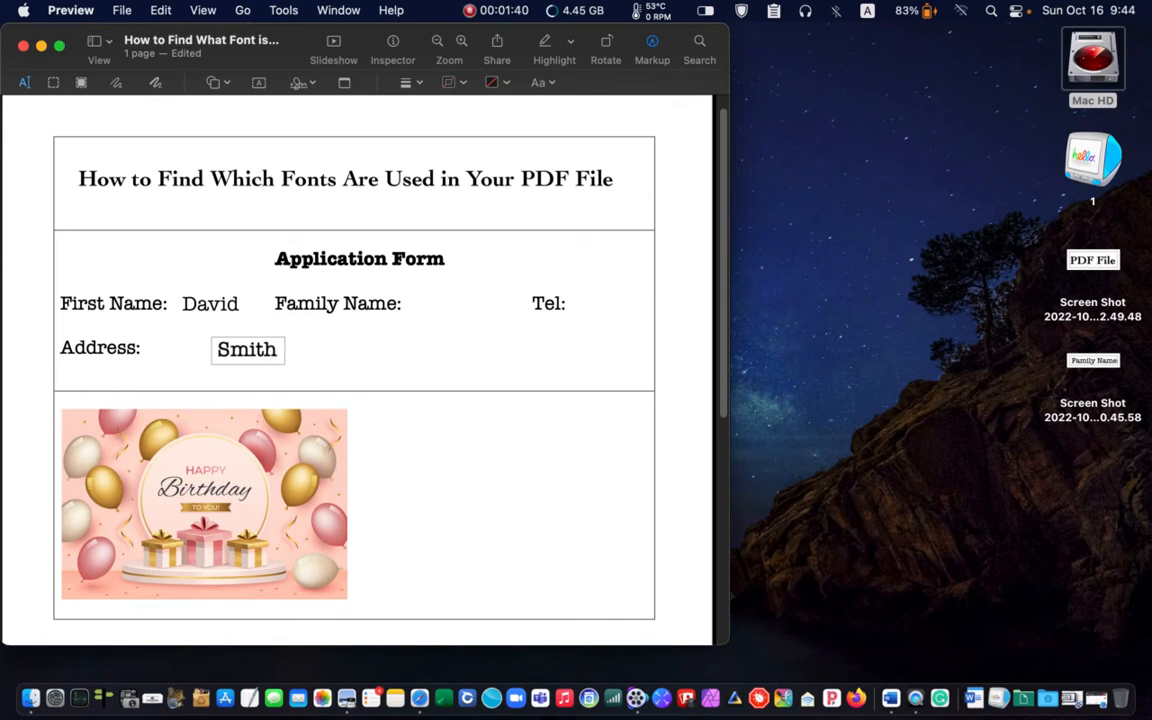
Move the Smith box next to Family Name, then select and delete it
{"action": "left_click_drag", "start_coordinate": [247, 349], "coordinate": [443, 324]}
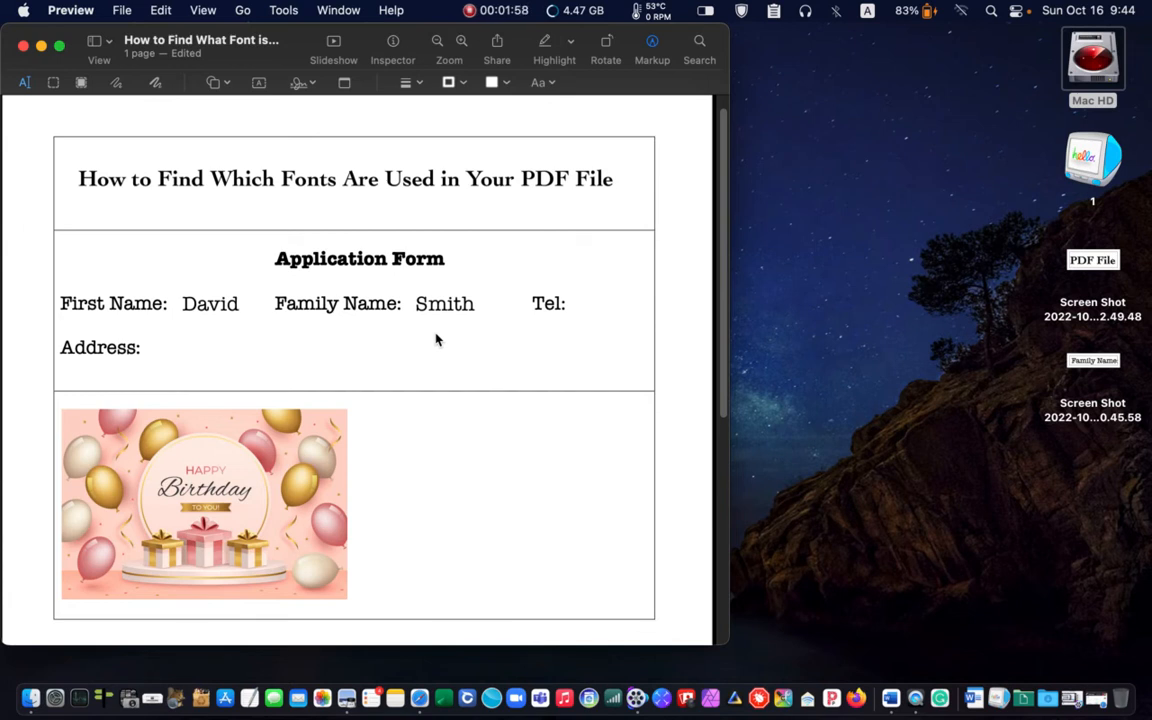
{"action": "mouse_move", "coordinate": [456, 400]}
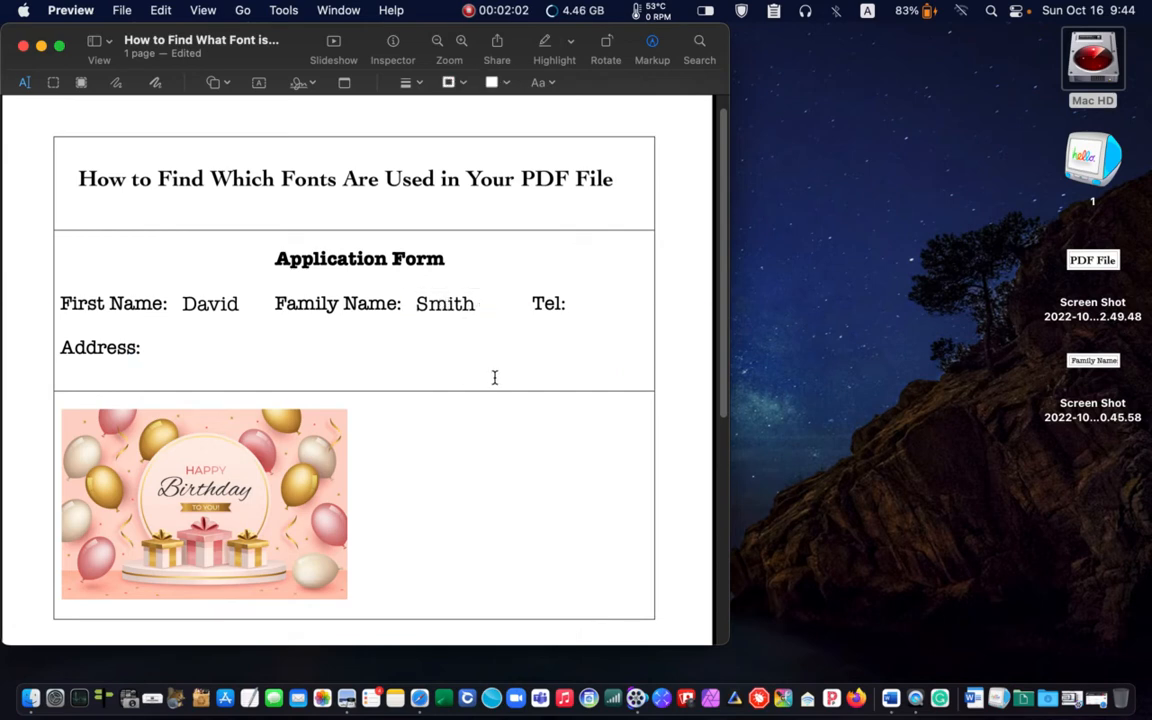
{"action": "left_click", "coordinate": [445, 304]}
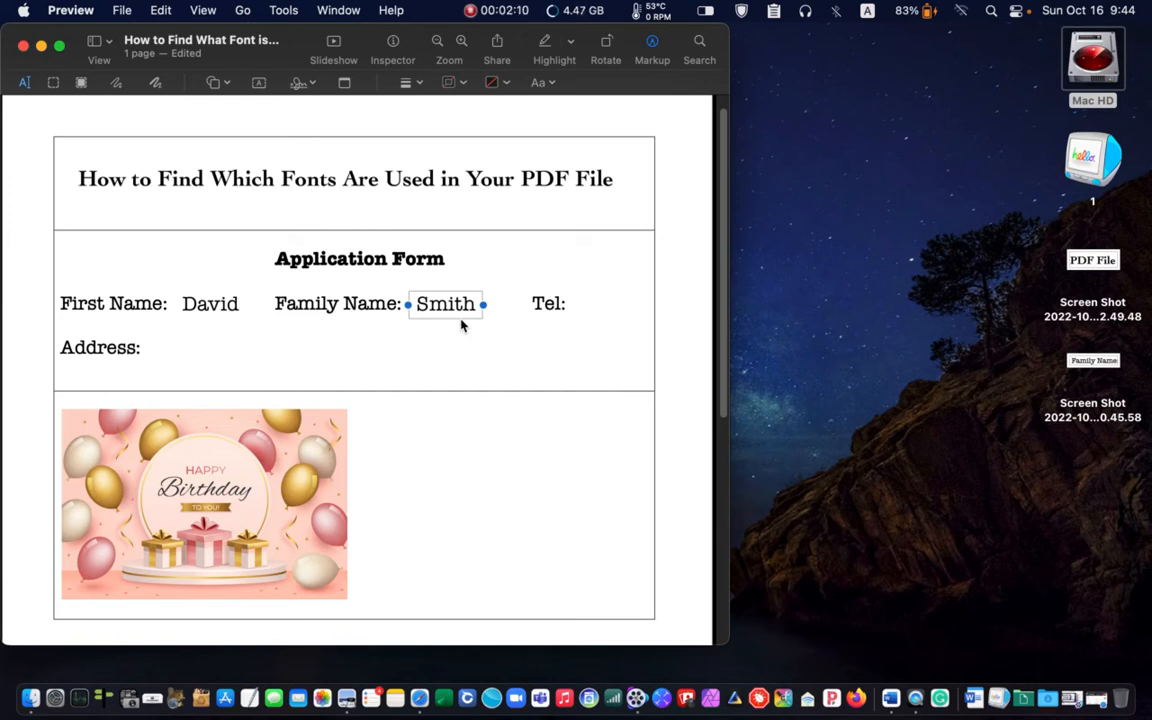
{"action": "key", "text": "delete"}
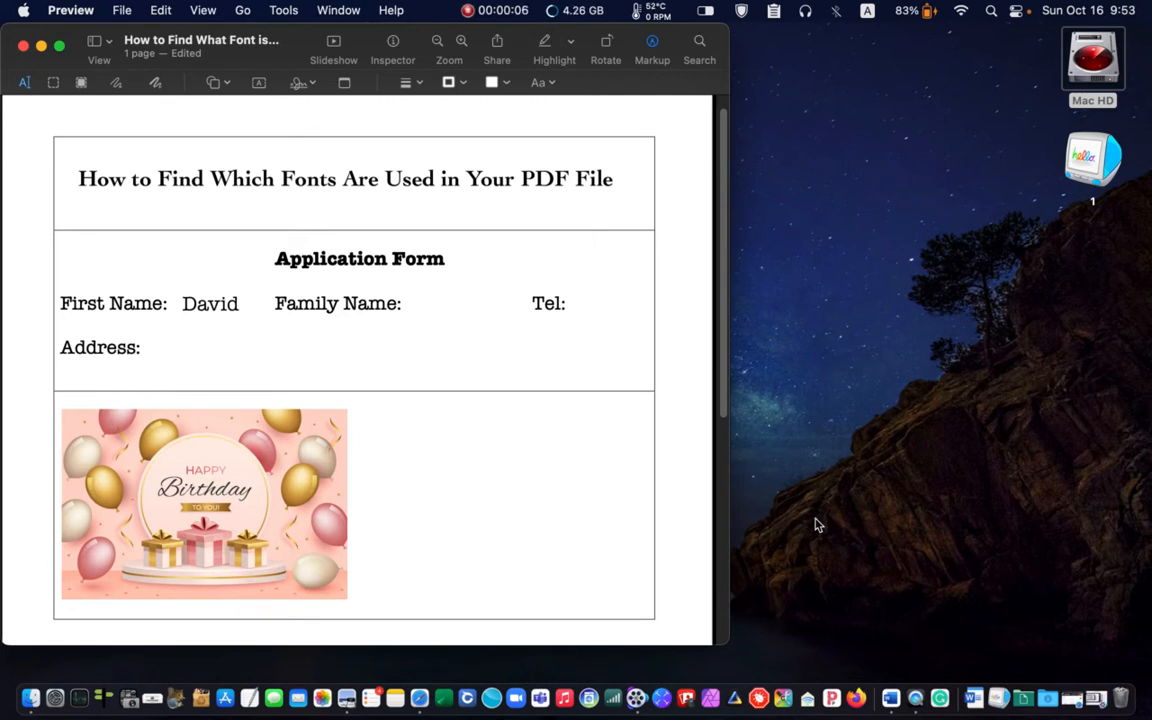
{"action": "mouse_move", "coordinate": [165, 490]}
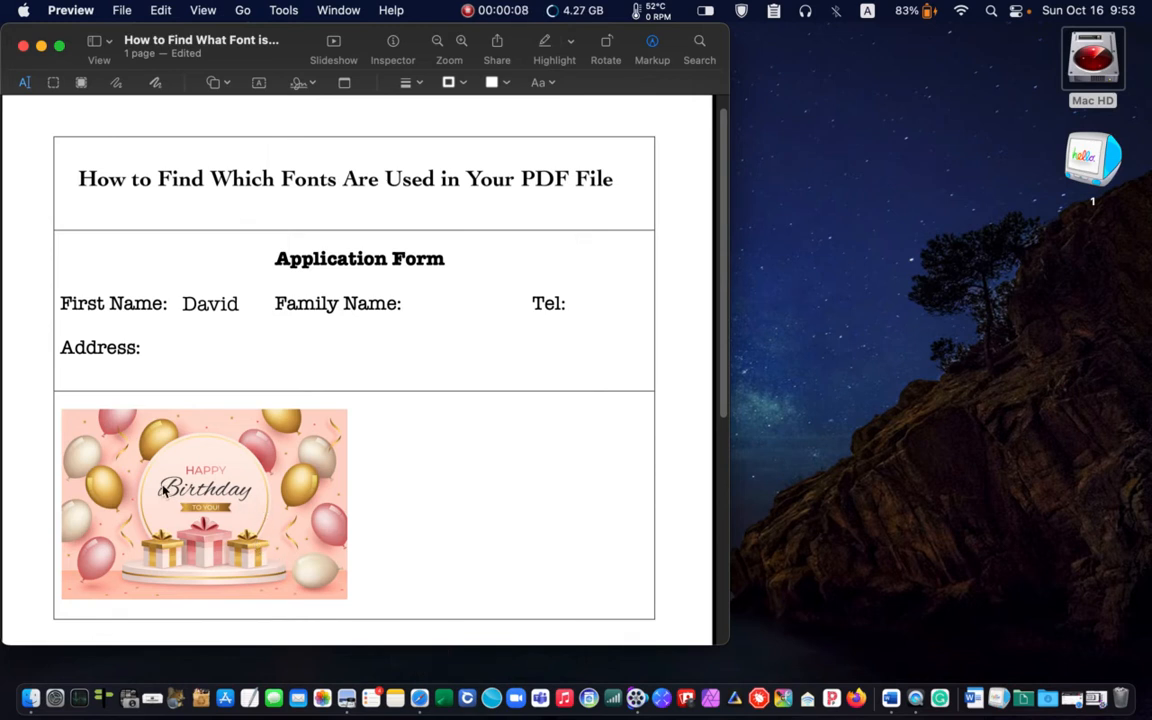
{"action": "mouse_move", "coordinate": [242, 503]}
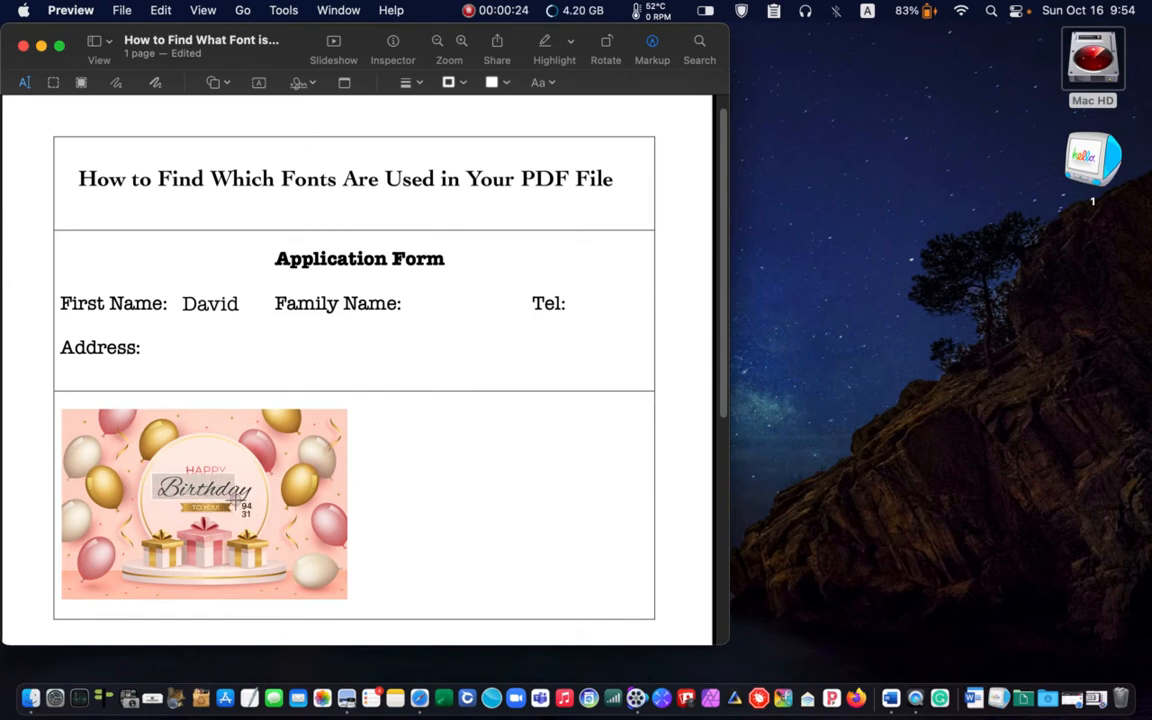
{"action": "mouse_move", "coordinate": [258, 500]}
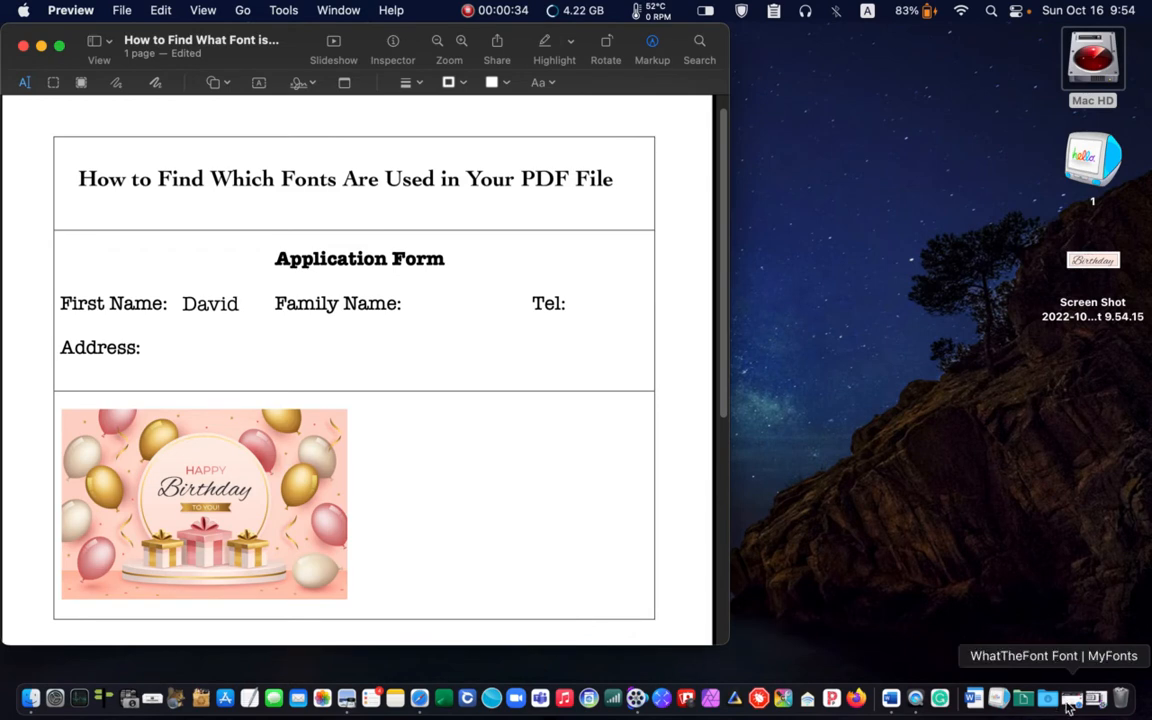
Bring the Safari MyFonts page back up from the Dock
{"action": "left_click", "coordinate": [1071, 697]}
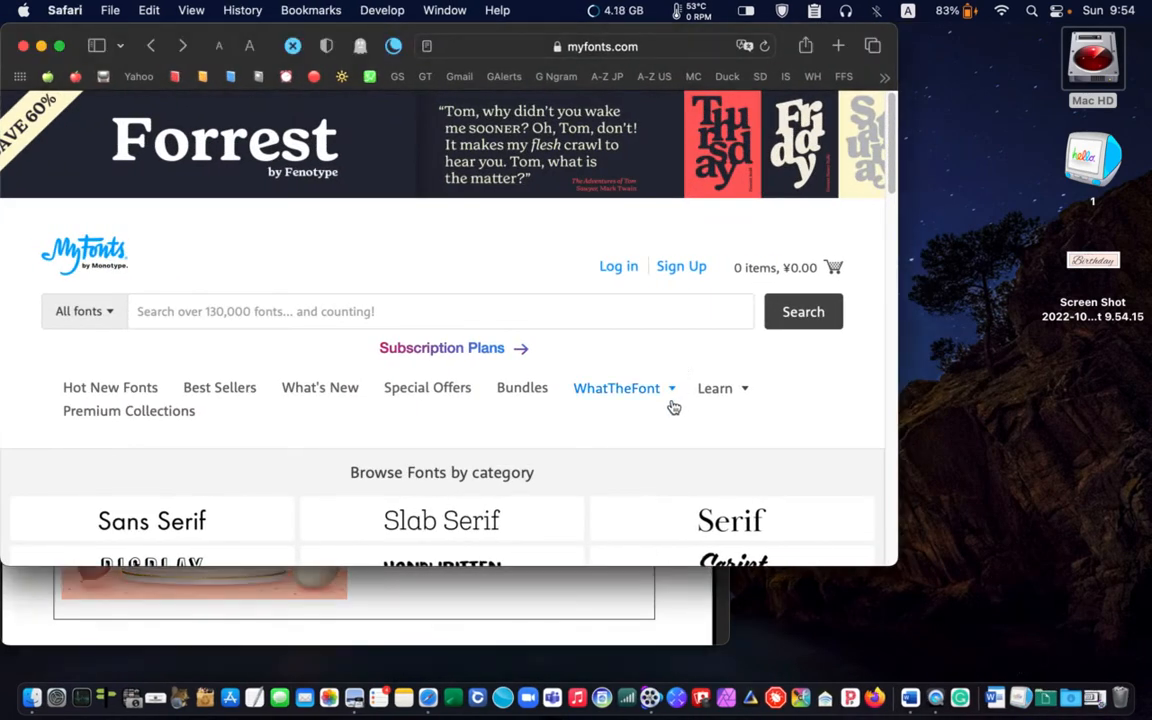
Open WhatTheFont, dismiss the tip, and submit the cropped Birthday lettering
{"action": "left_click", "coordinate": [616, 388]}
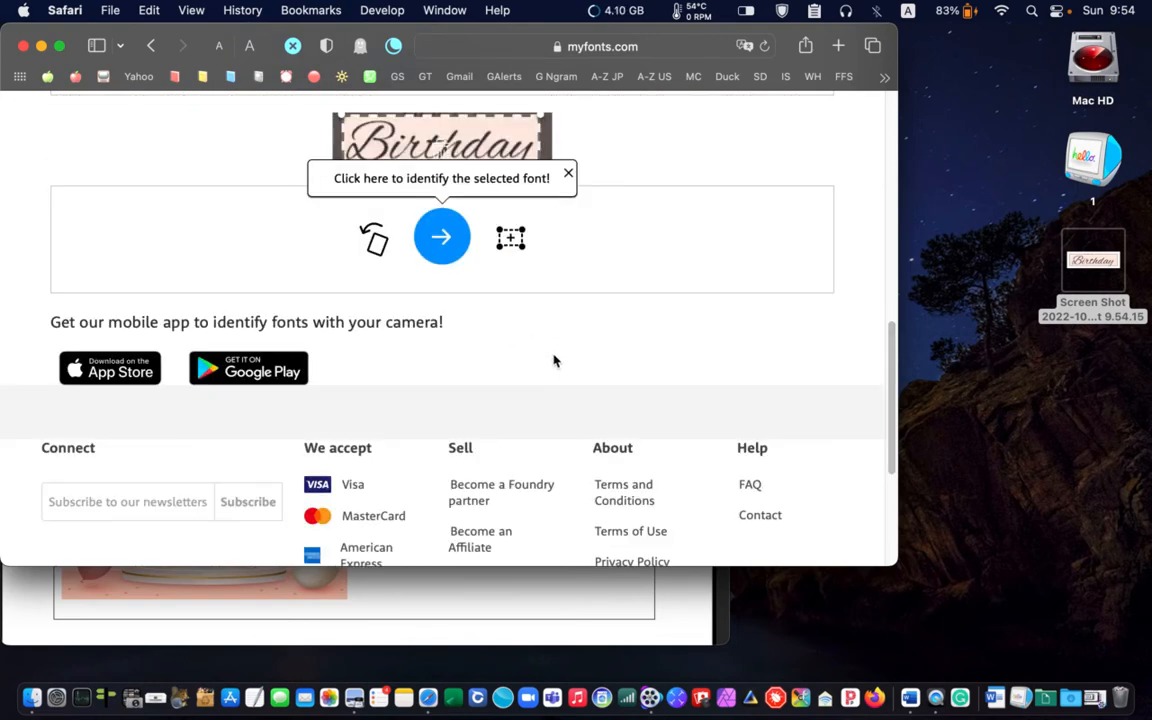
{"action": "scroll", "scroll_direction": "down", "scroll_amount": 3}
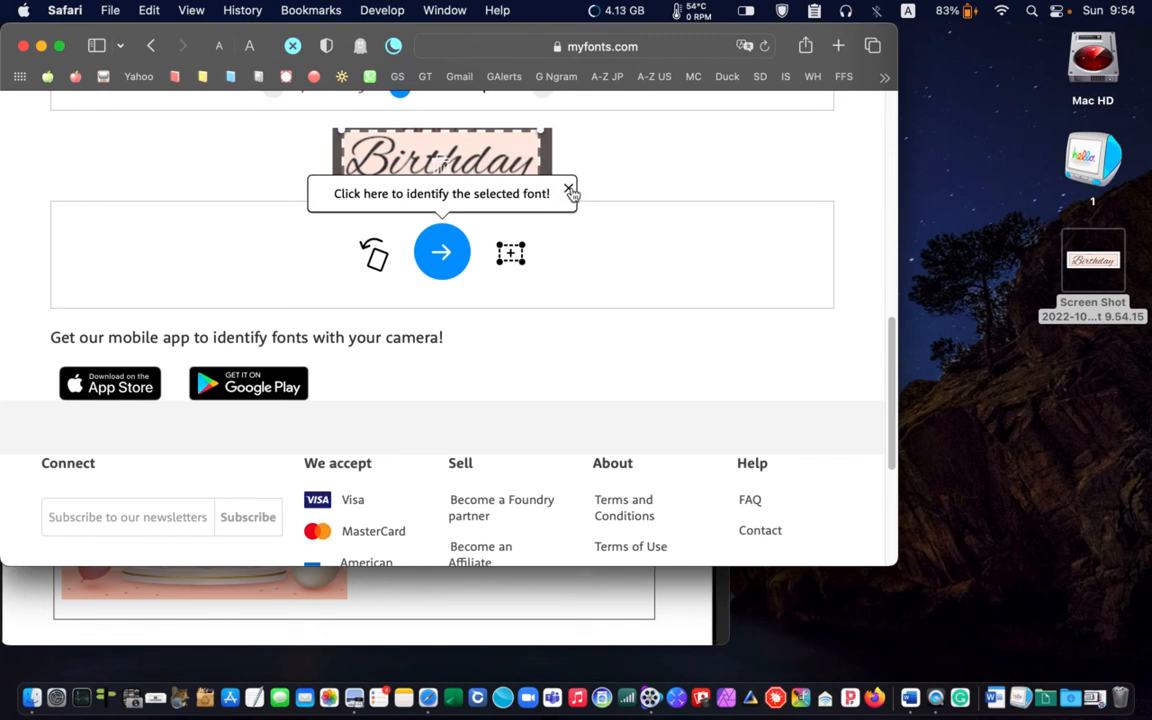
{"action": "left_click", "coordinate": [569, 189]}
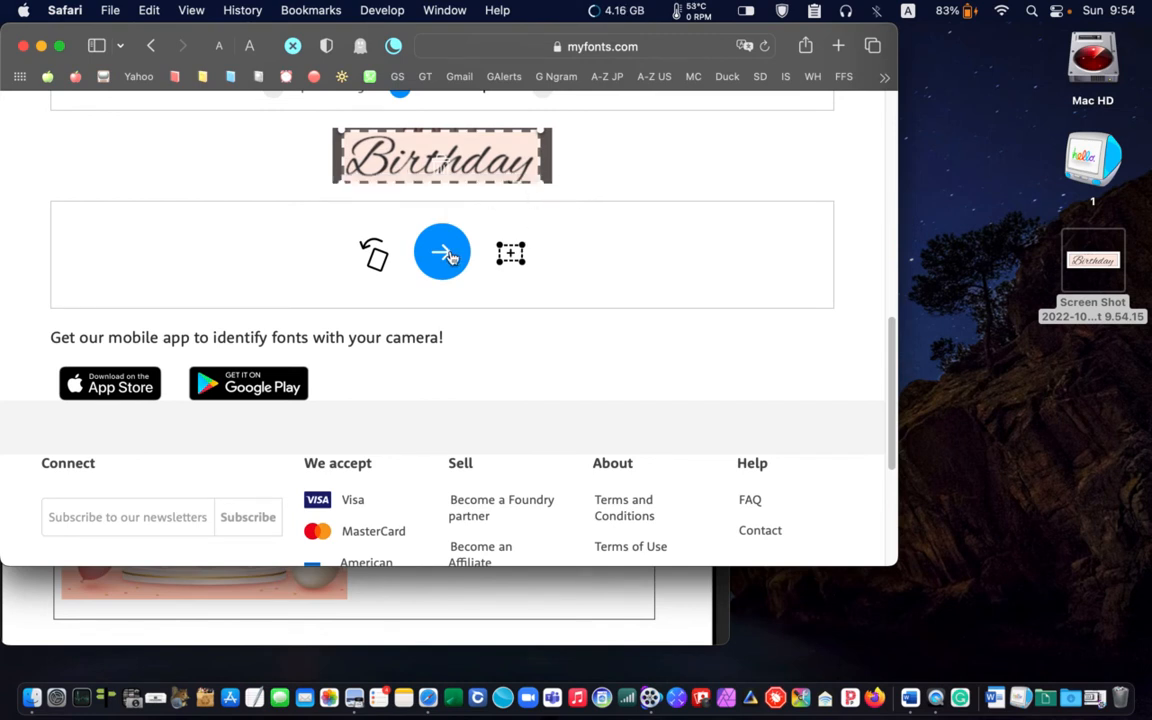
{"action": "left_click", "coordinate": [442, 252]}
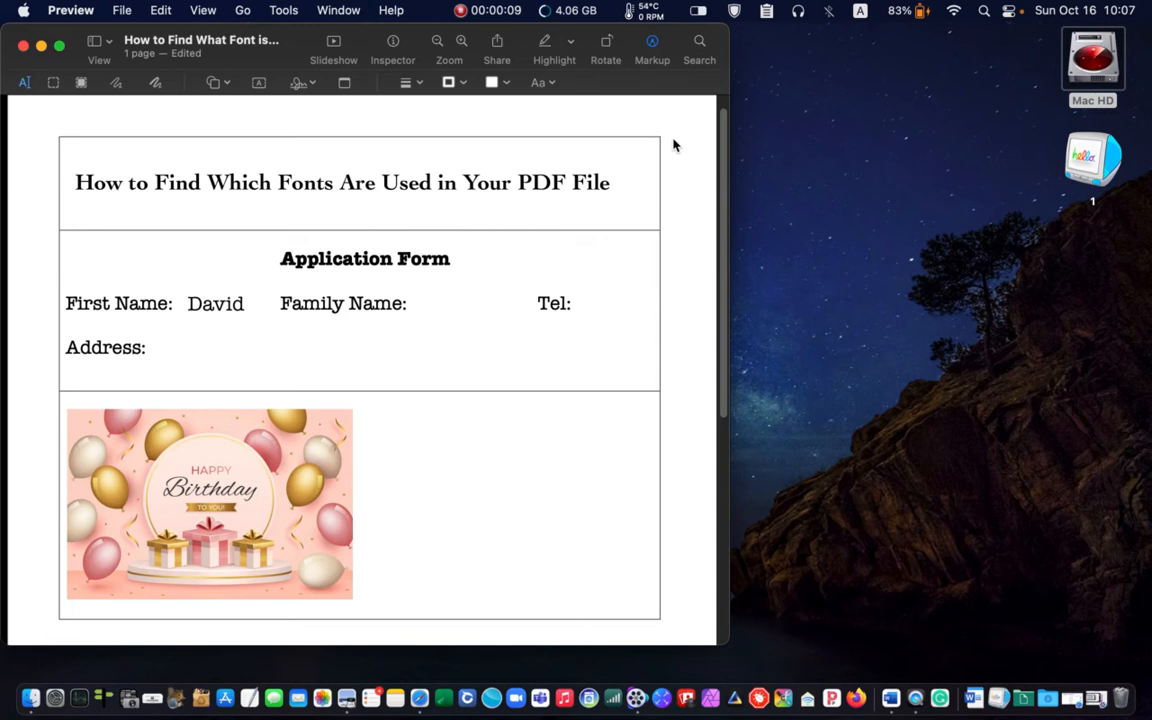
{"action": "mouse_move", "coordinate": [483, 131]}
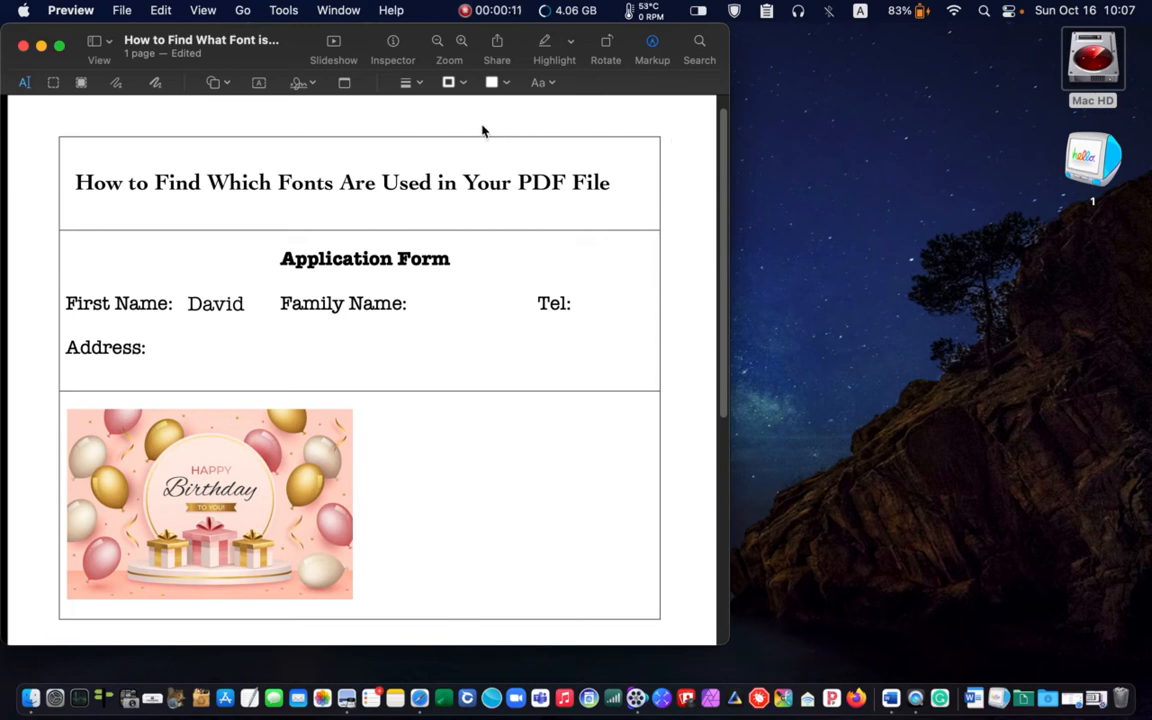
{"action": "mouse_move", "coordinate": [320, 188]}
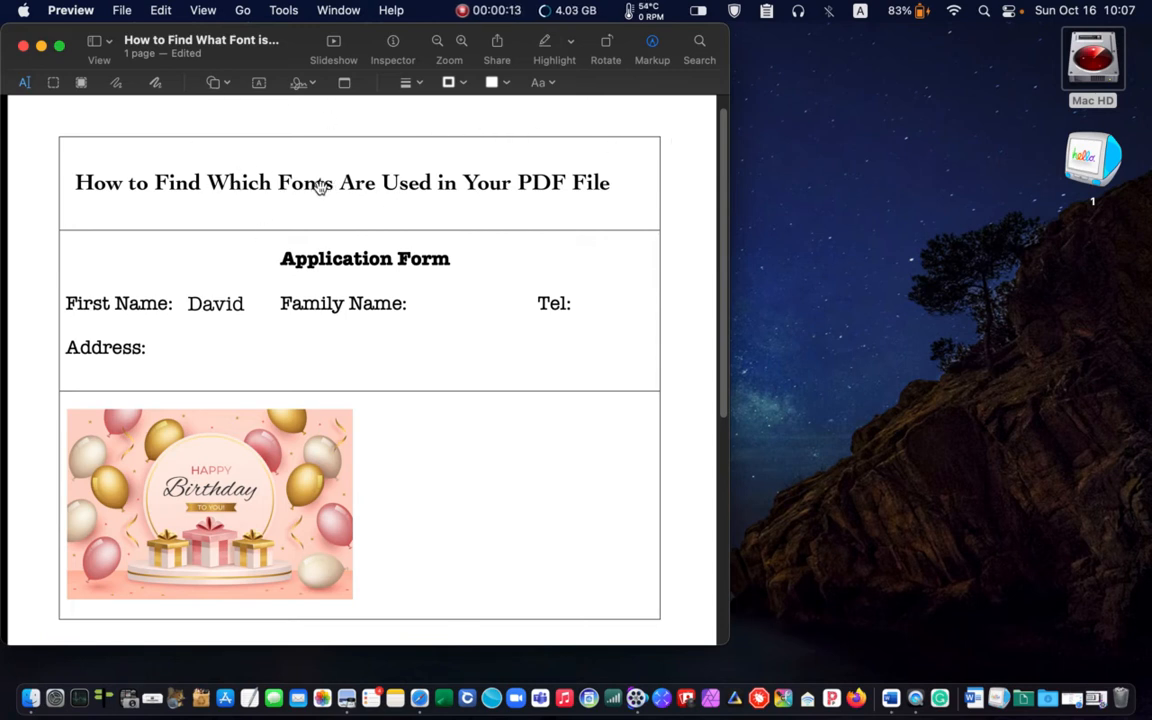
{"action": "left_click", "coordinate": [342, 182]}
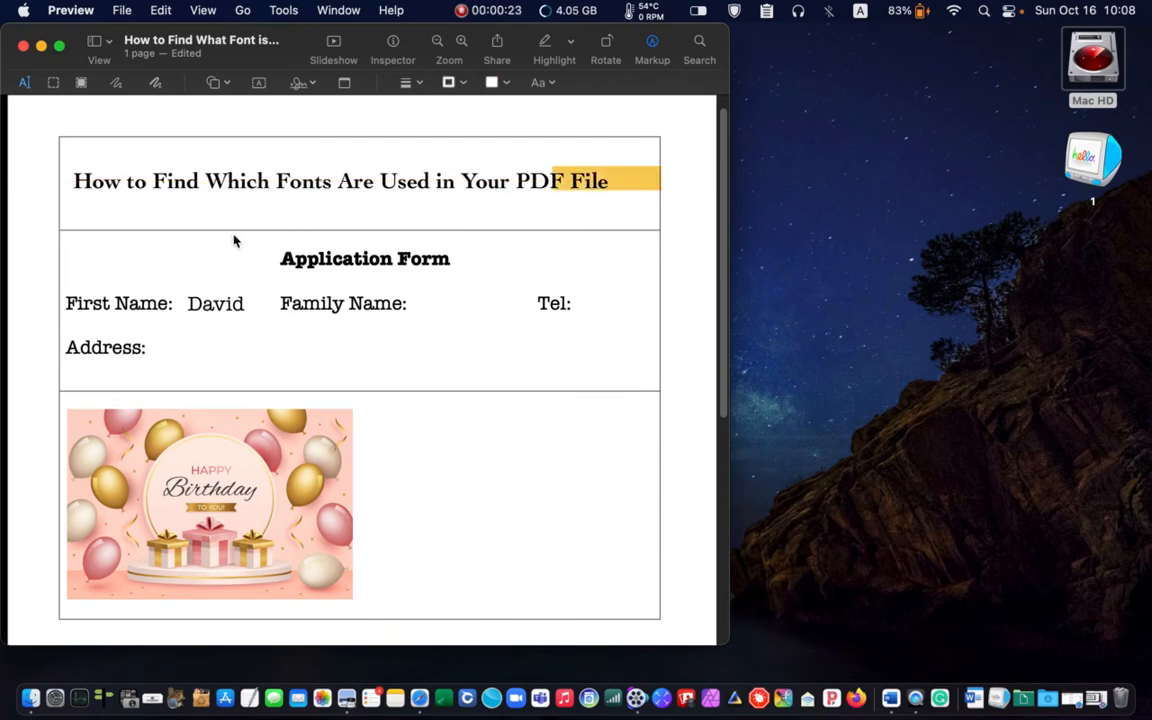
{"action": "mouse_move", "coordinate": [630, 158]}
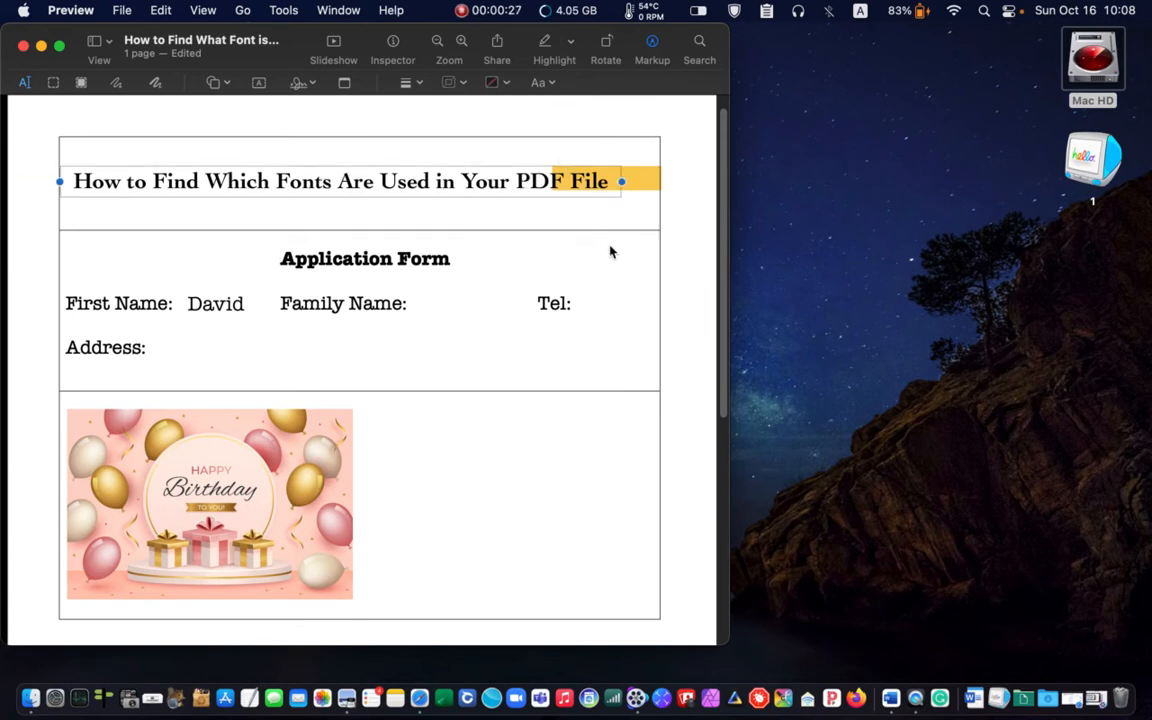
{"action": "left_click", "coordinate": [697, 223]}
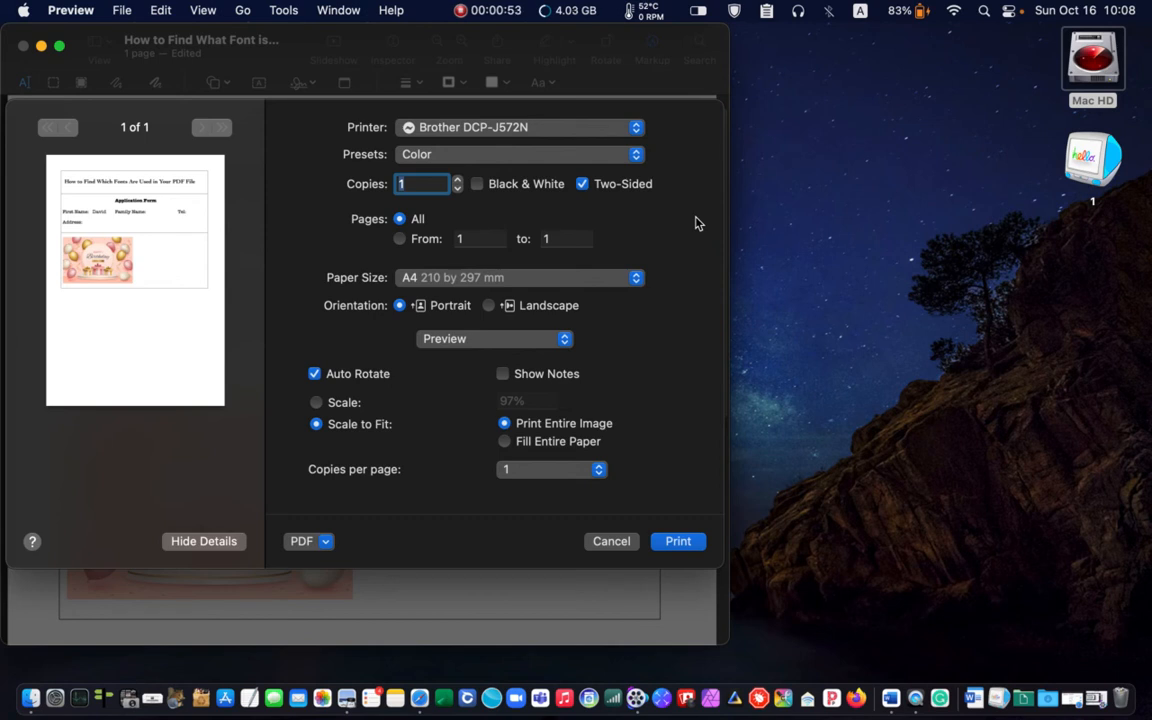
{"action": "mouse_move", "coordinate": [558, 298]}
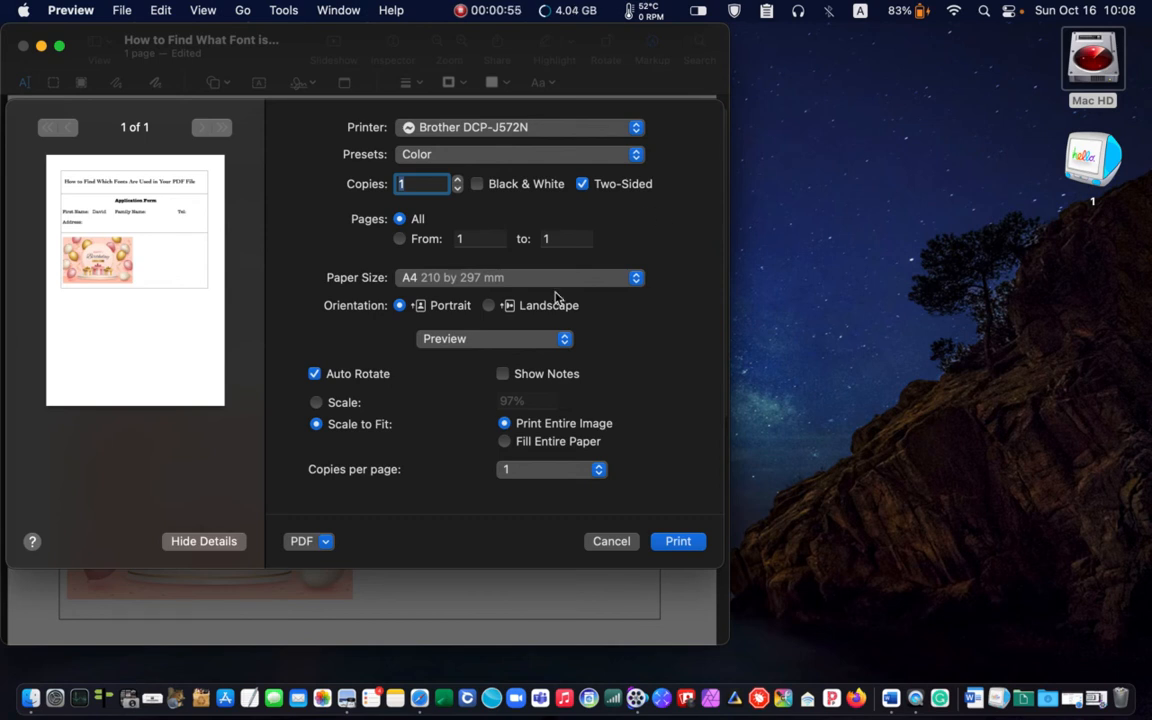
Export the form from the print dialog as PostScript, named 'PostScript', to the Desktop
{"action": "left_click", "coordinate": [308, 541]}
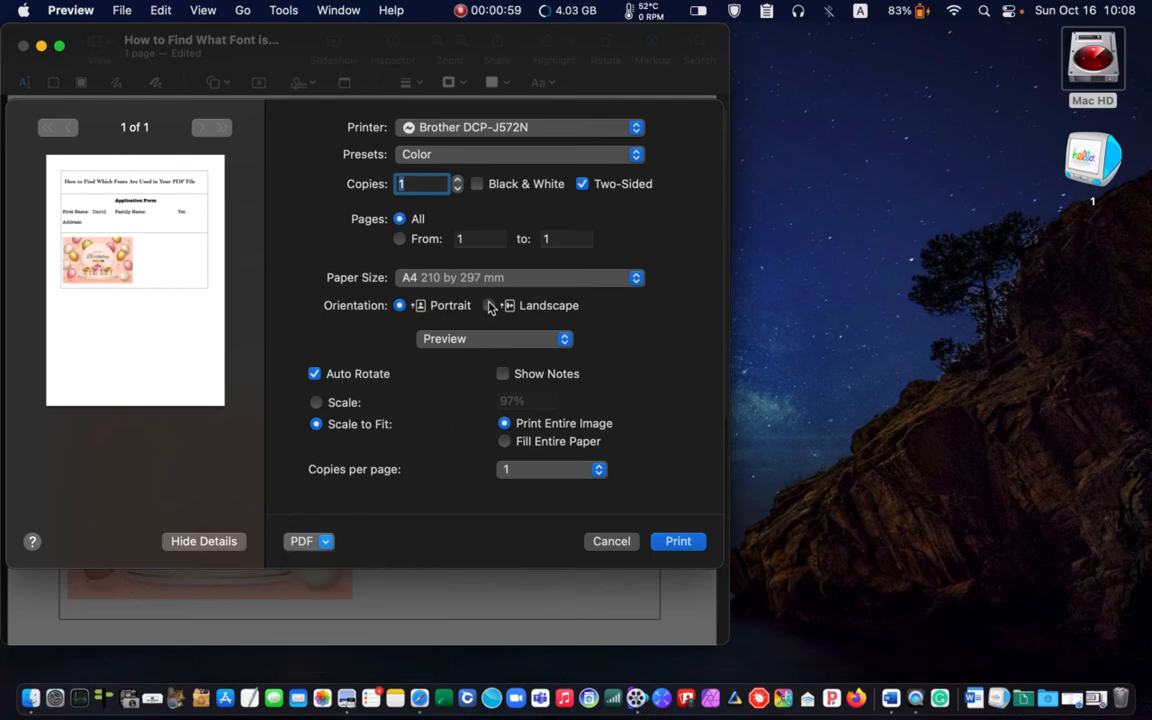
{"action": "left_click", "coordinate": [301, 541]}
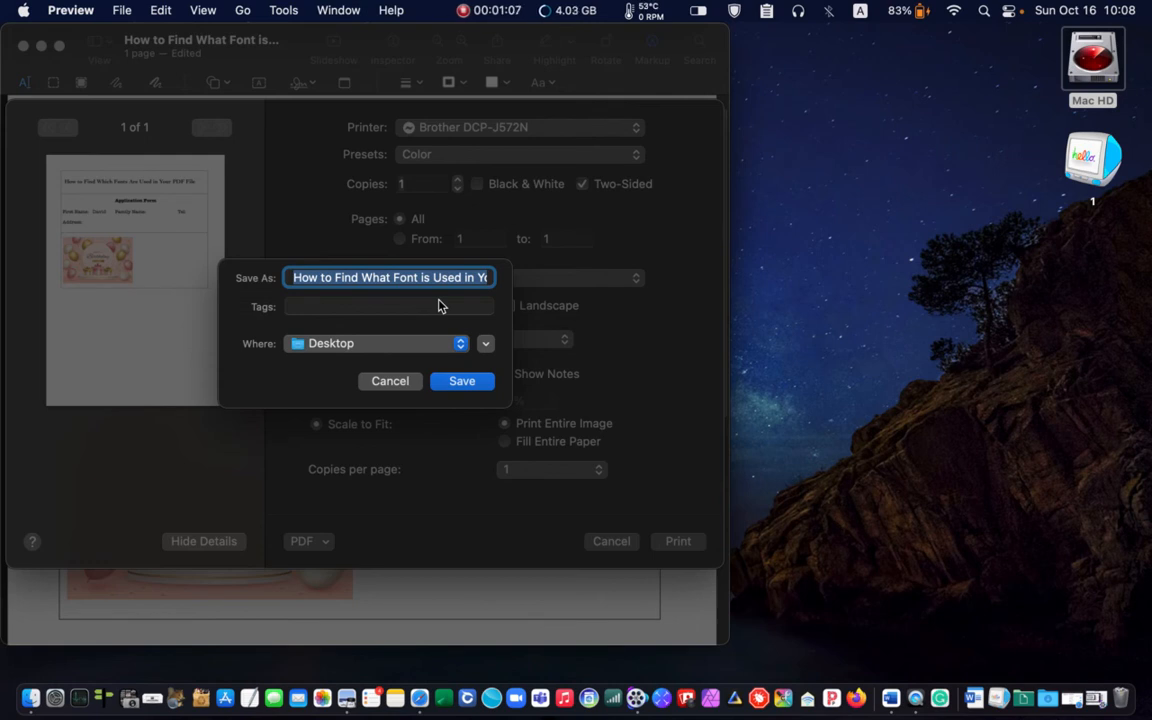
{"action": "mouse_move", "coordinate": [372, 291]}
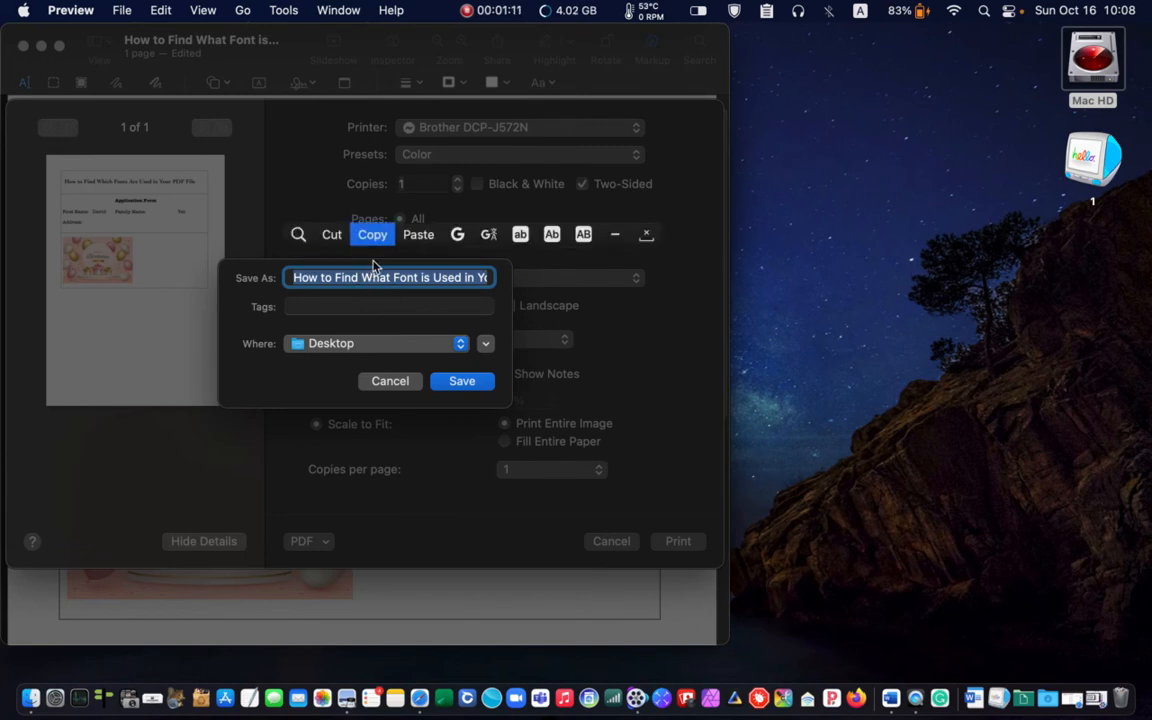
{"action": "type", "text": "PostScript"}
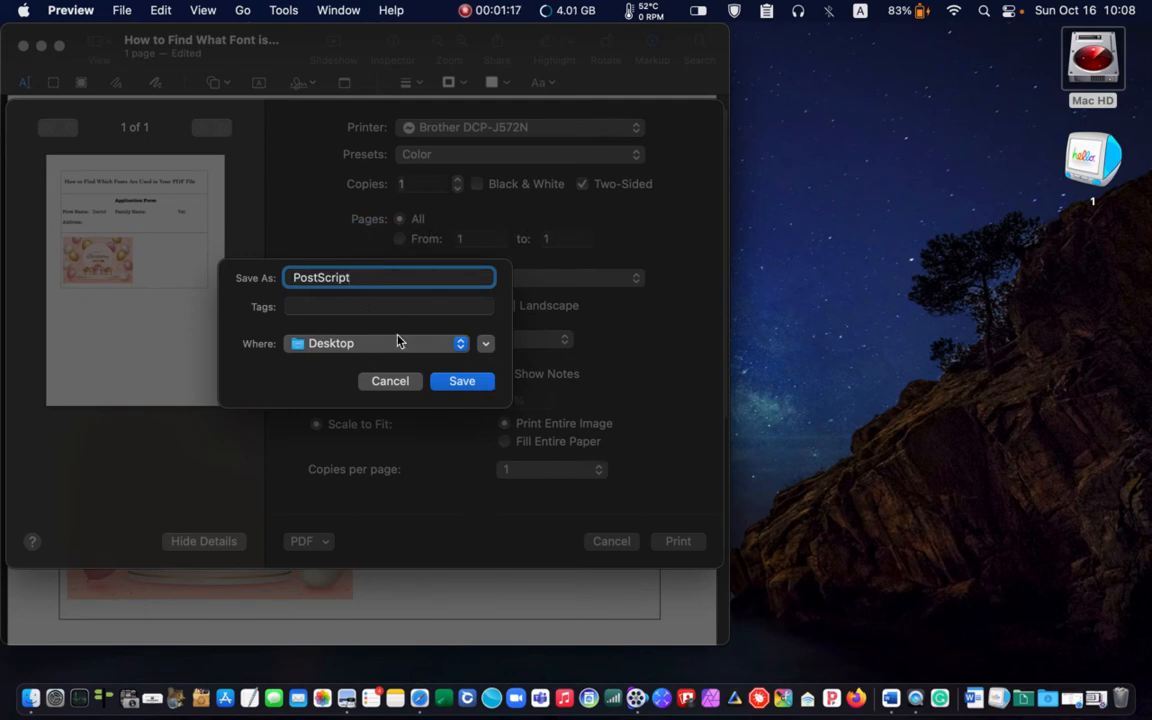
{"action": "mouse_move", "coordinate": [338, 365]}
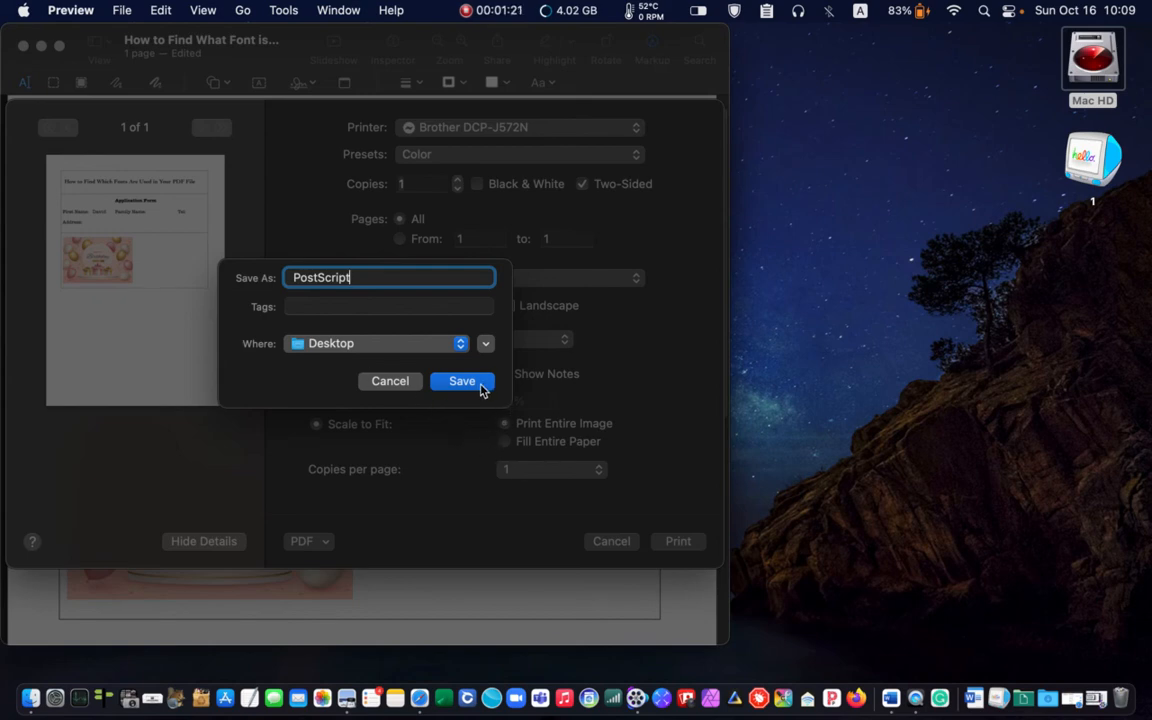
{"action": "left_click", "coordinate": [462, 381]}
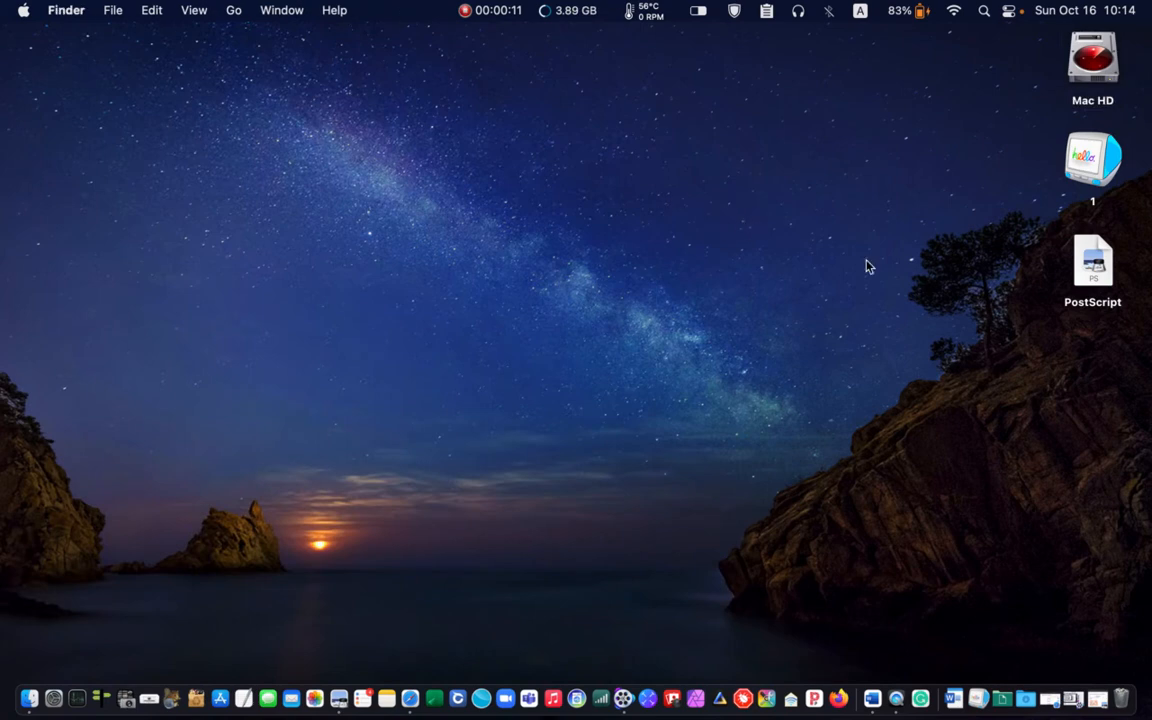
Open the PostScript file and save it through print as a PDF named 'PDF 2'
{"action": "double_click", "coordinate": [1092, 262]}
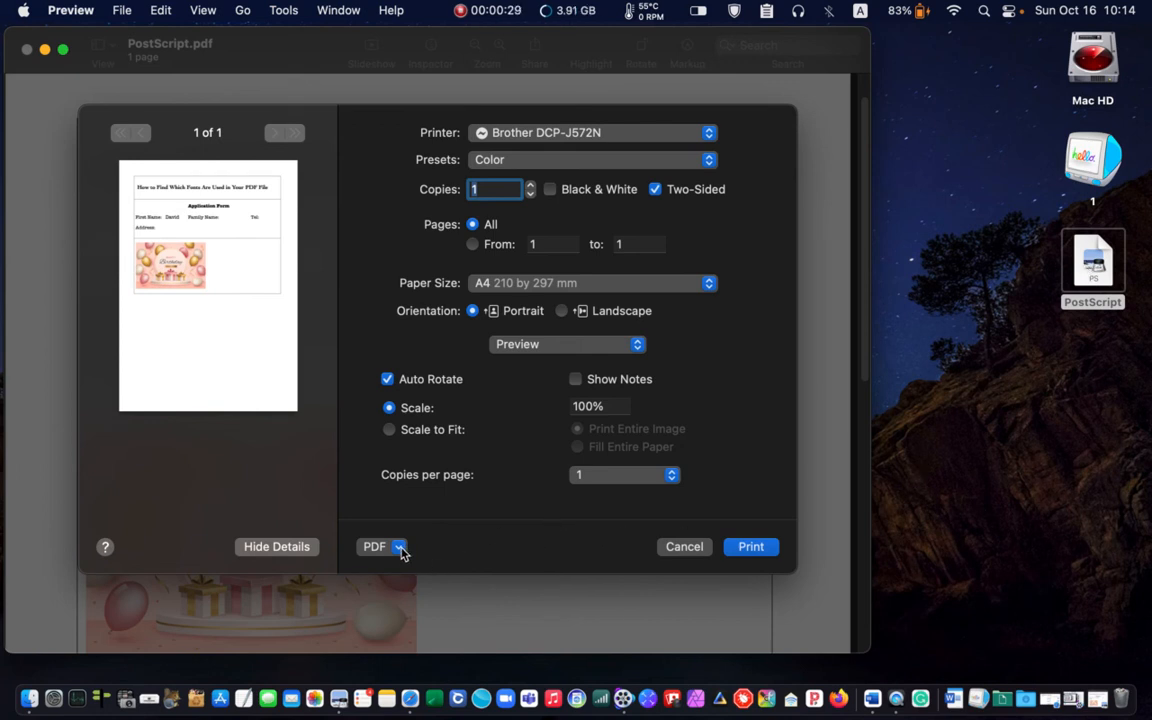
{"action": "left_click", "coordinate": [381, 546]}
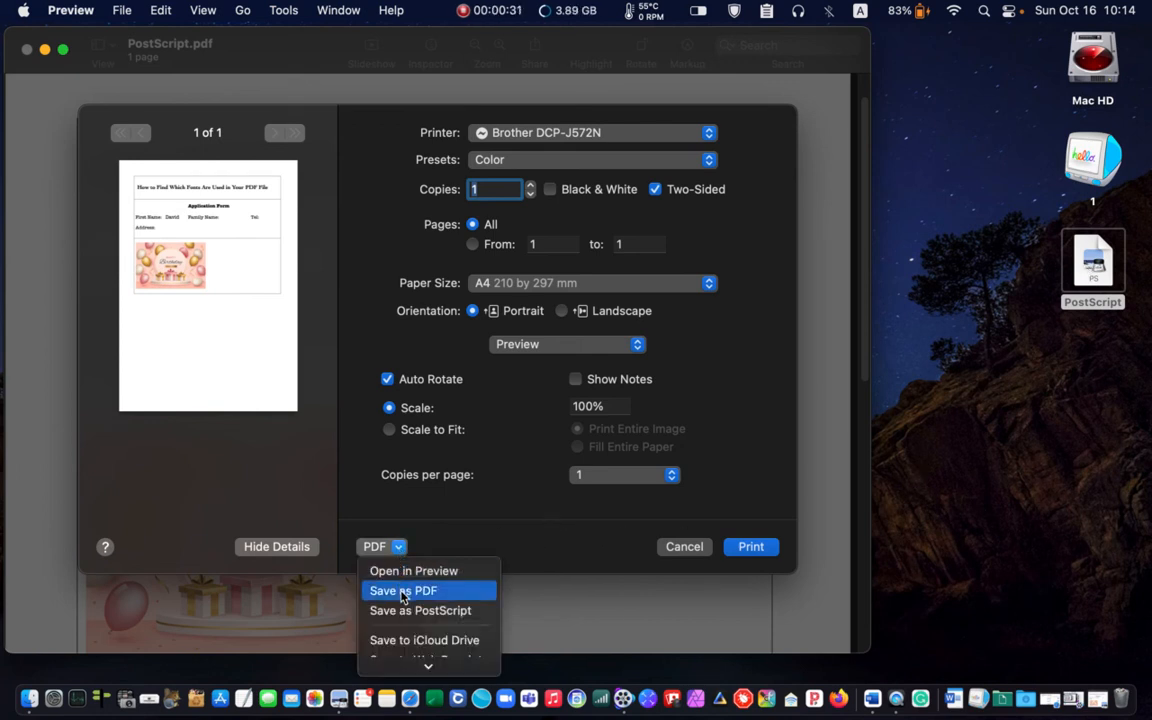
{"action": "left_click", "coordinate": [420, 610]}
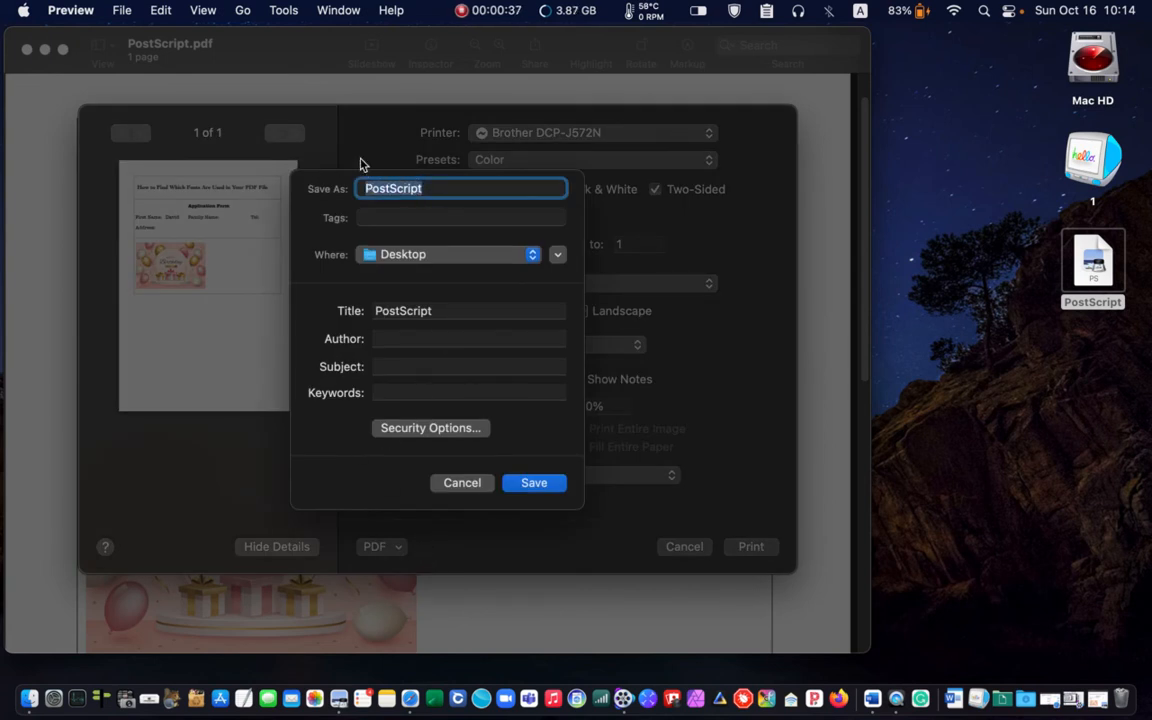
{"action": "type", "text": "PDF 2"}
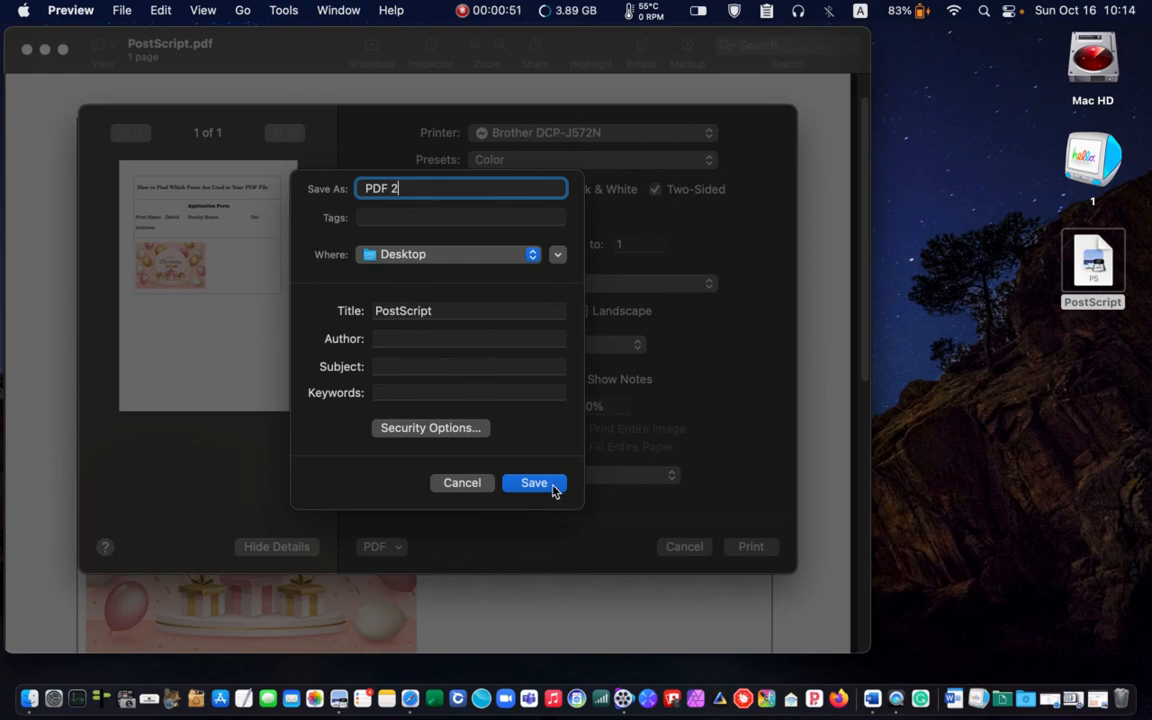
{"action": "left_click", "coordinate": [534, 482]}
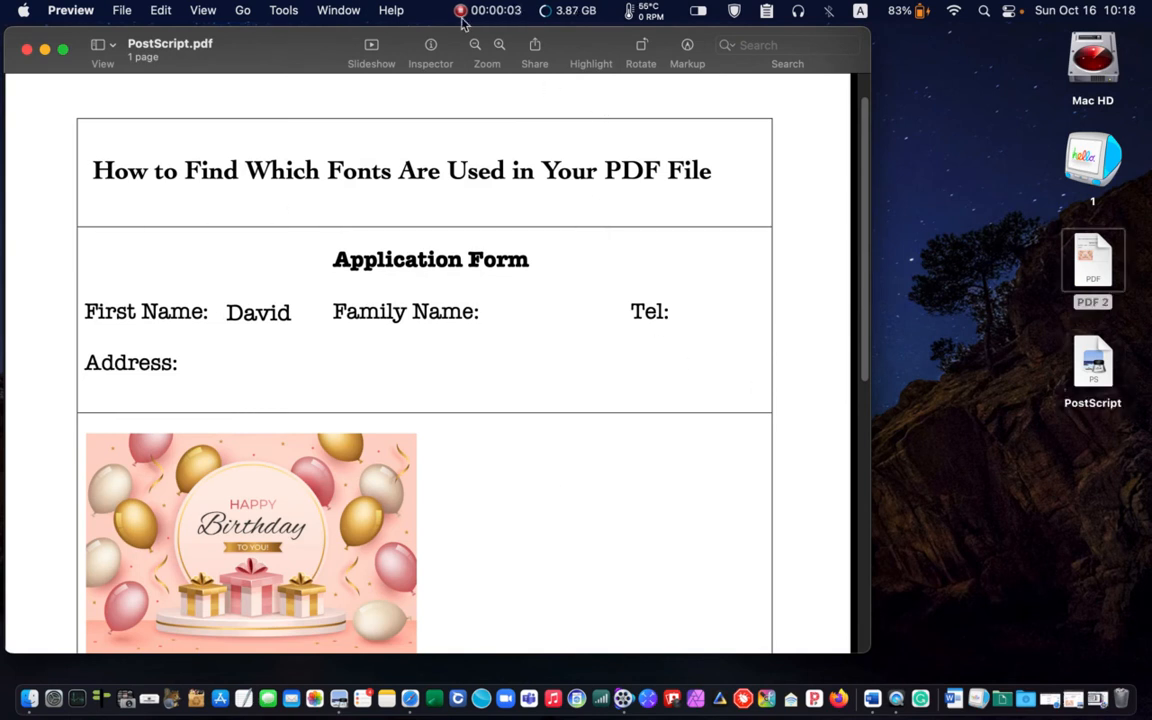
Minimize the PostScript window, open PDF 2 from the Desktop, and test-select its title text
{"action": "left_click", "coordinate": [46, 50]}
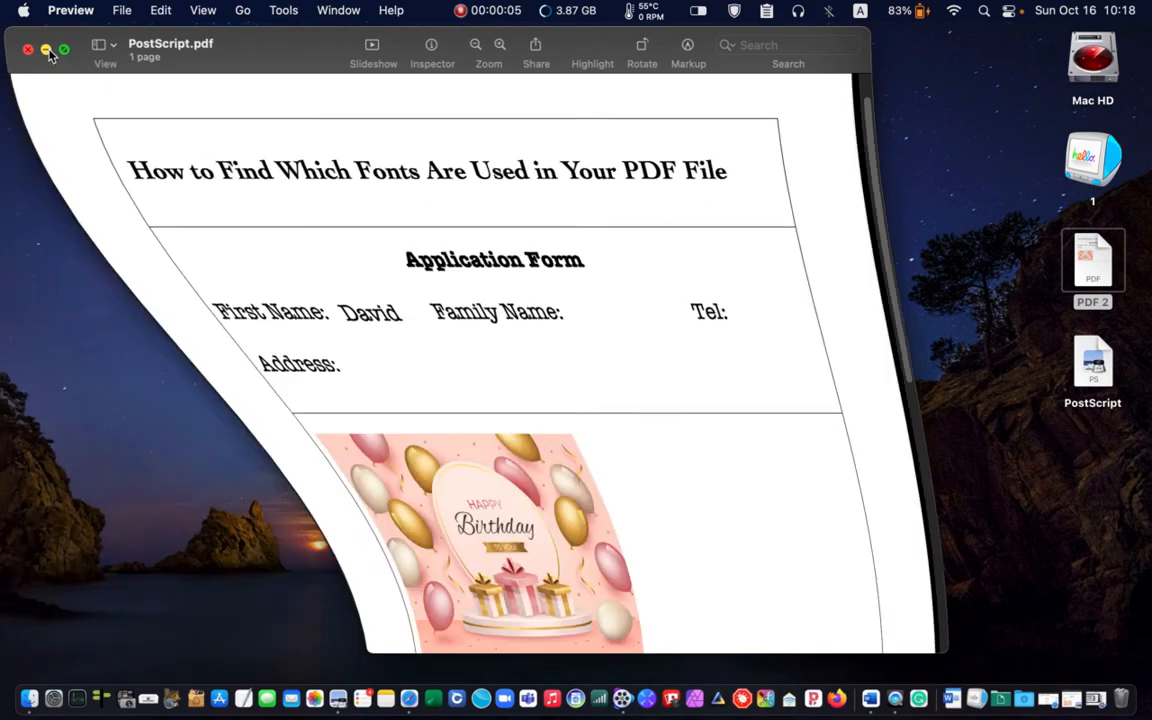
{"action": "left_click", "coordinate": [28, 49]}
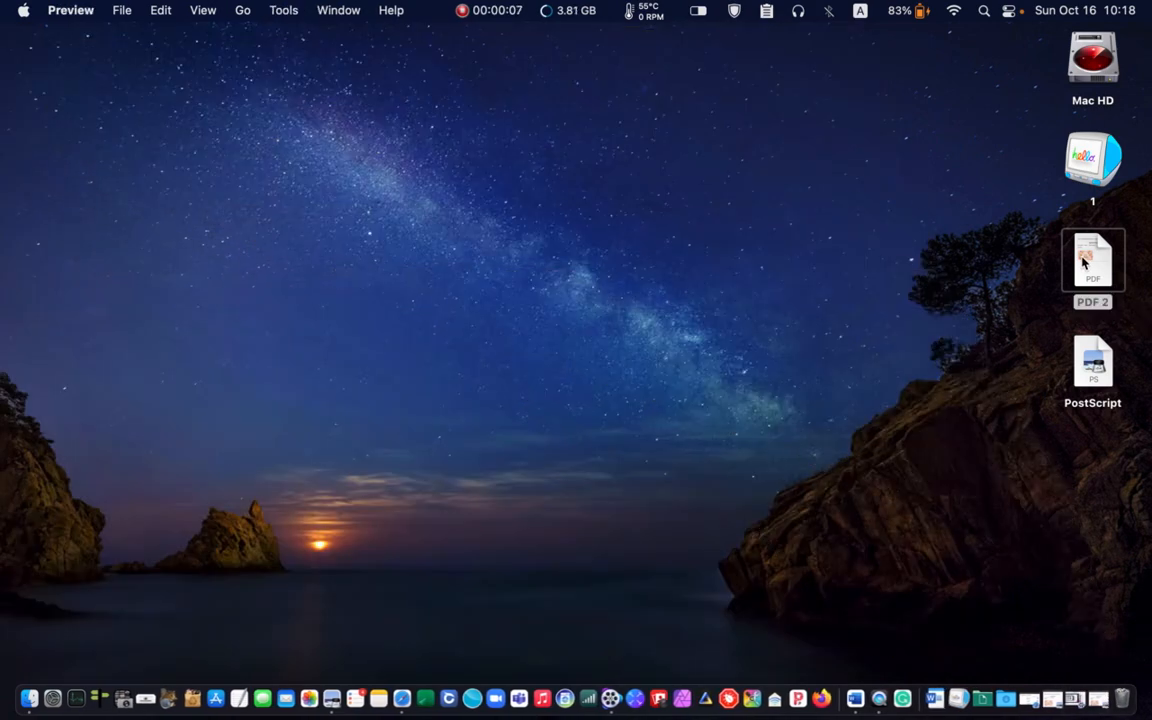
{"action": "double_click", "coordinate": [1092, 260]}
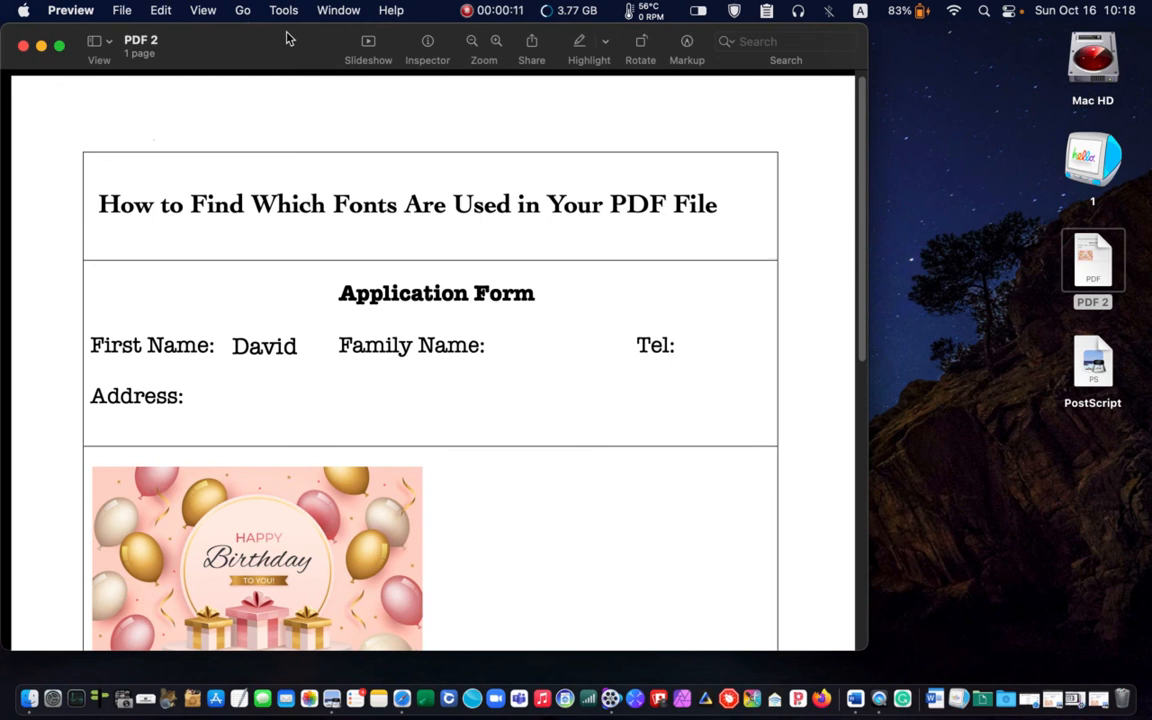
{"action": "mouse_move", "coordinate": [374, 186]}
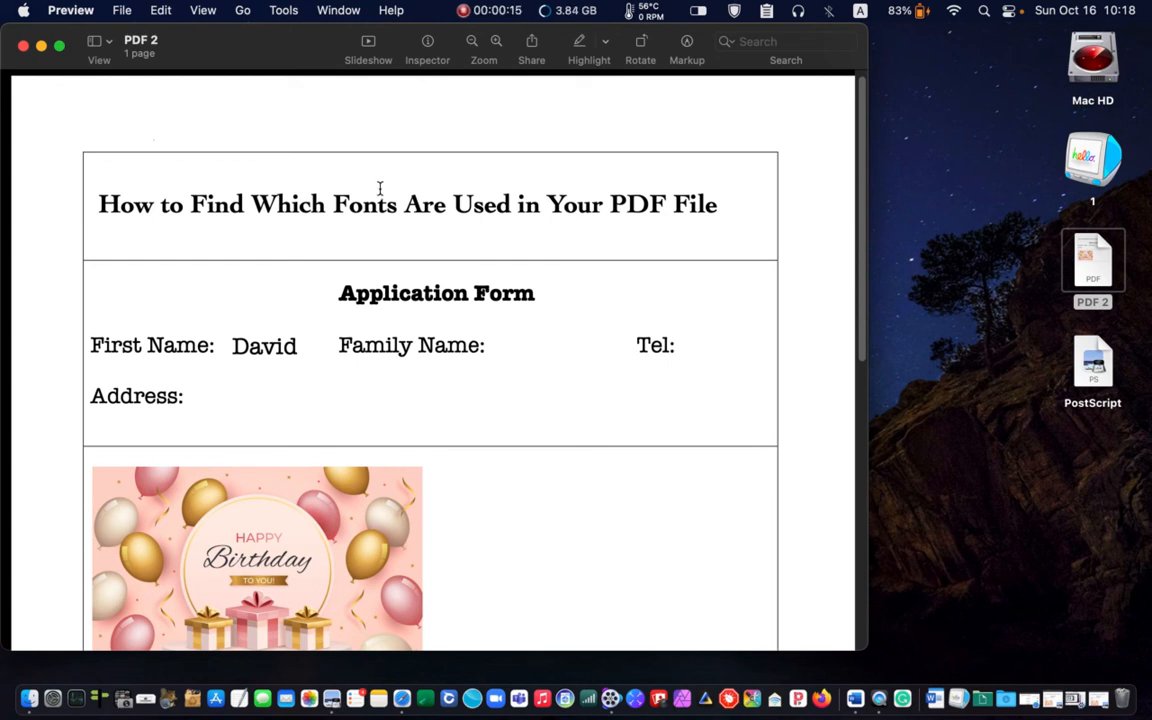
{"action": "left_click_drag", "start_coordinate": [170, 204], "coordinate": [592, 204]}
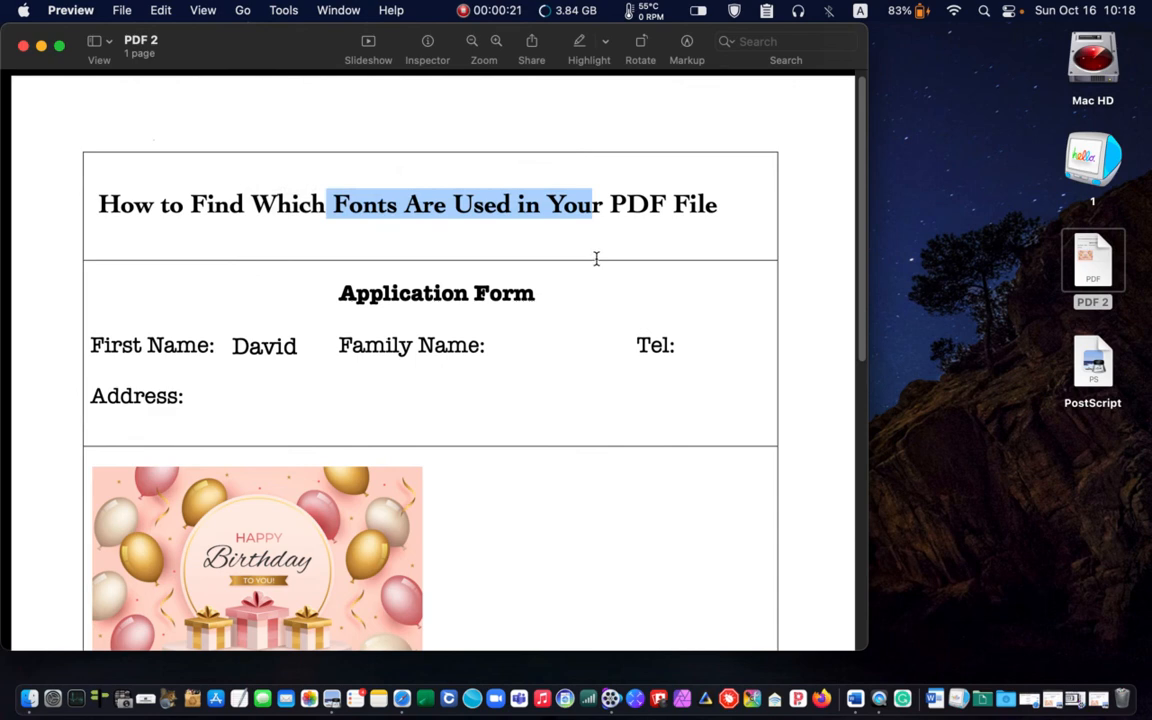
{"action": "mouse_move", "coordinate": [756, 260]}
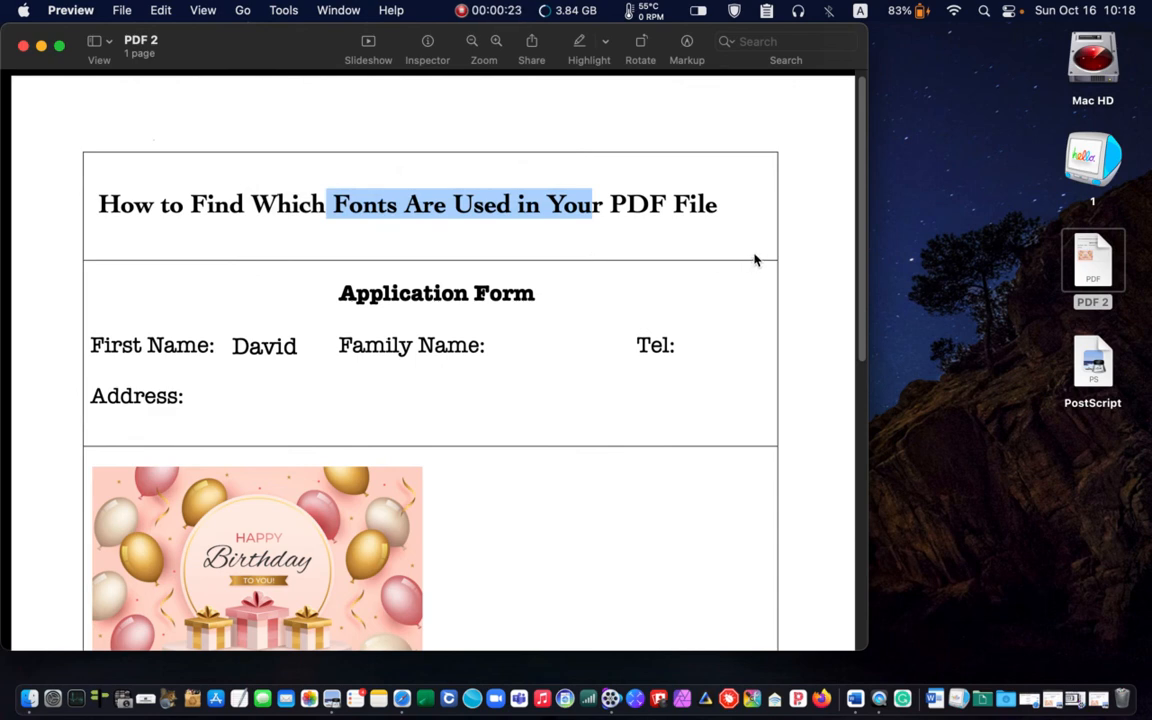
{"action": "left_click", "coordinate": [508, 205]}
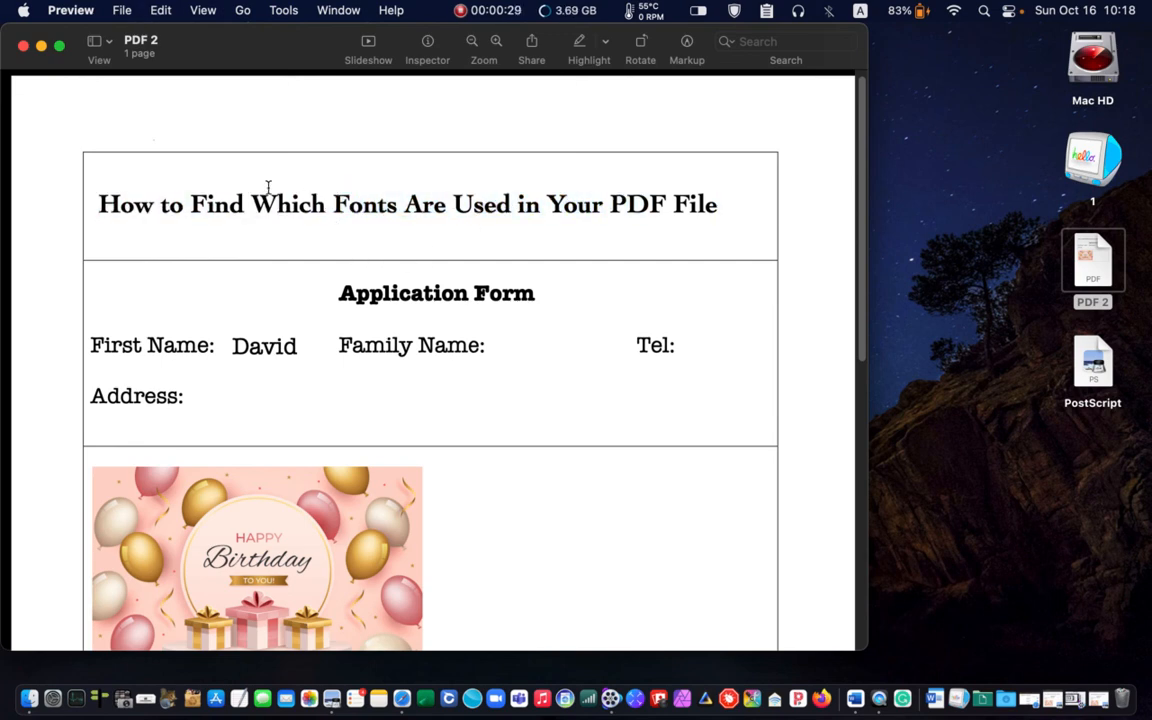
{"action": "mouse_move", "coordinate": [410, 166]}
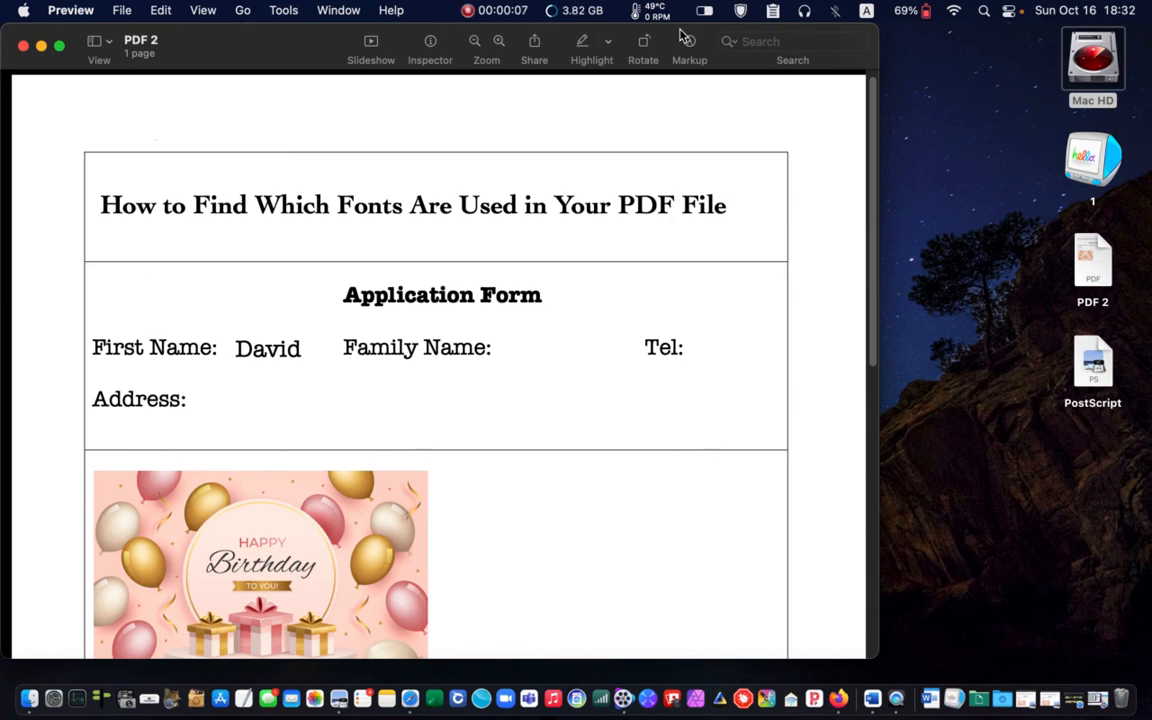
{"action": "mouse_move", "coordinate": [1103, 489]}
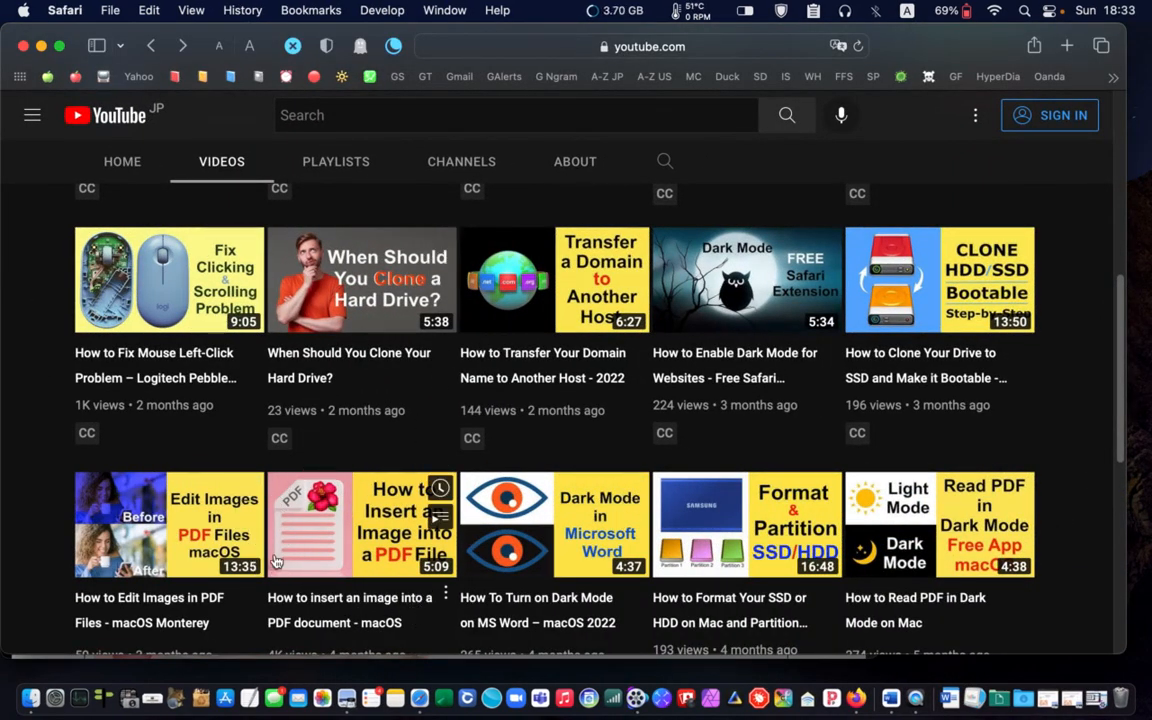
{"action": "mouse_move", "coordinate": [364, 461]}
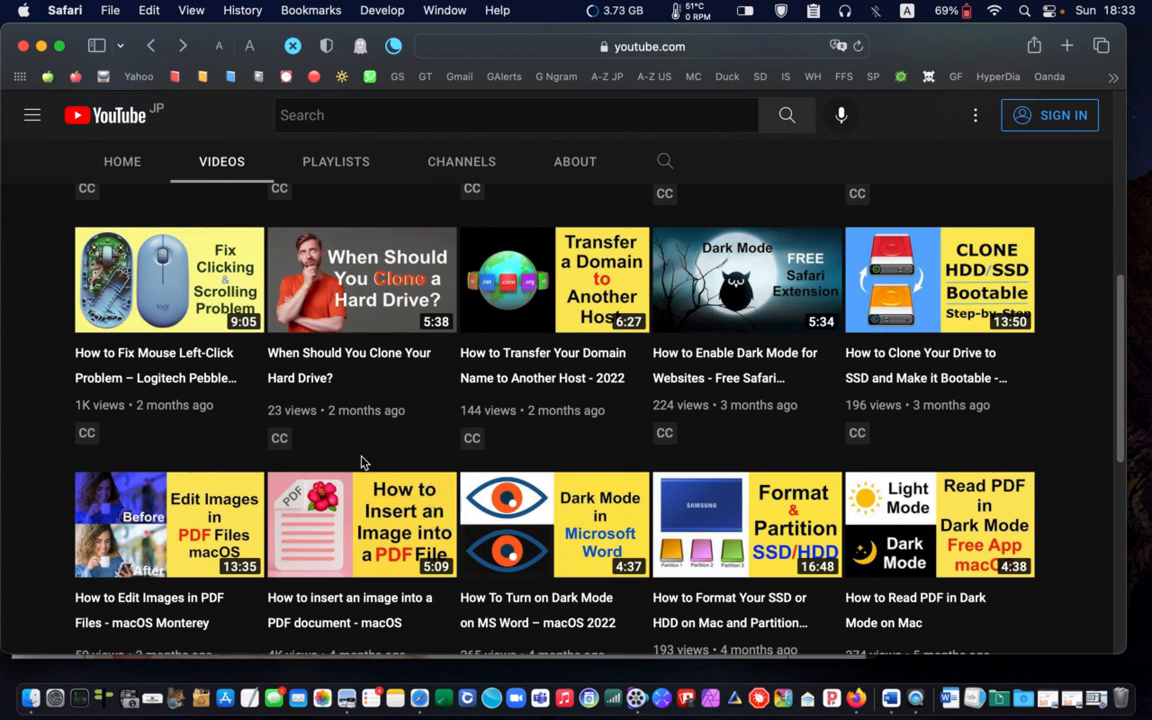